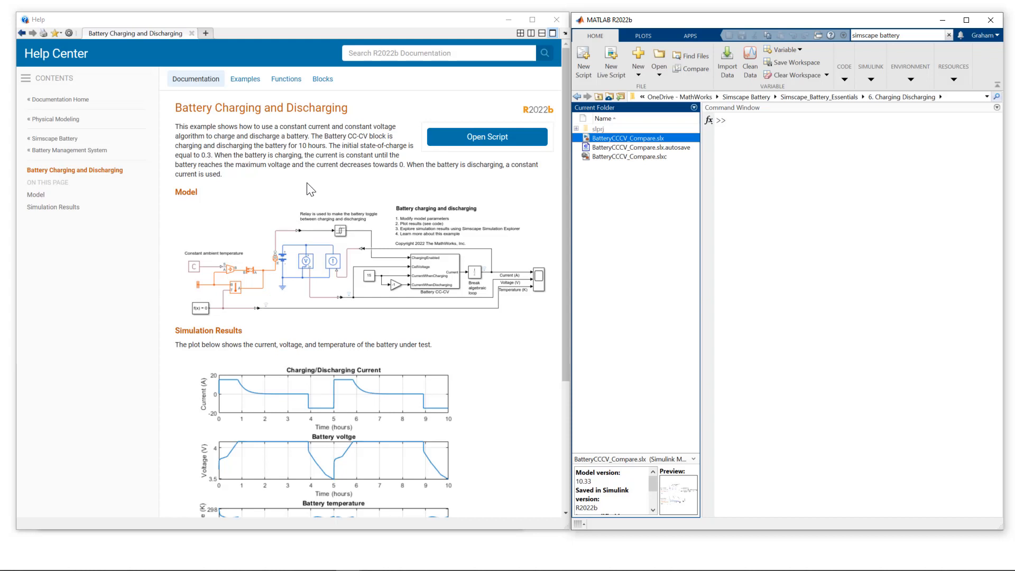
mouse_move(314, 109)
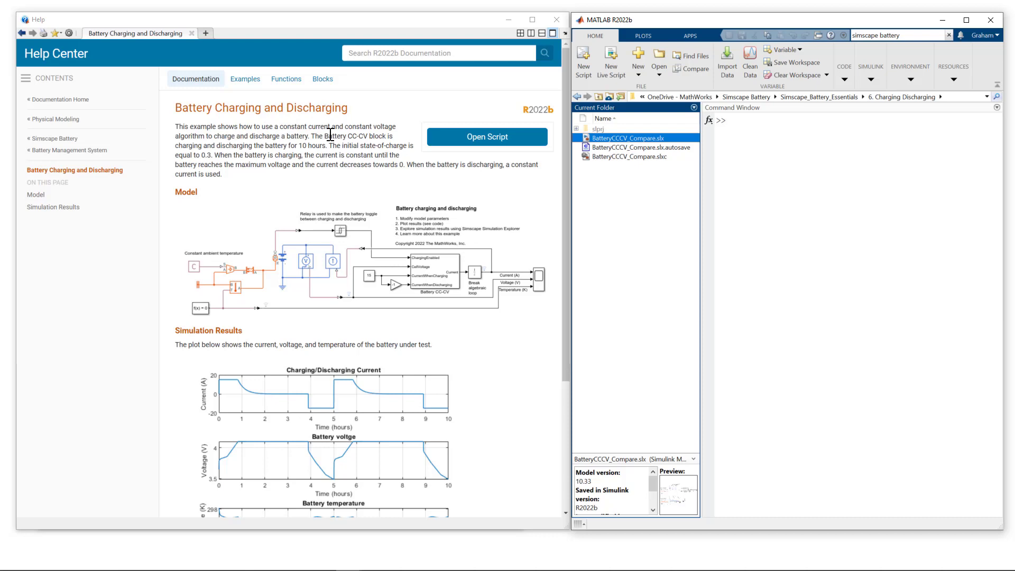
mouse_move(475, 152)
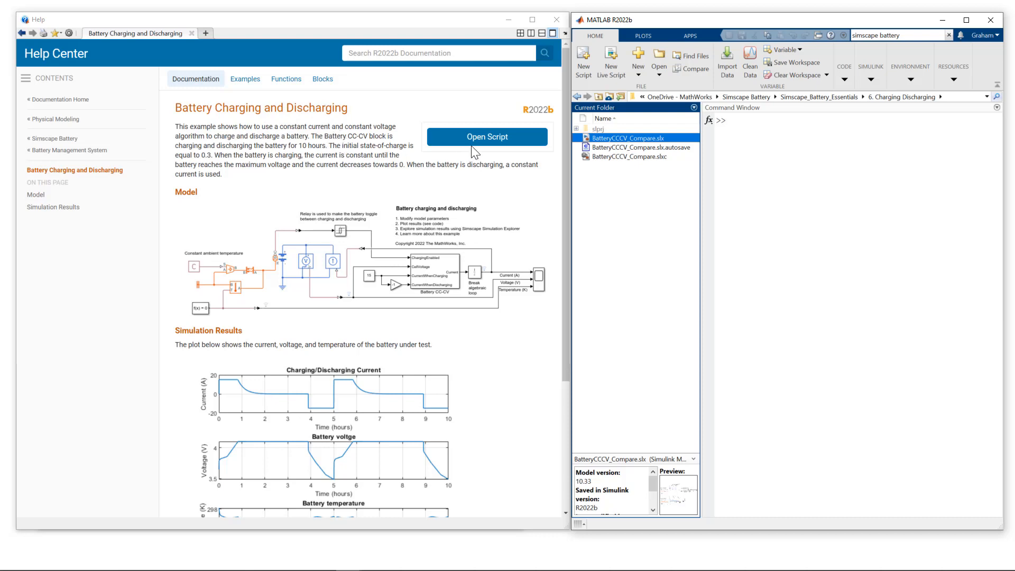
Open BatteryCCCVExample.m from the Battery Charging and Discharging help page.
click(487, 137)
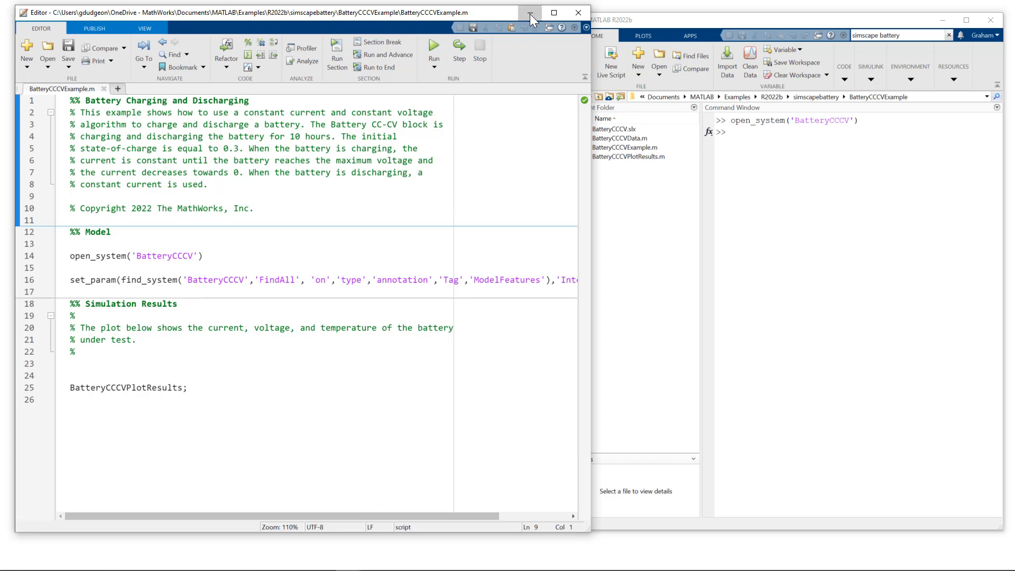
Minimize the Editor and scroll the help page through the Model and Simulation Results plots.
click(531, 11)
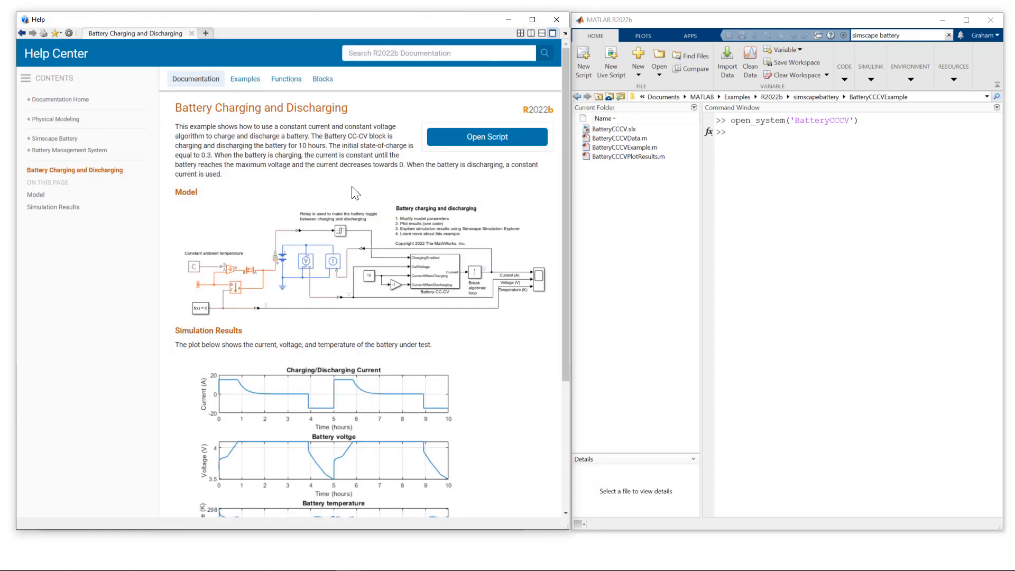
scroll(down, 3)
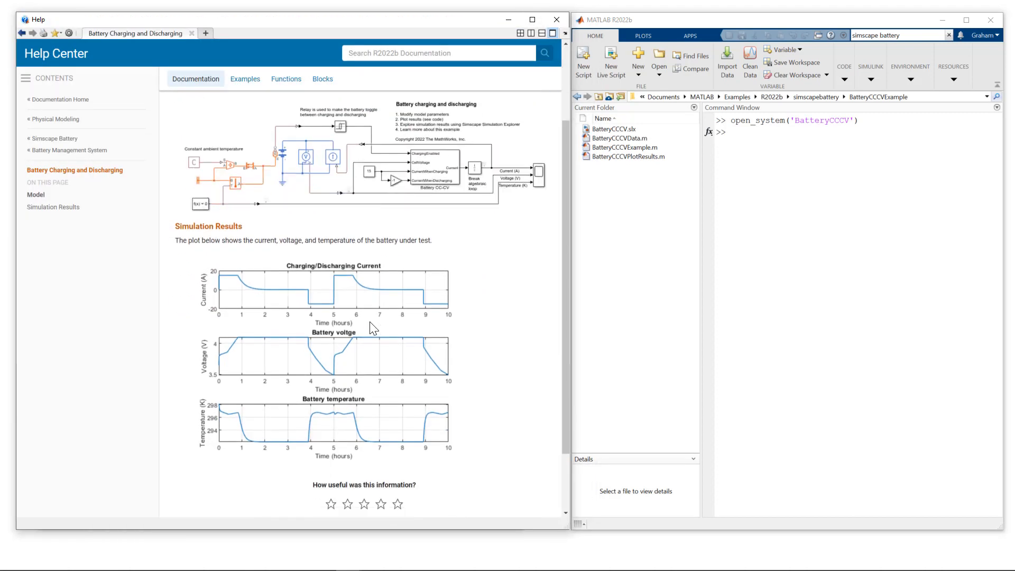
scroll(down, 3)
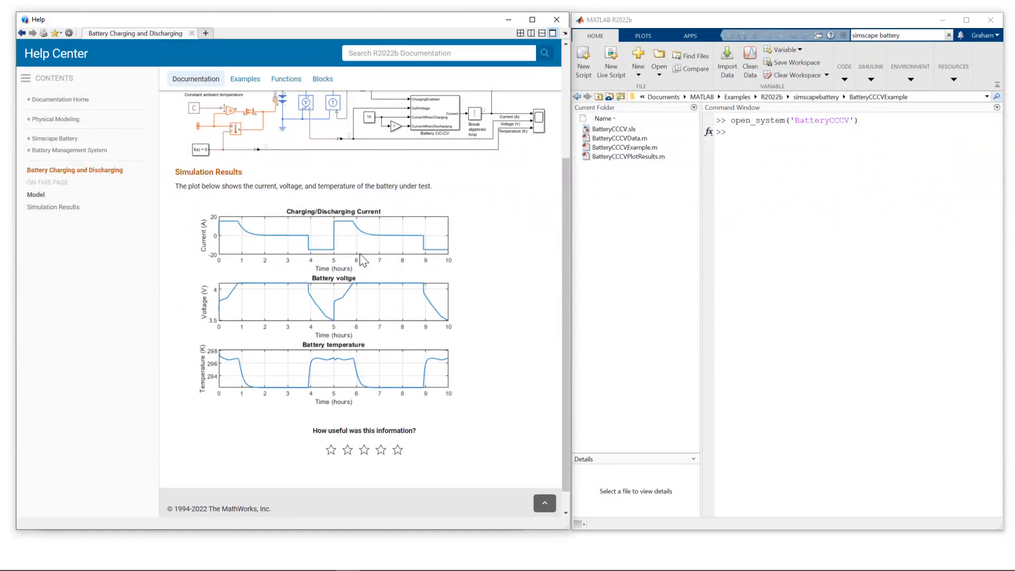
mouse_move(354, 243)
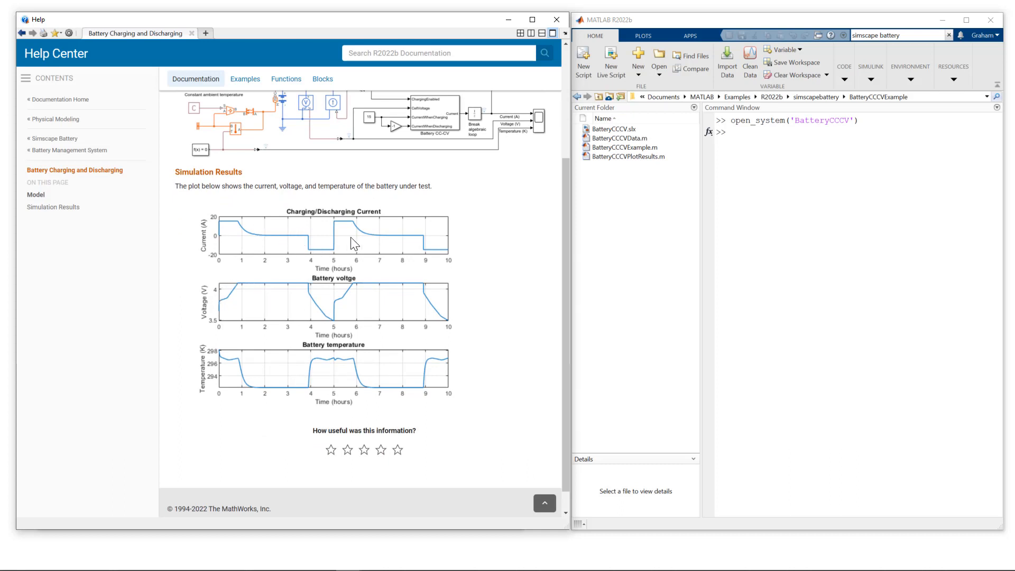
scroll(up, 3)
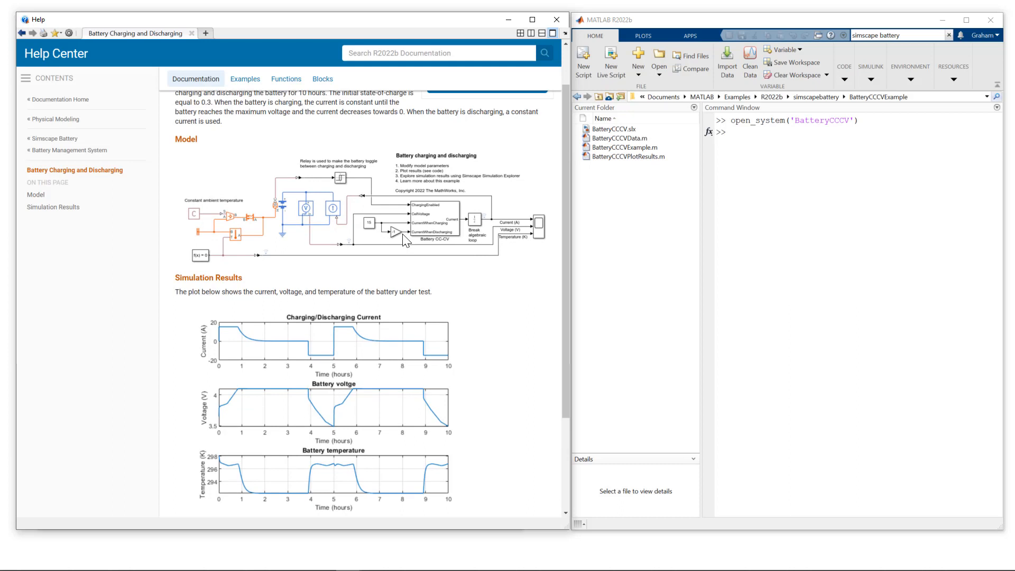
mouse_move(445, 268)
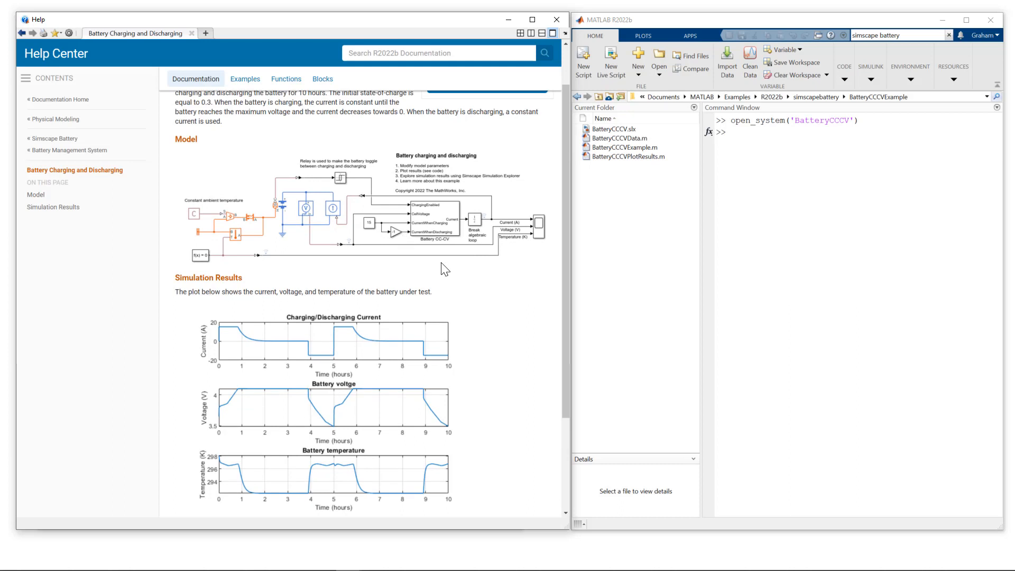
mouse_move(442, 266)
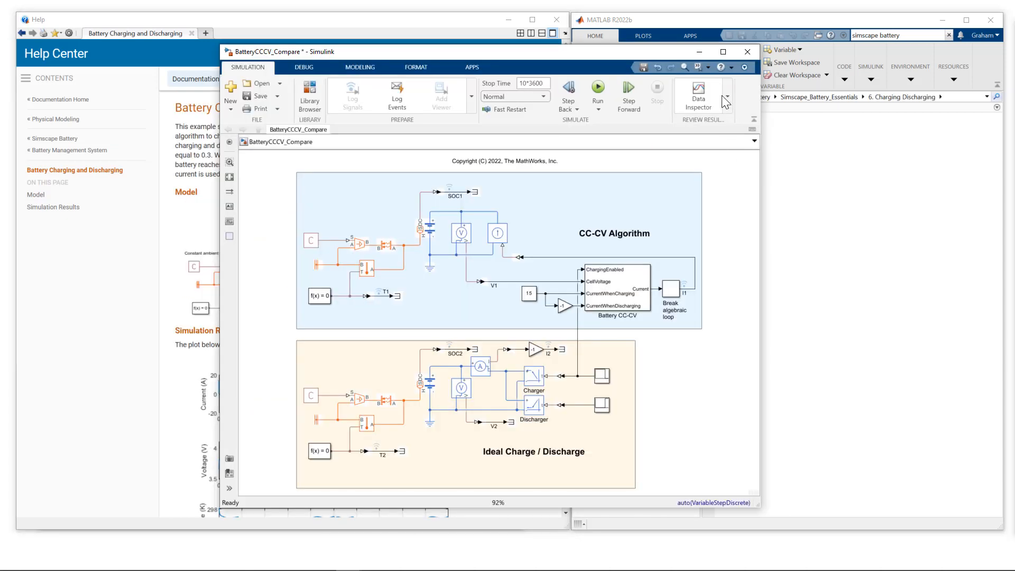
Maximize the BatteryCCCV_Compare window and inspect the CC-CV Algorithm subsystem.
click(722, 51)
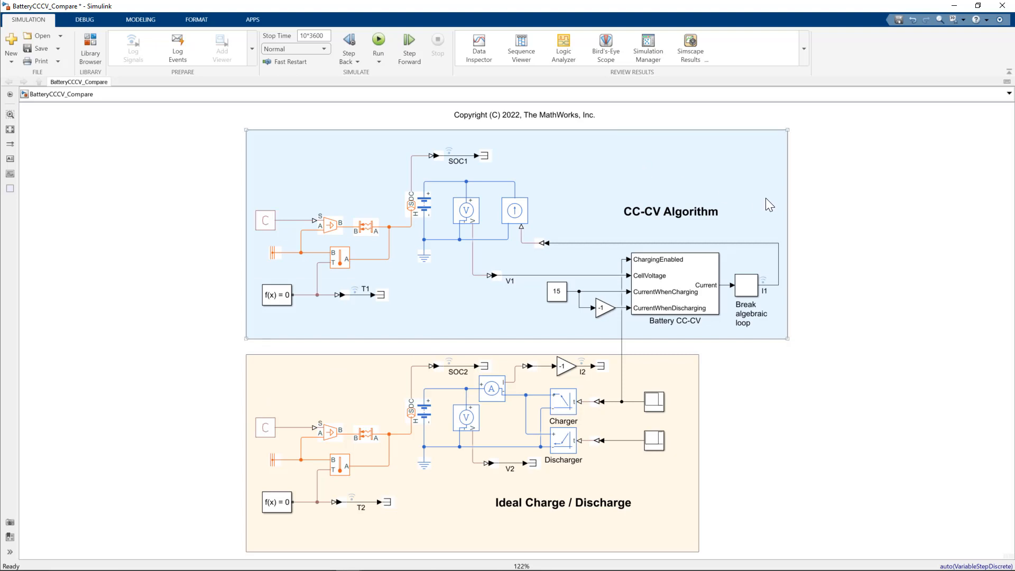
mouse_move(567, 188)
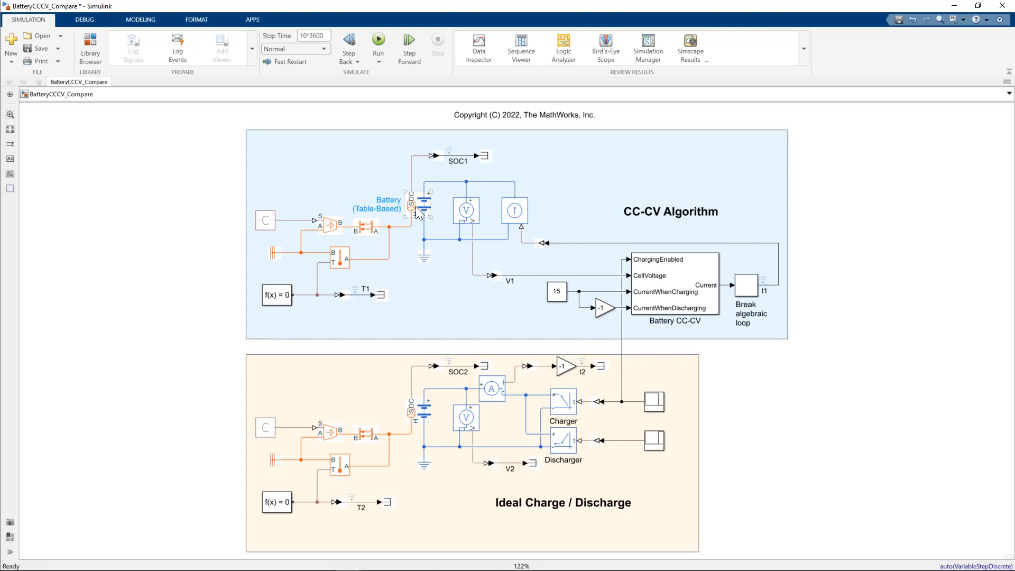
mouse_move(414, 217)
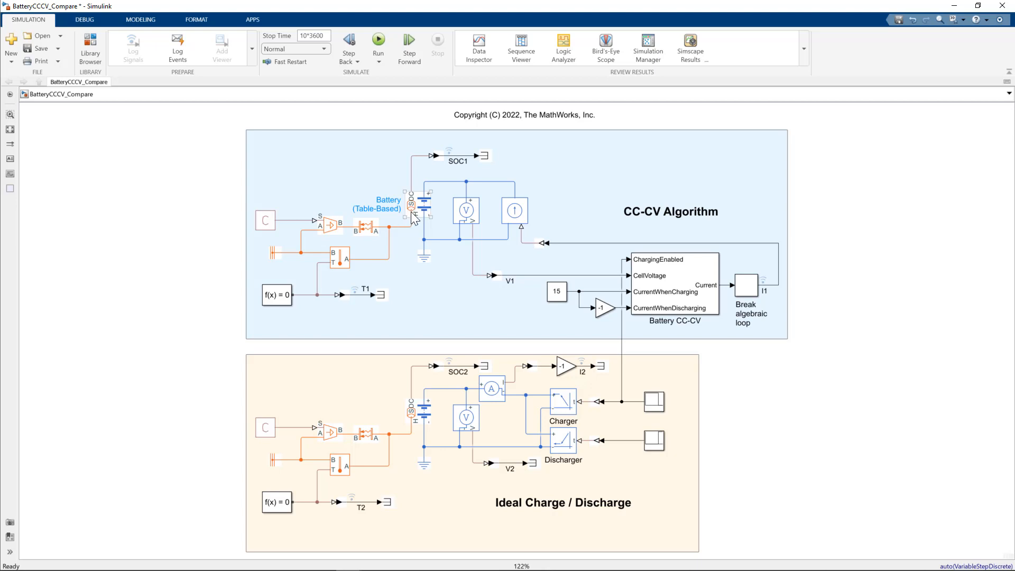
mouse_move(272, 223)
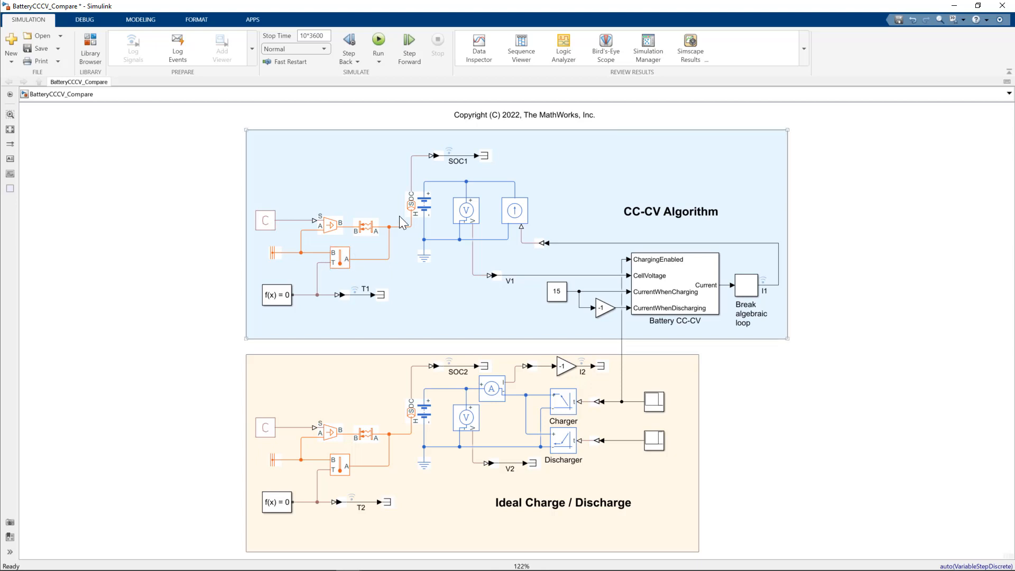
click(418, 208)
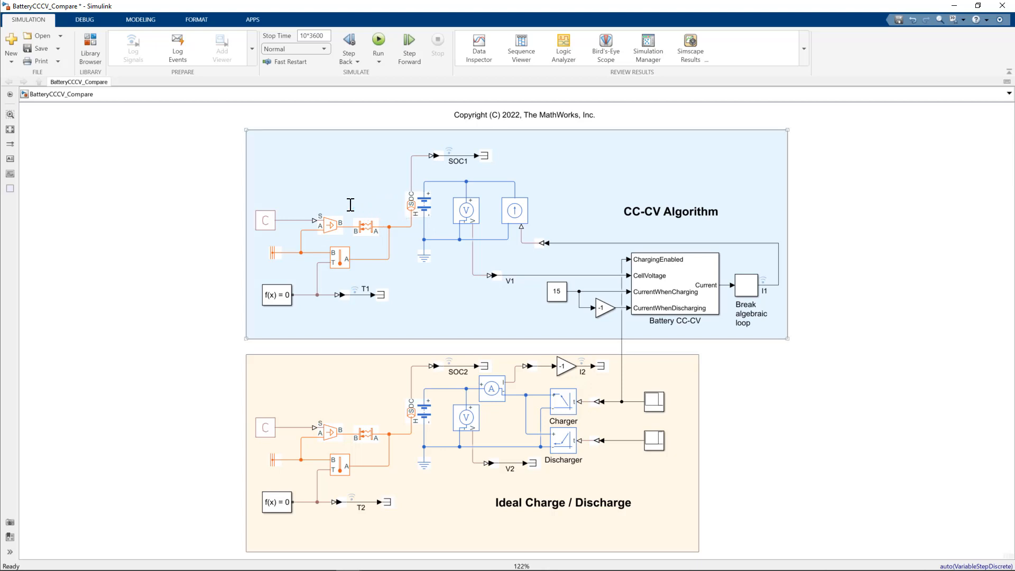
mouse_move(644, 231)
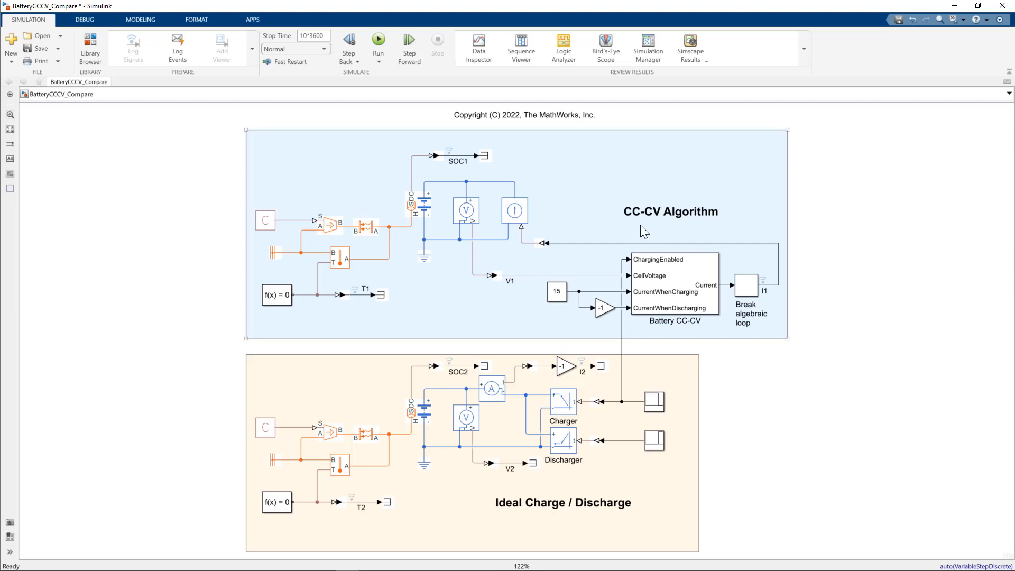
mouse_move(688, 259)
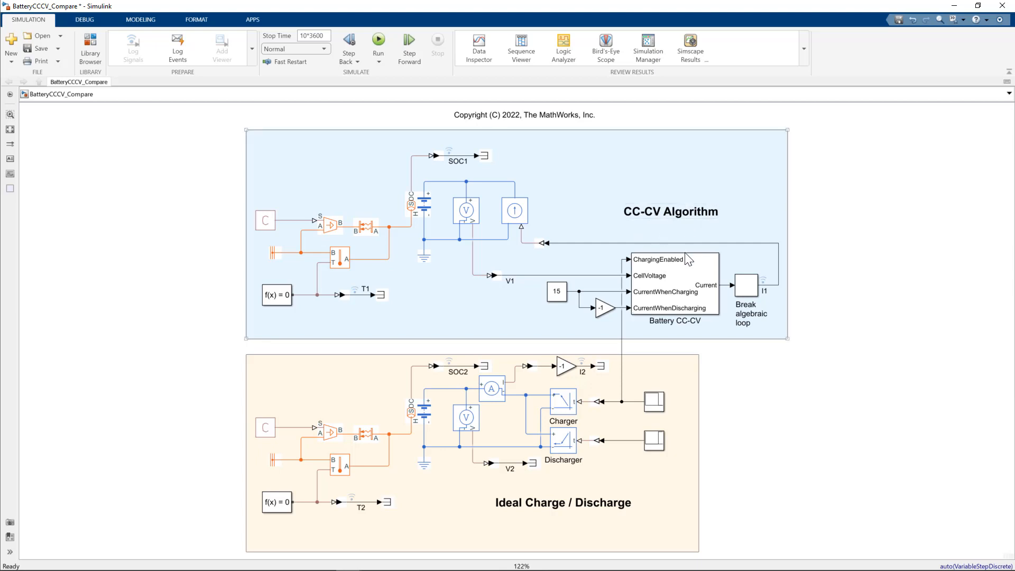
mouse_move(475, 236)
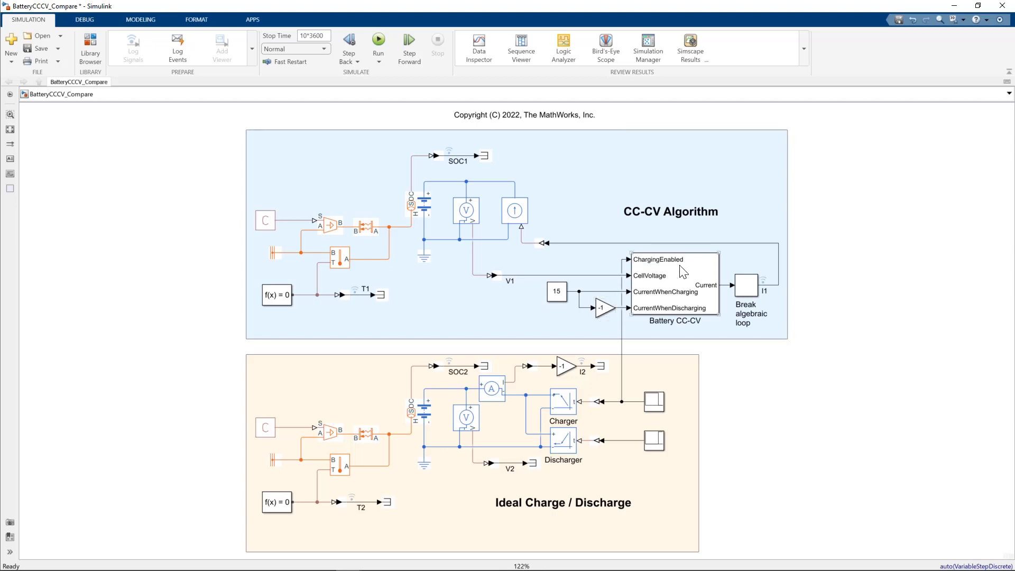
mouse_move(702, 292)
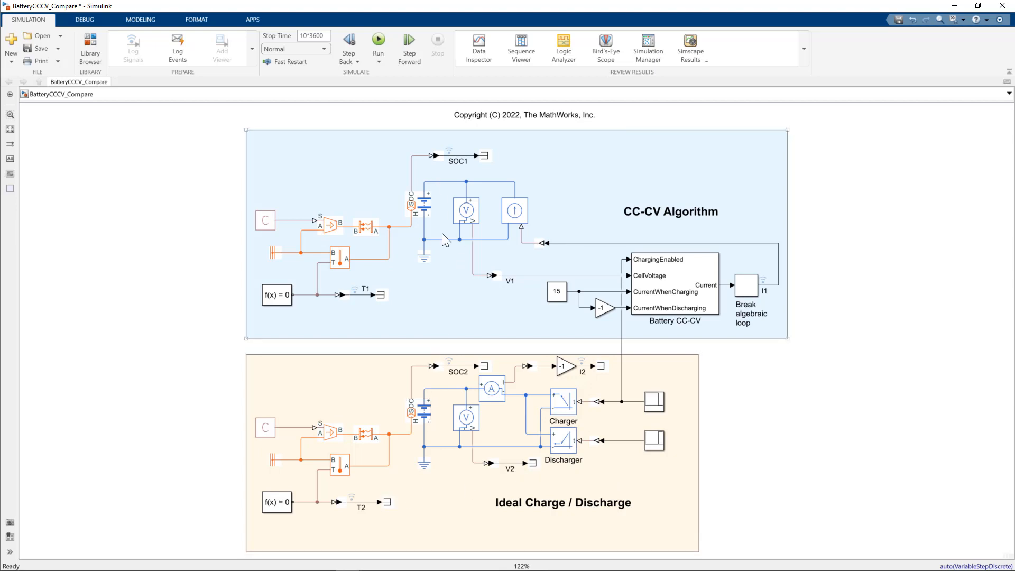
mouse_move(771, 284)
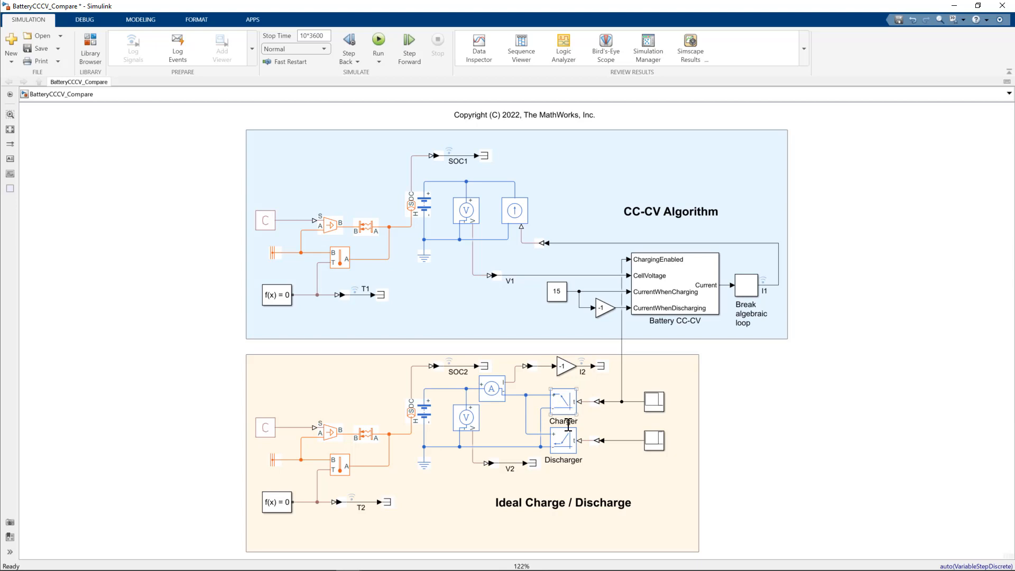
mouse_move(768, 476)
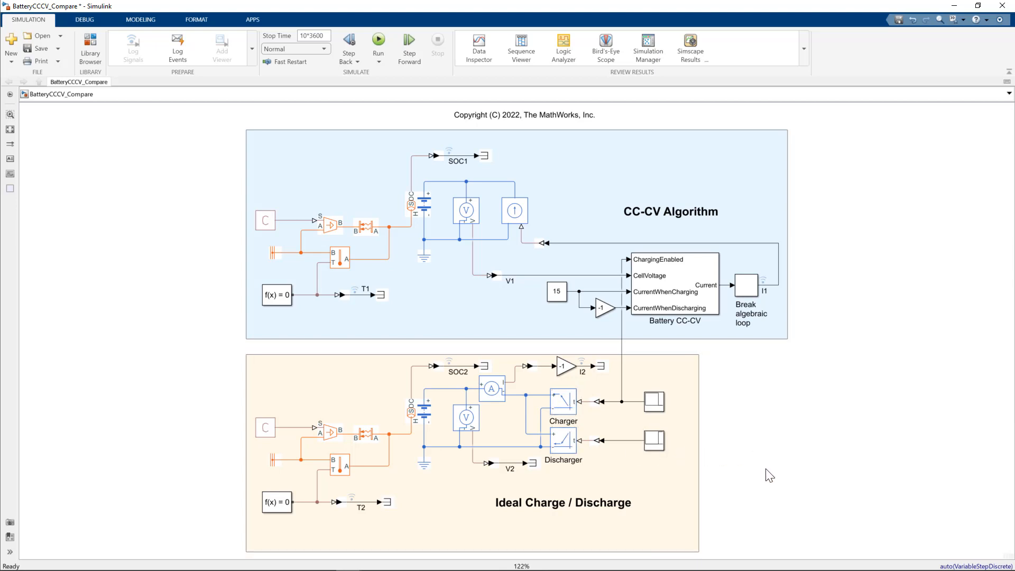
mouse_move(765, 469)
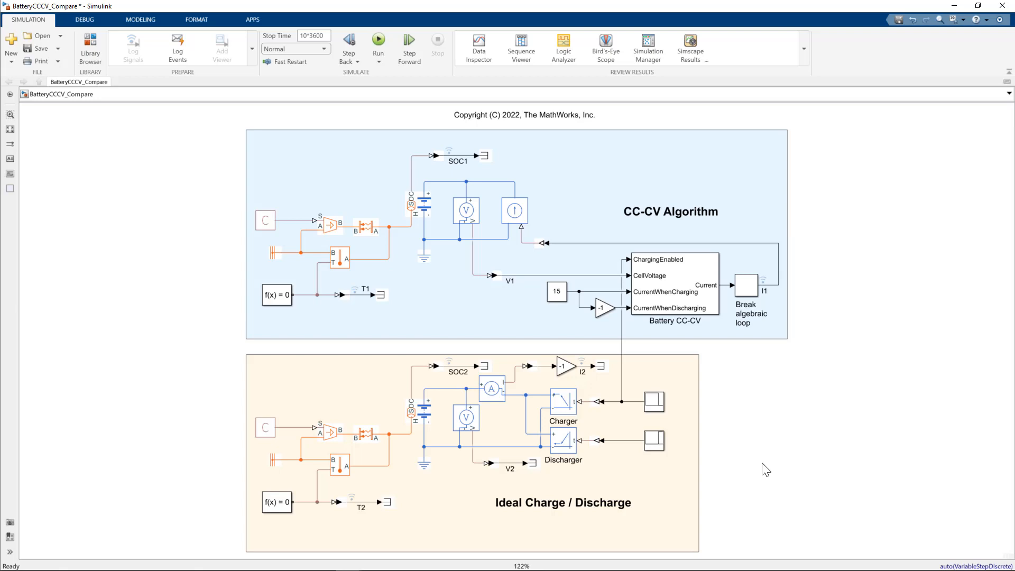
mouse_move(768, 464)
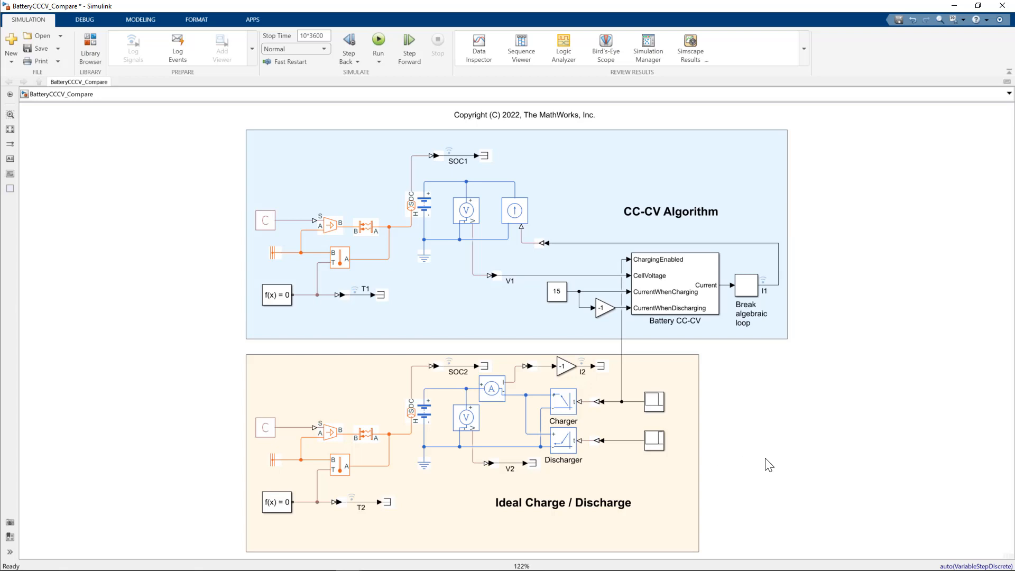
mouse_move(756, 463)
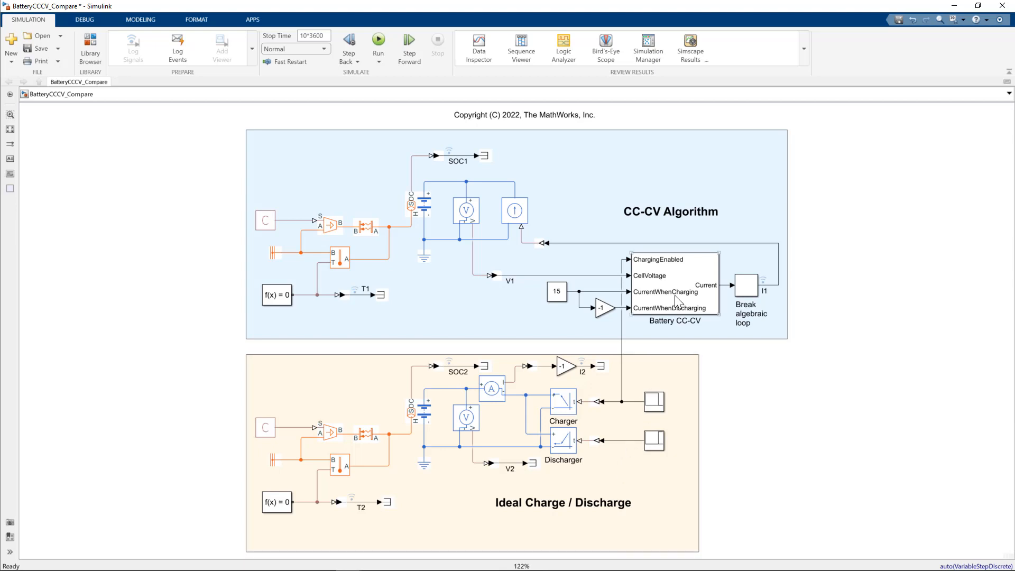
mouse_move(738, 405)
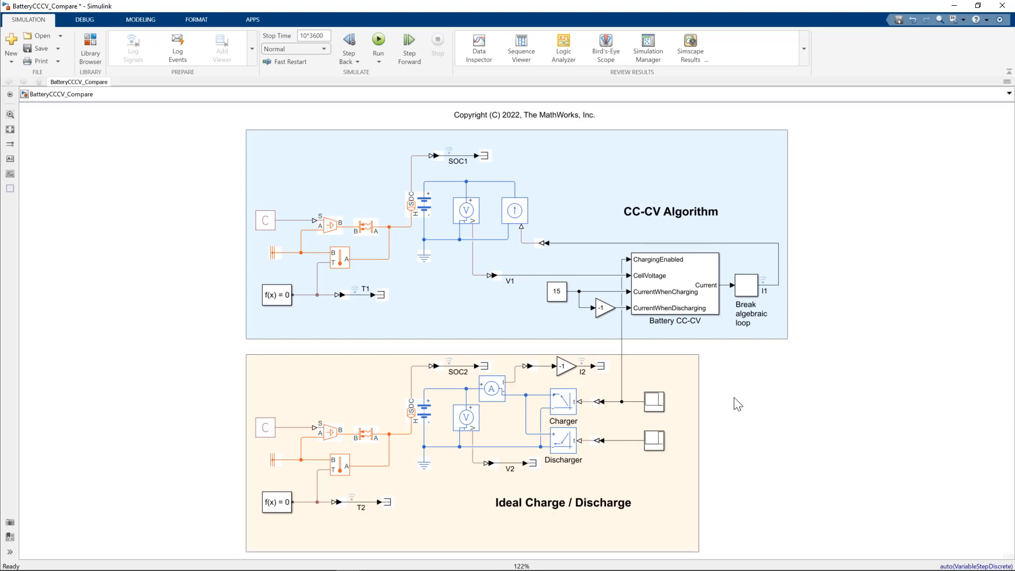
Browse the Library Browser to Simscape > Battery > BMS > Current Management blocks.
click(90, 47)
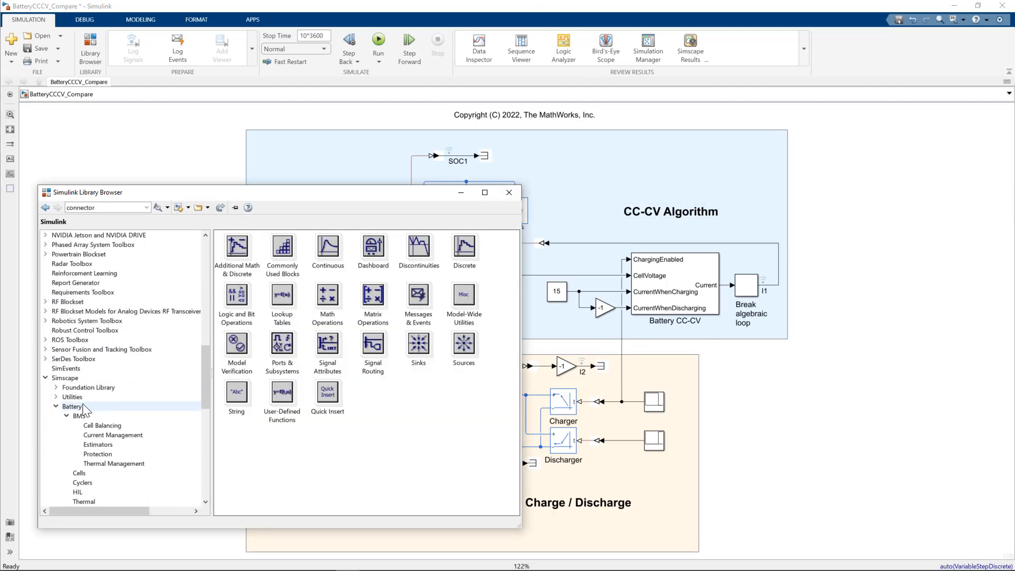
click(72, 406)
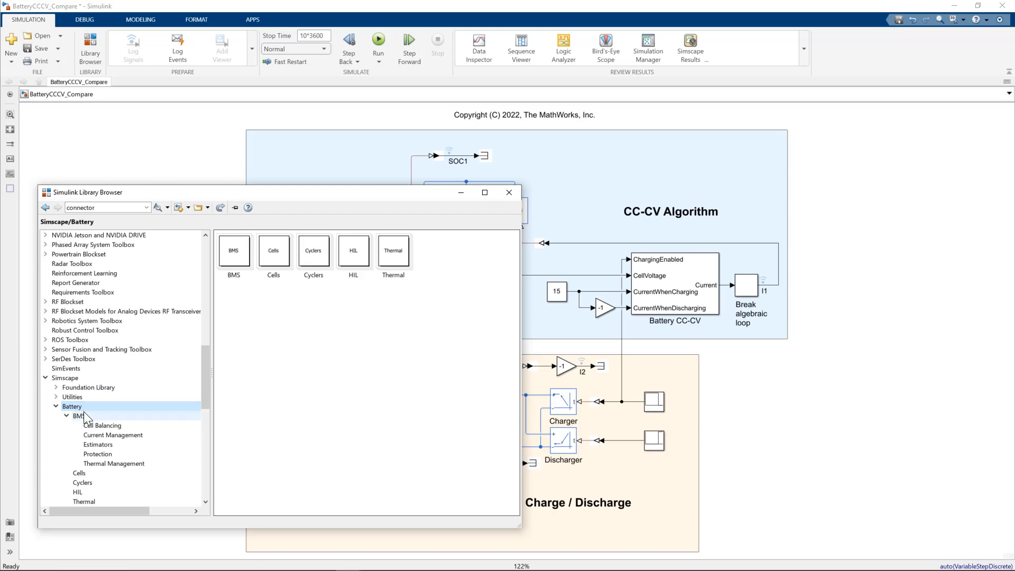
scroll(down, 3)
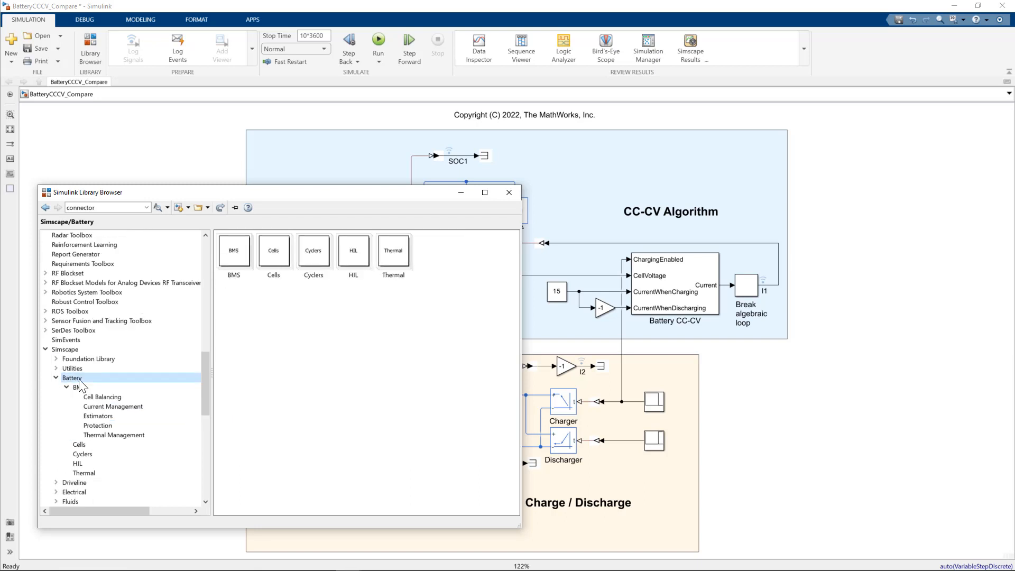
click(78, 387)
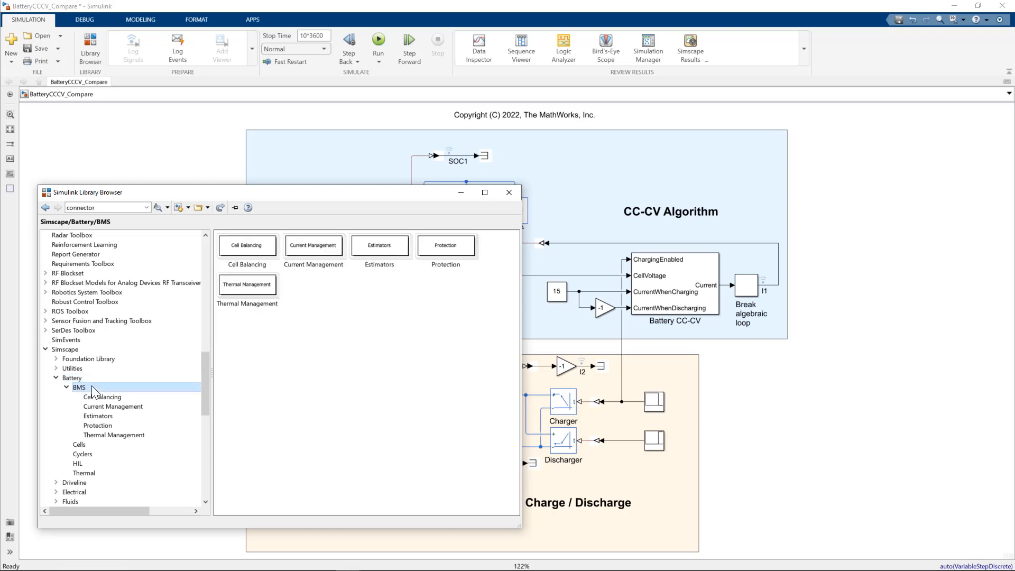
mouse_move(113, 406)
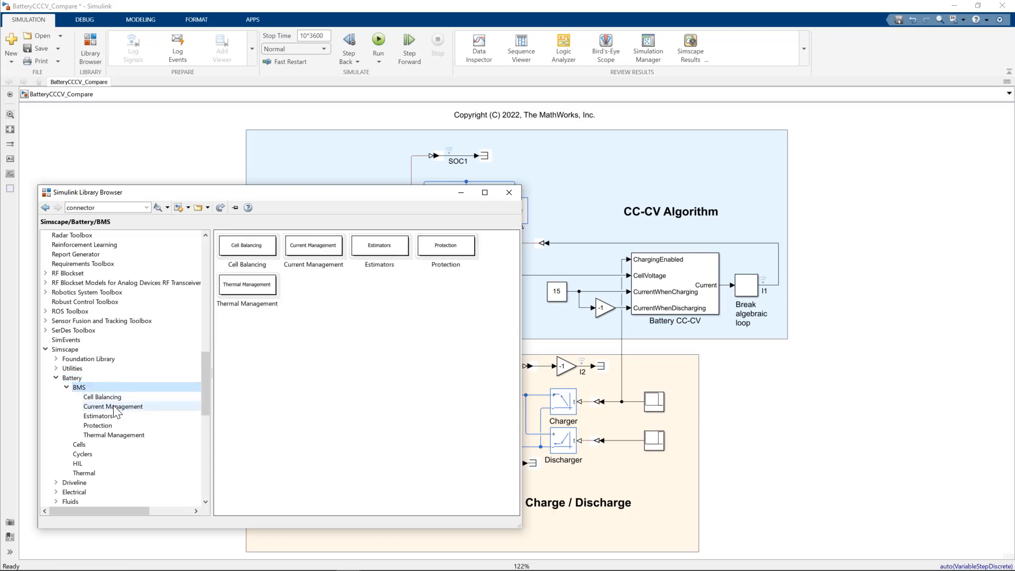
click(113, 406)
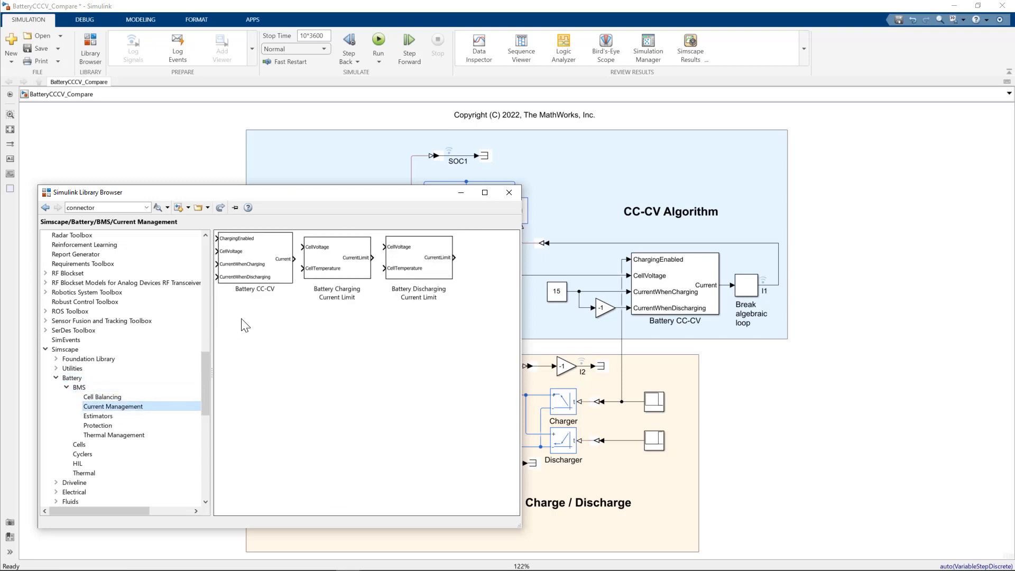
mouse_move(262, 306)
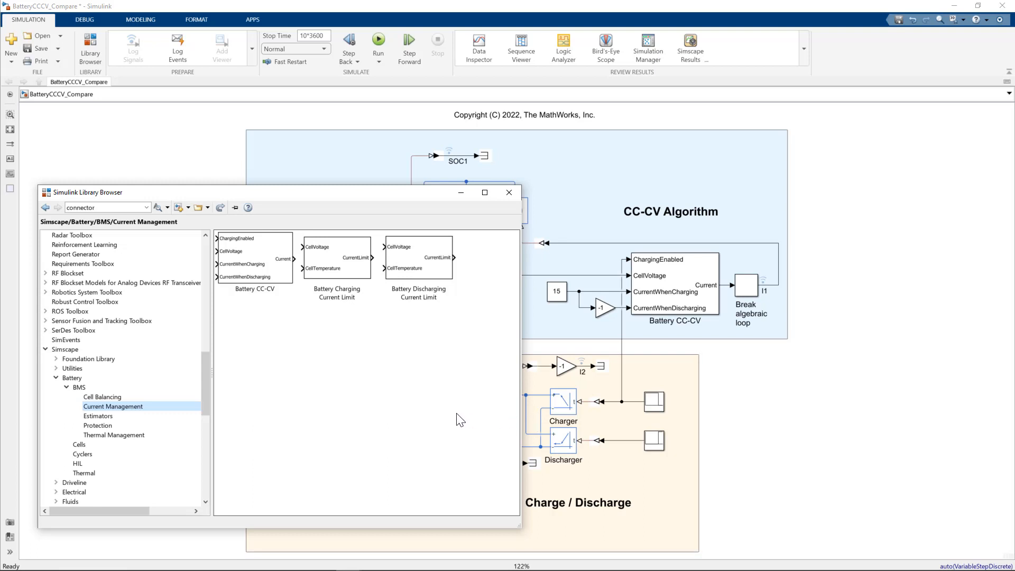
Show the Cyclers sublibrary with its Charger, Cycler and Discharger blocks.
scroll(down, 3)
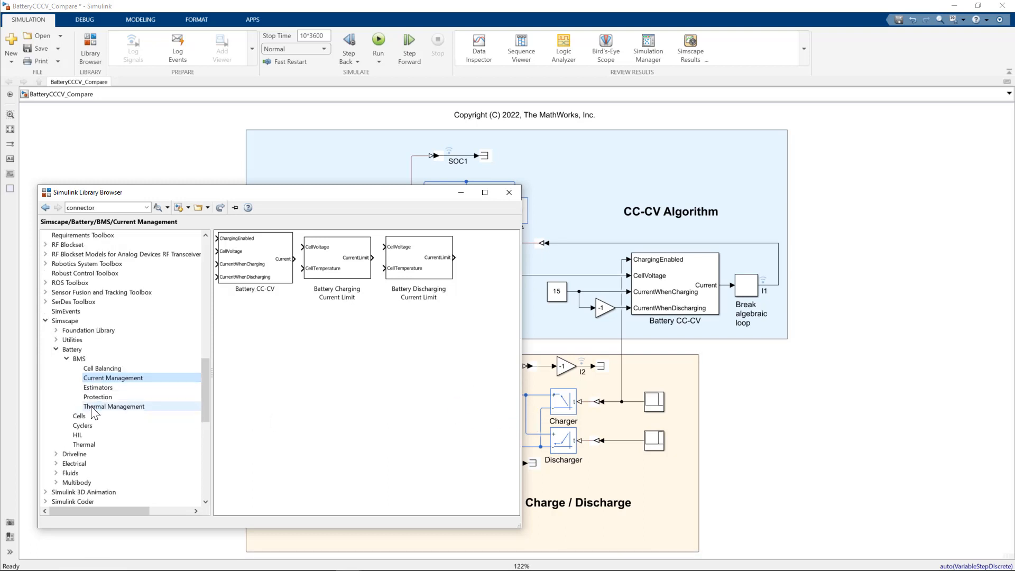
click(82, 425)
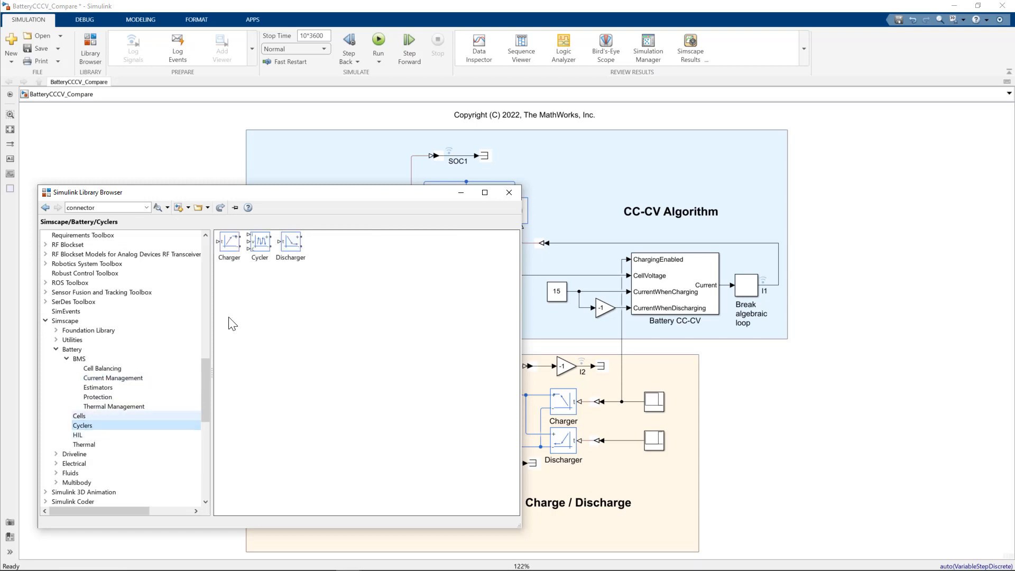
mouse_move(295, 272)
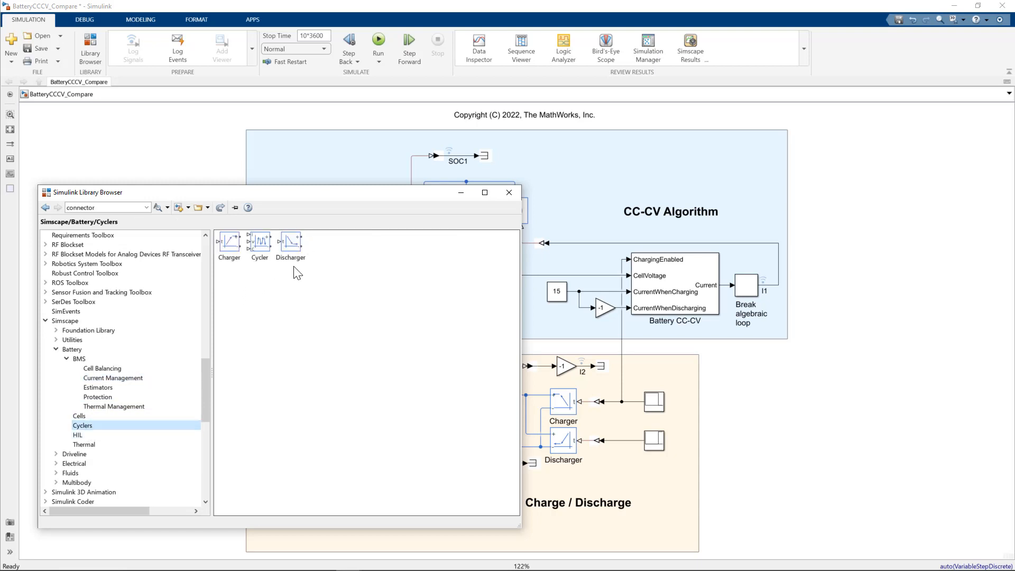
mouse_move(264, 275)
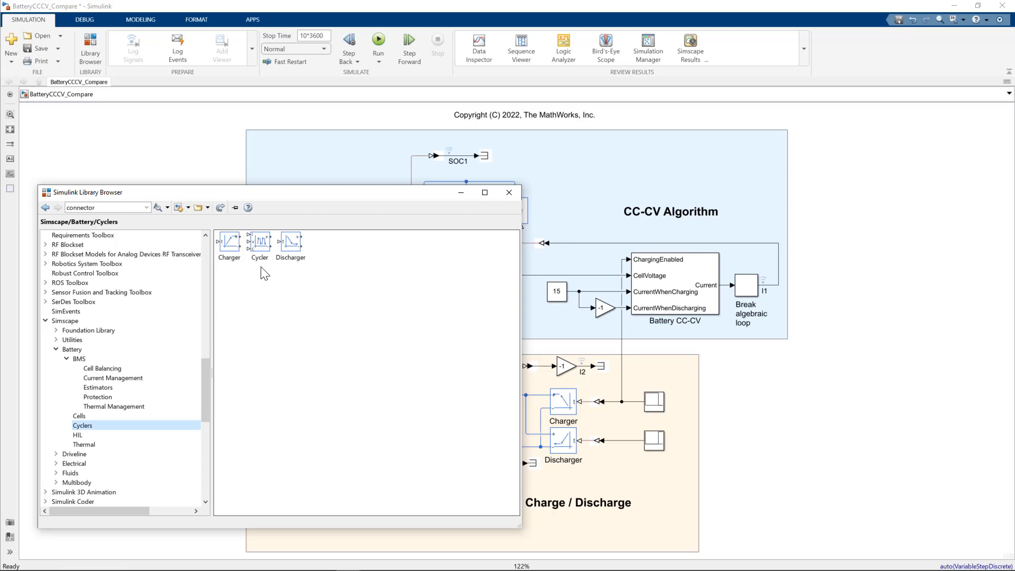
mouse_move(226, 184)
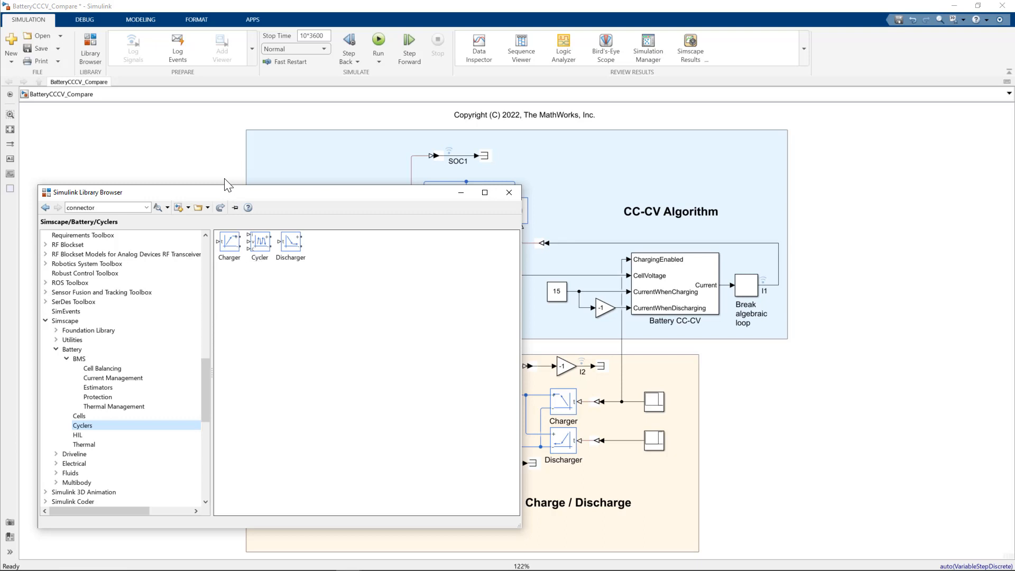
Close the Library Browser and review the Battery CC-CV block's vMax and controller gain parameters.
click(508, 192)
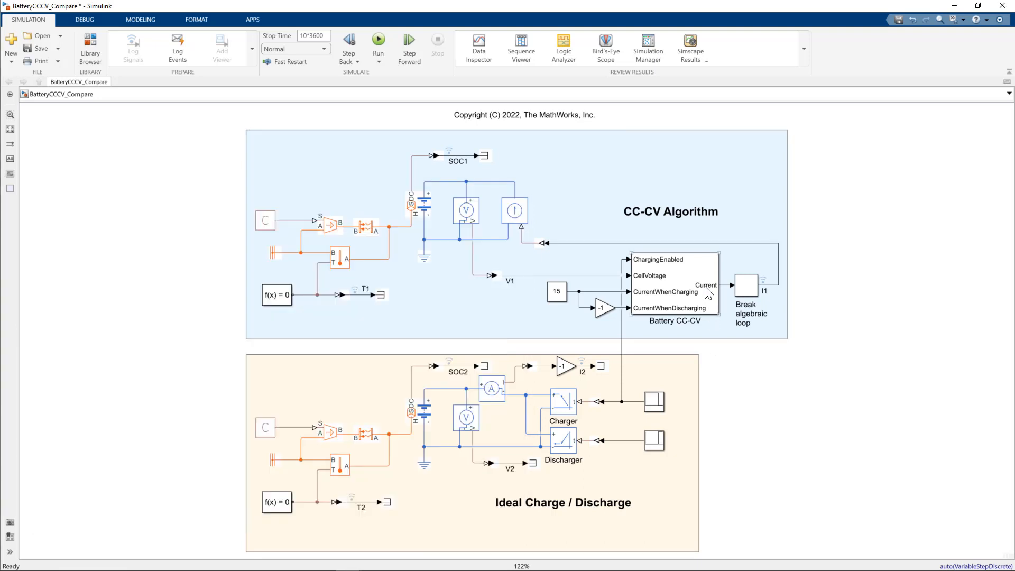
click(673, 285)
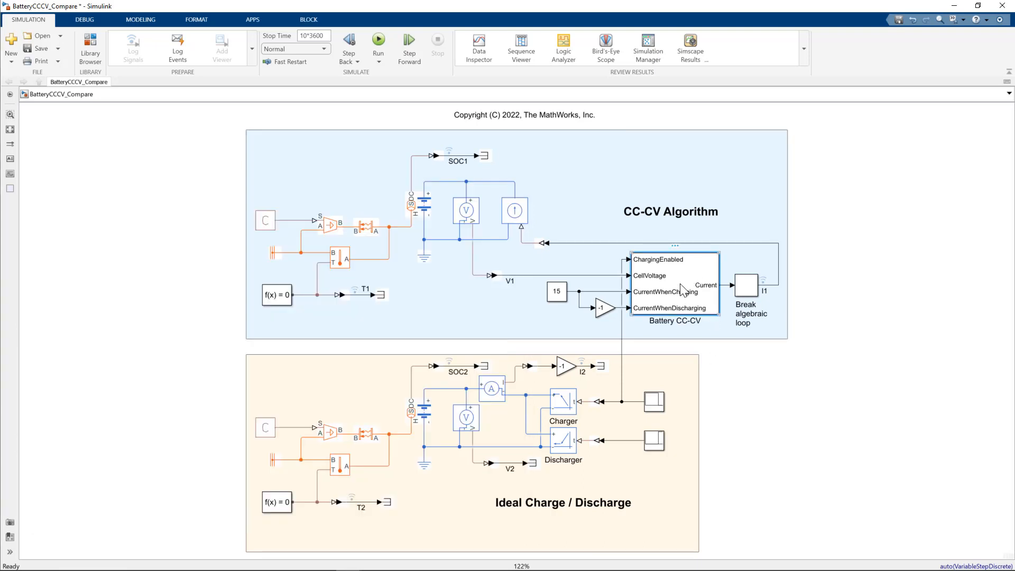
double_click(673, 285)
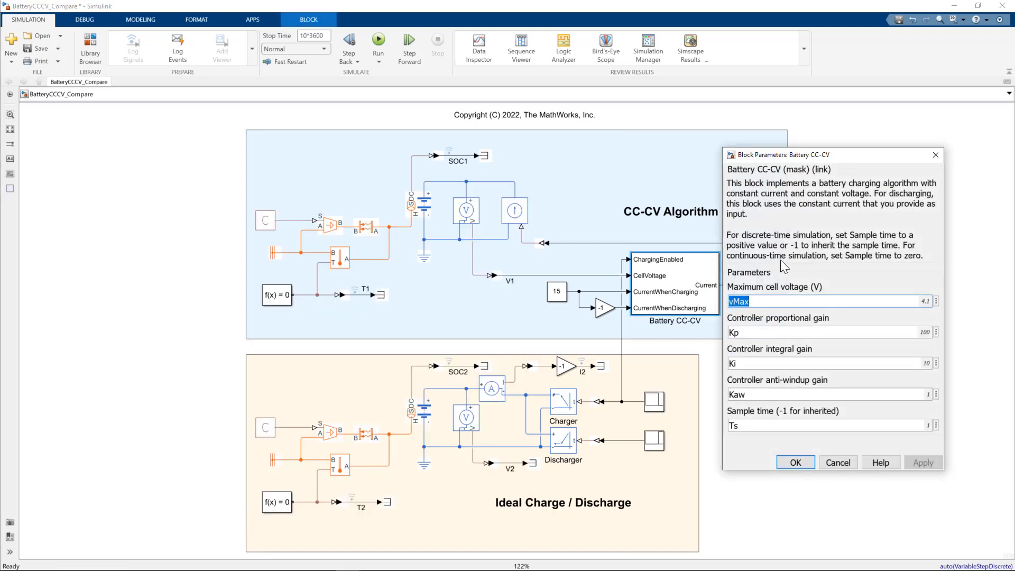
click(768, 301)
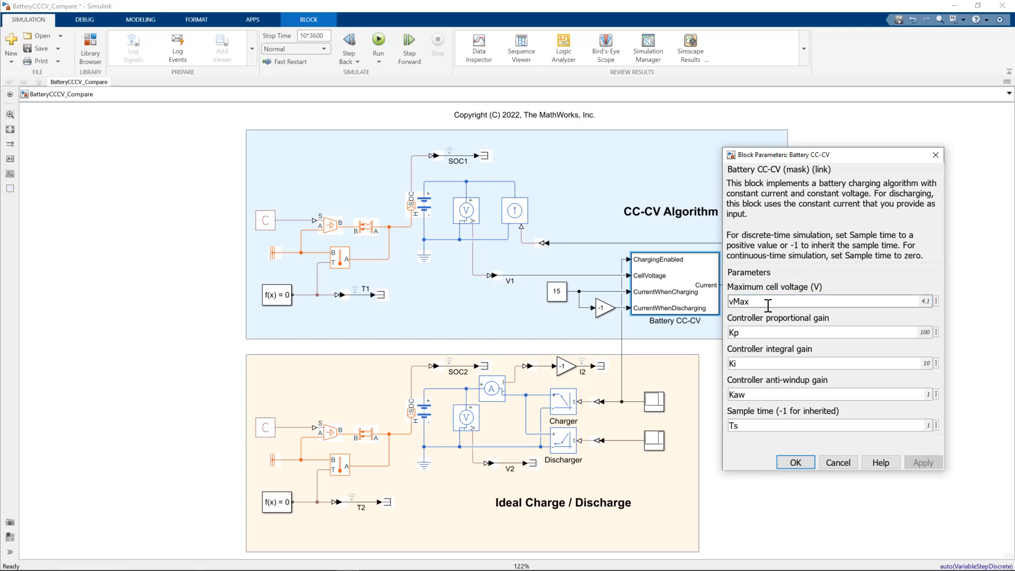
click(744, 363)
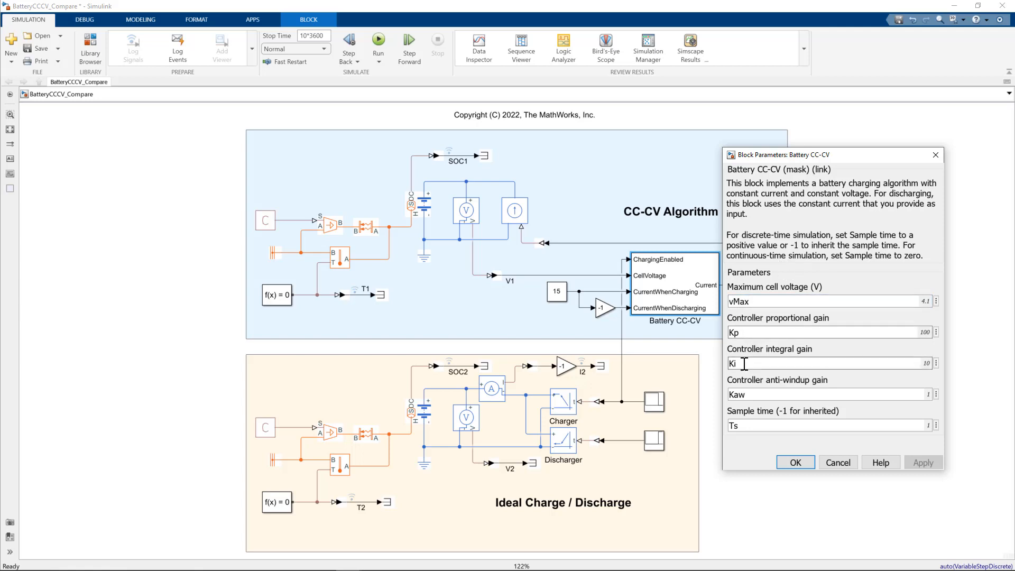
mouse_move(777, 394)
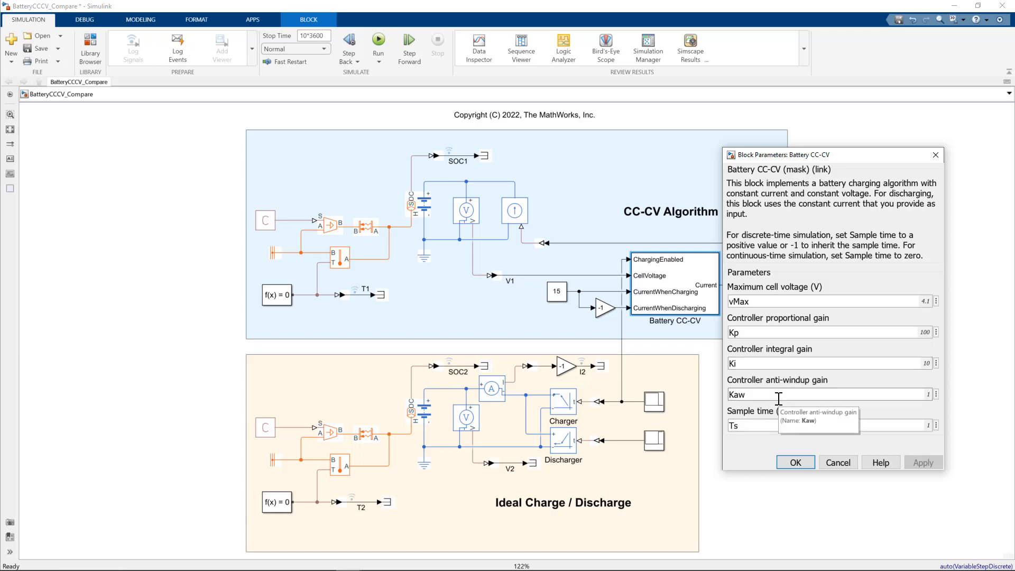
mouse_move(811, 337)
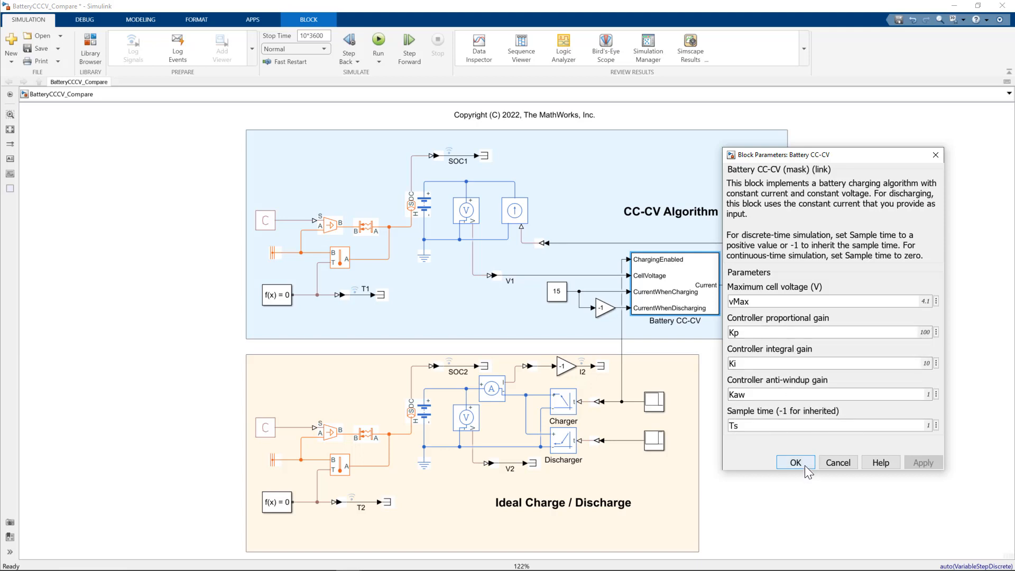
Review the Charger block's parameters, then the Discharger's 15 A current and 3.486 V threshold.
click(795, 462)
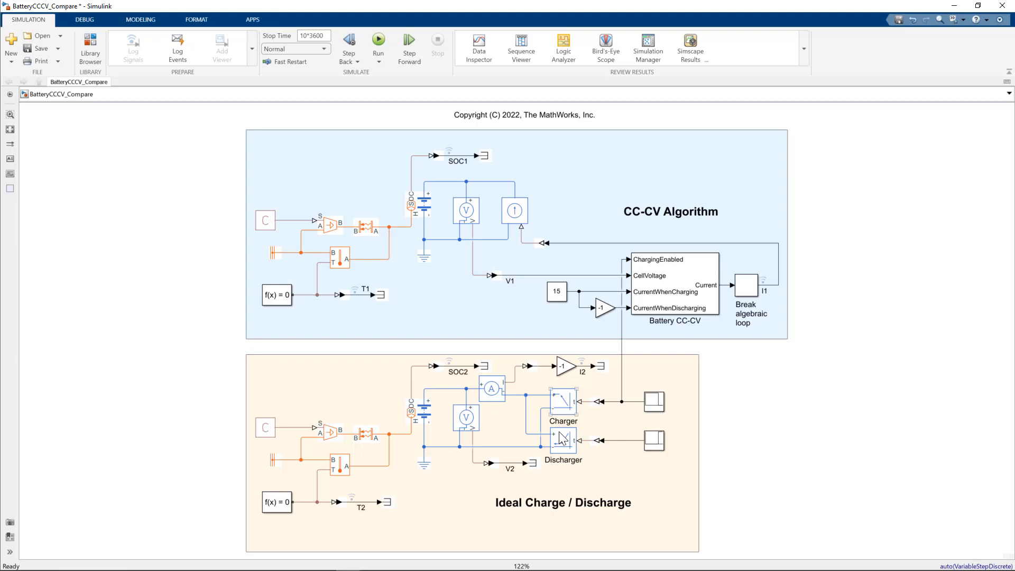
click(562, 402)
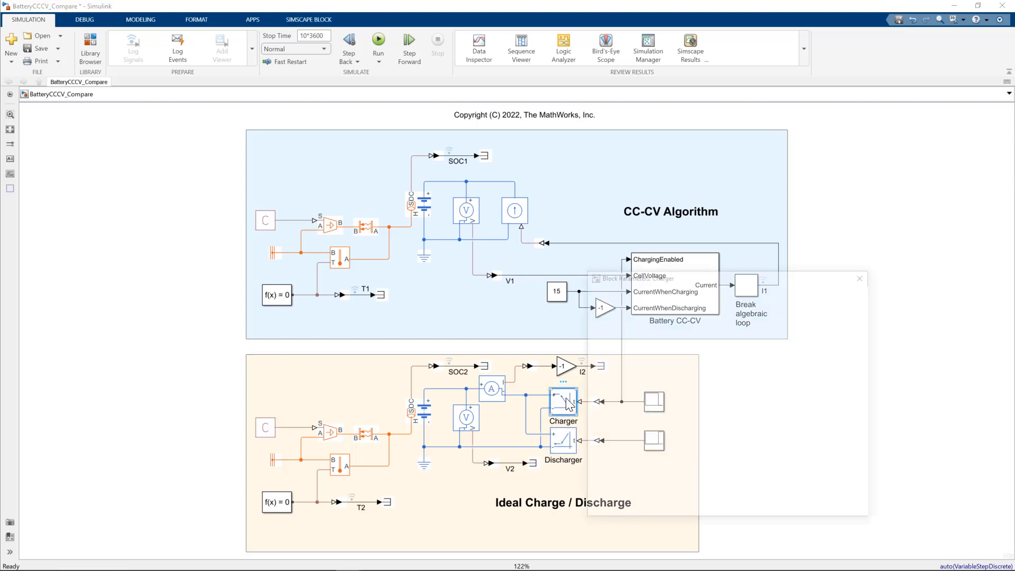
double_click(563, 402)
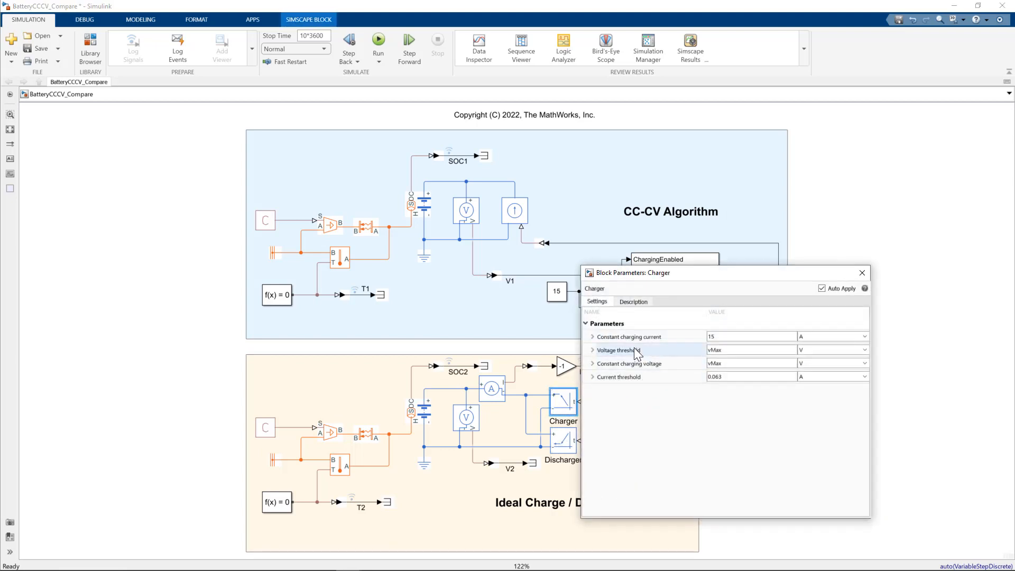
mouse_move(675, 361)
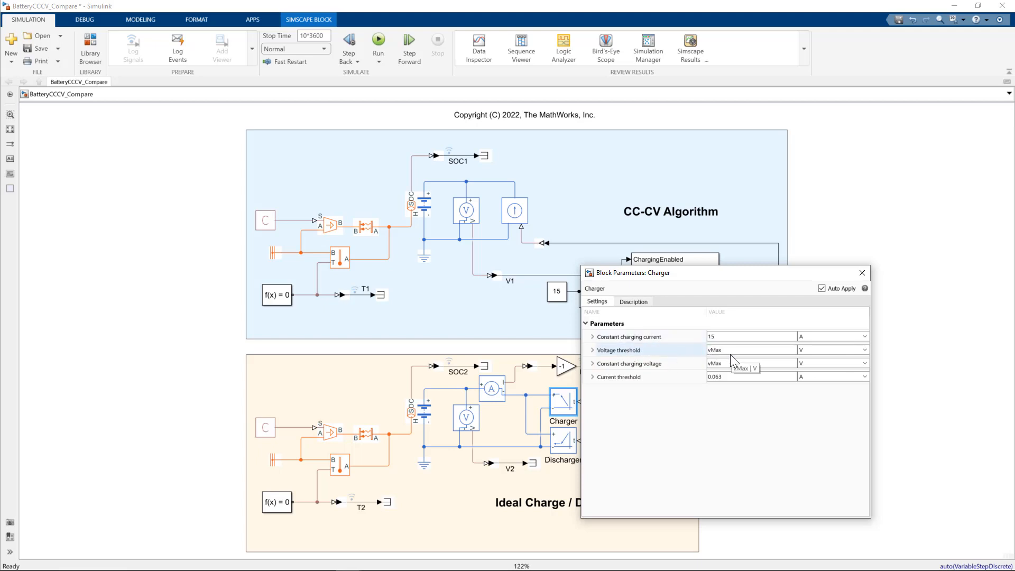
mouse_move(723, 387)
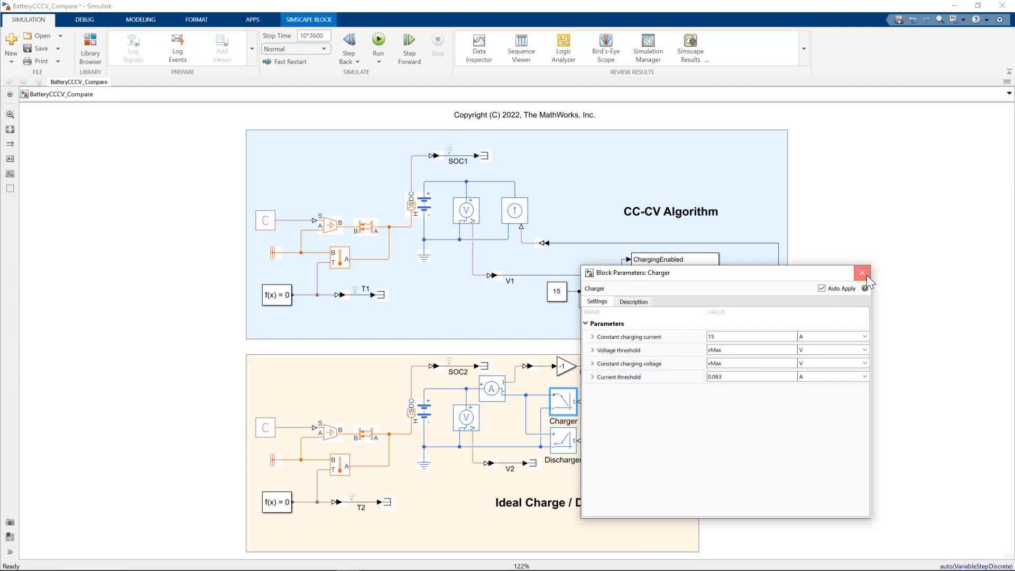
double_click(563, 440)
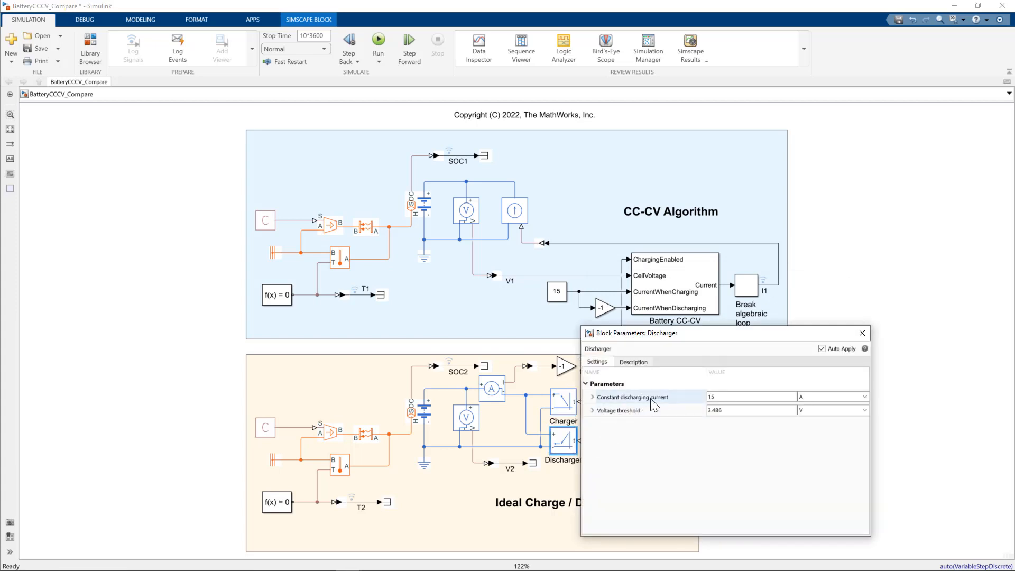
mouse_move(671, 410)
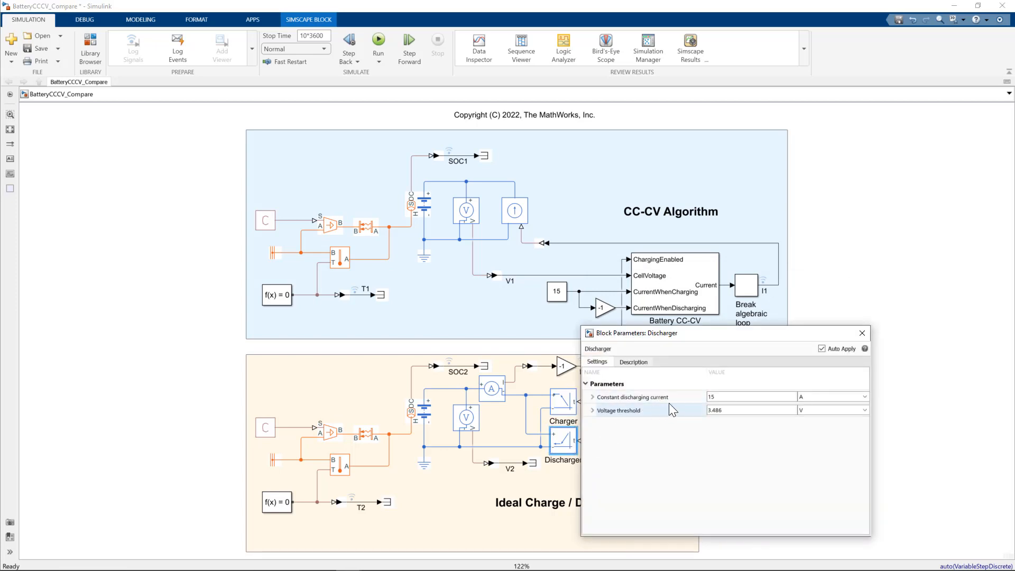
click(860, 333)
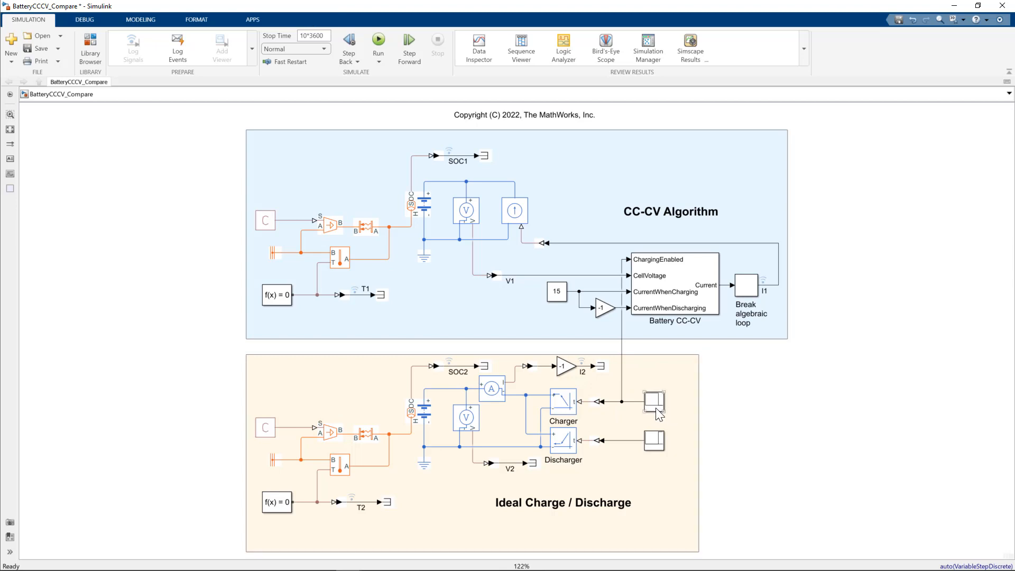
double_click(652, 401)
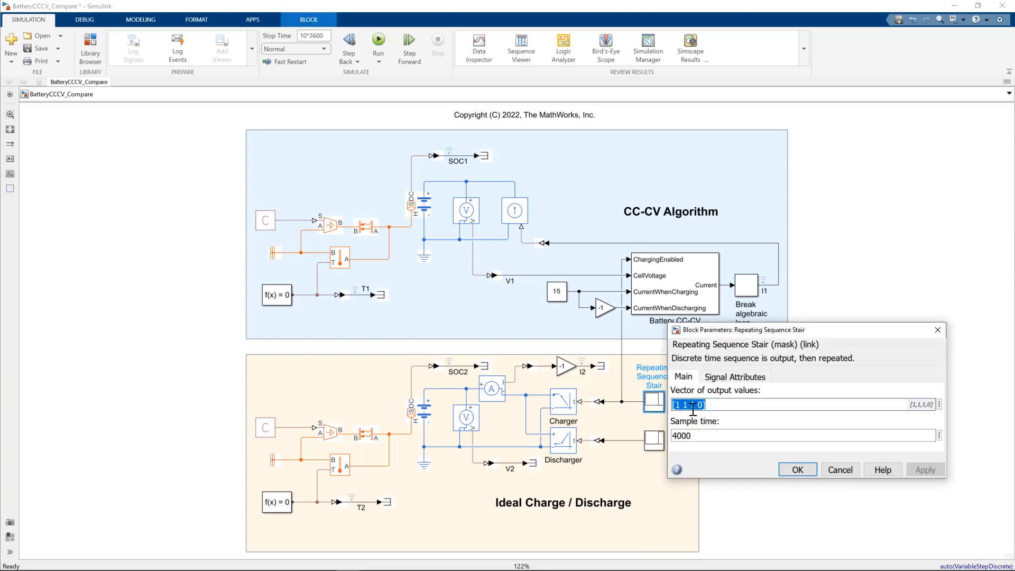
mouse_move(689, 405)
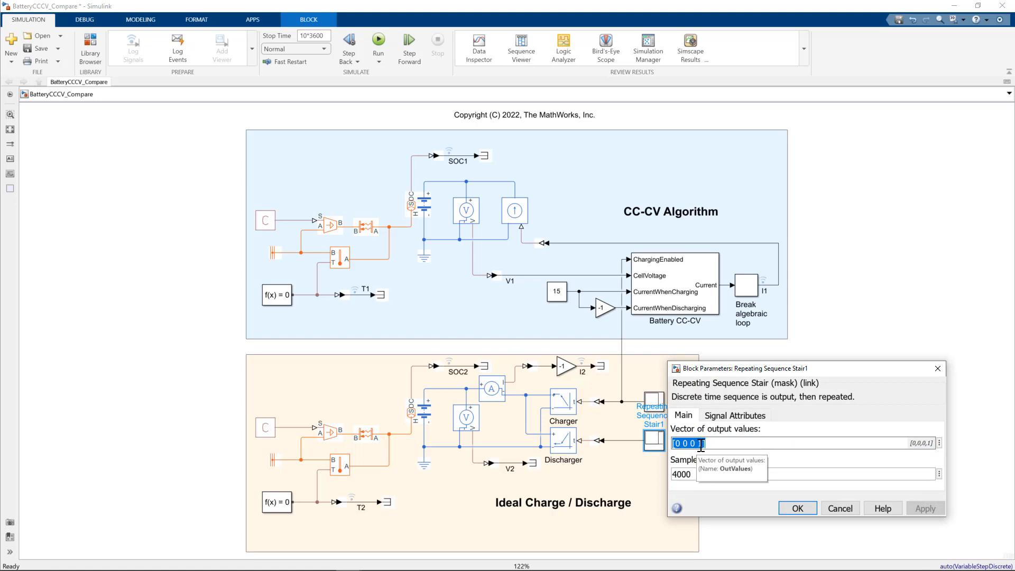
mouse_move(760, 478)
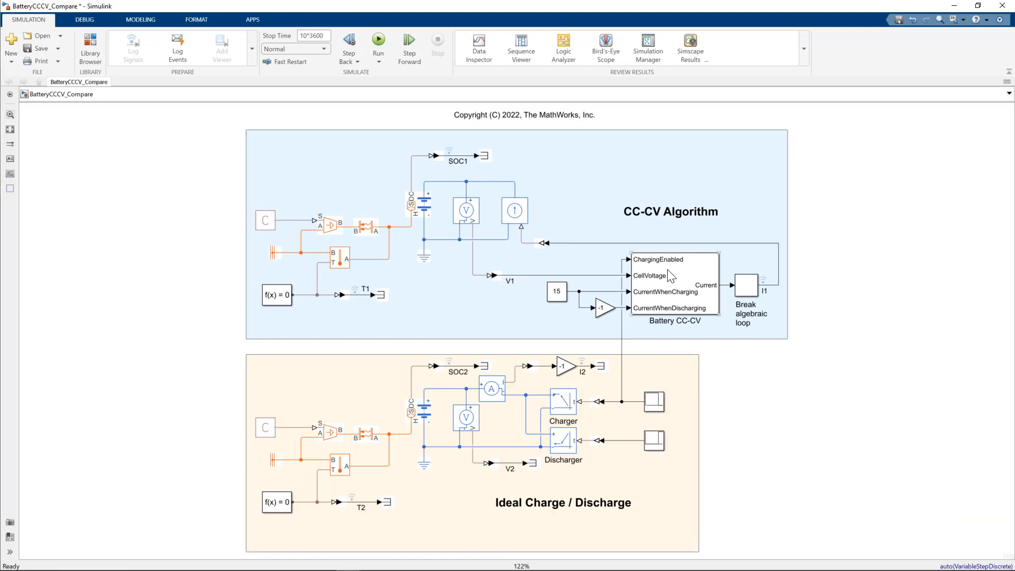
mouse_move(676, 277)
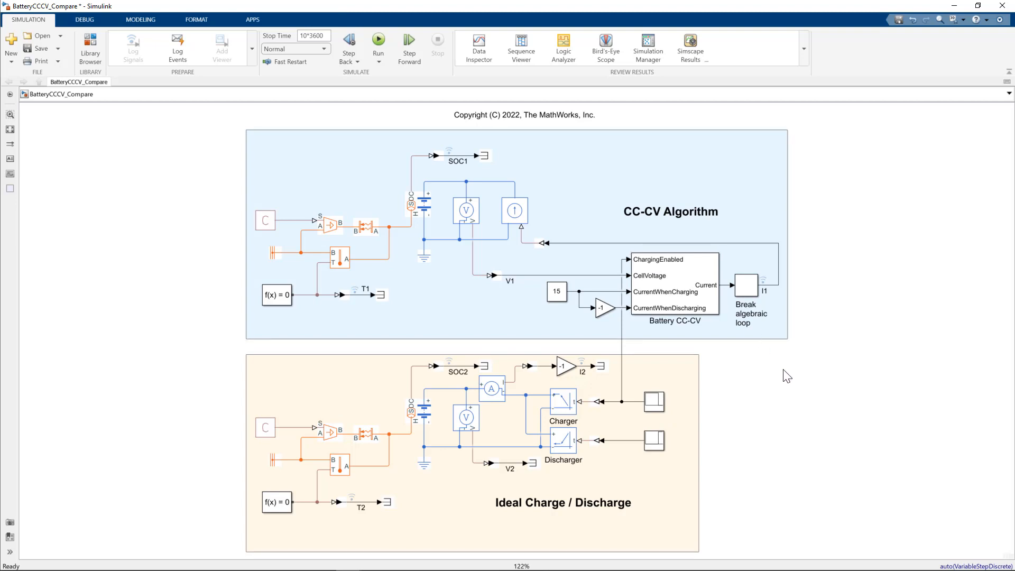
mouse_move(312, 48)
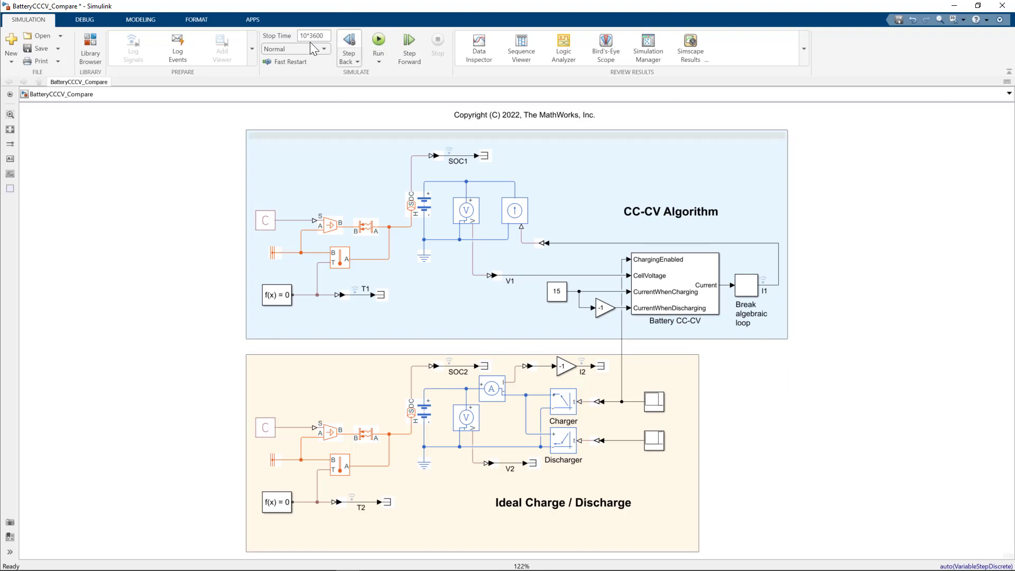
Run the BatteryCCCV_Compare simulation to completion.
click(378, 44)
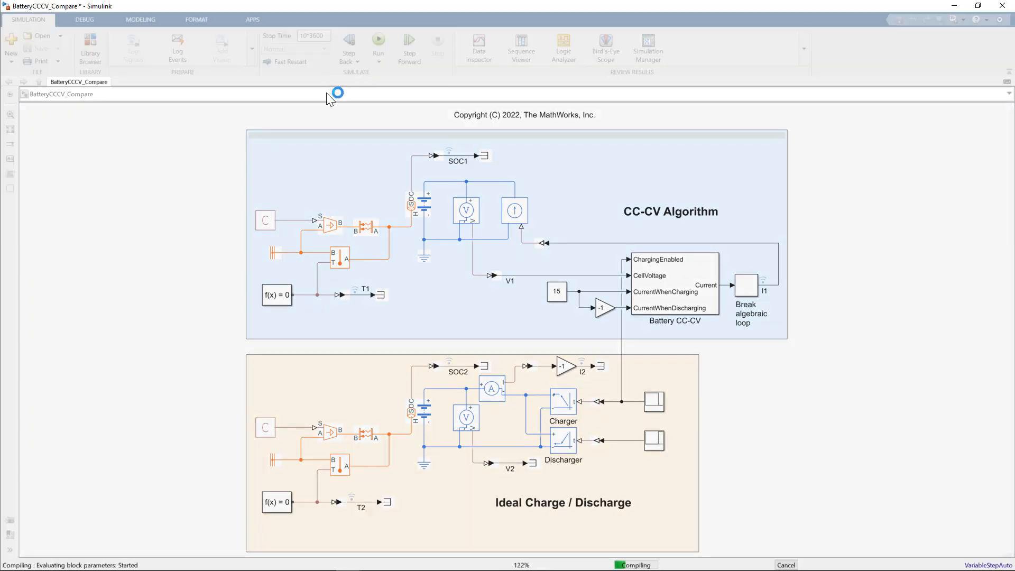
mouse_move(209, 296)
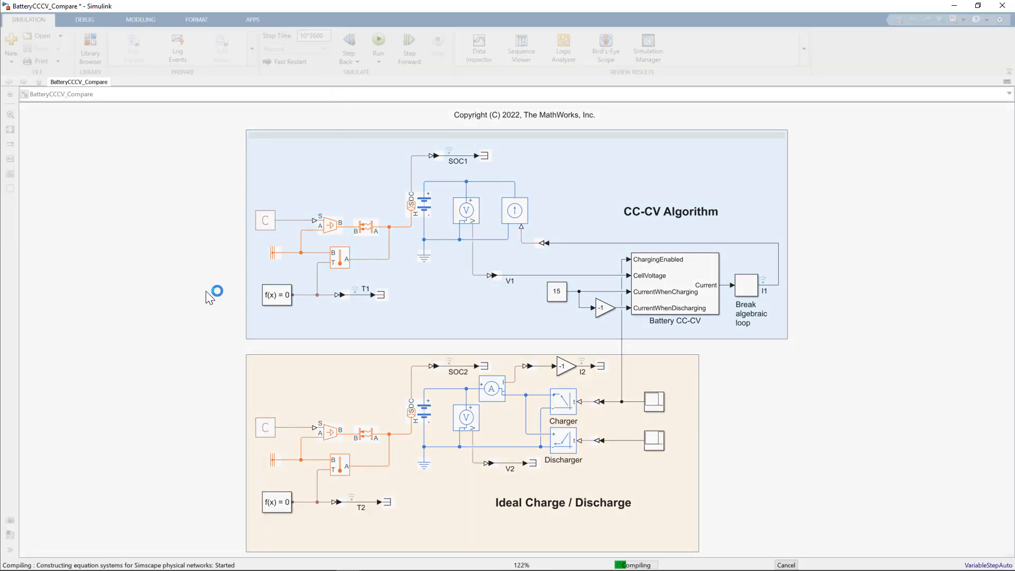
mouse_move(215, 304)
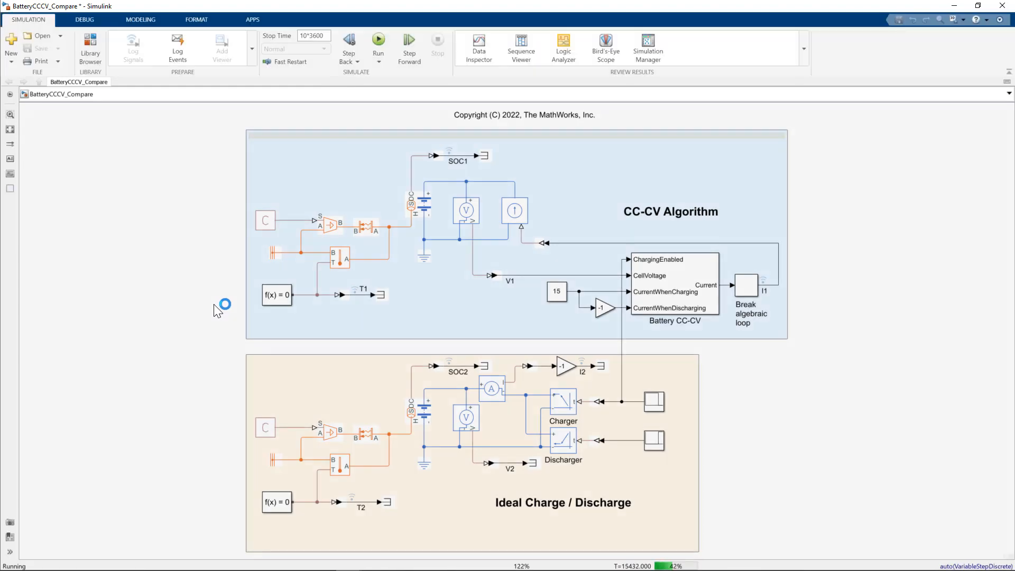
click(378, 46)
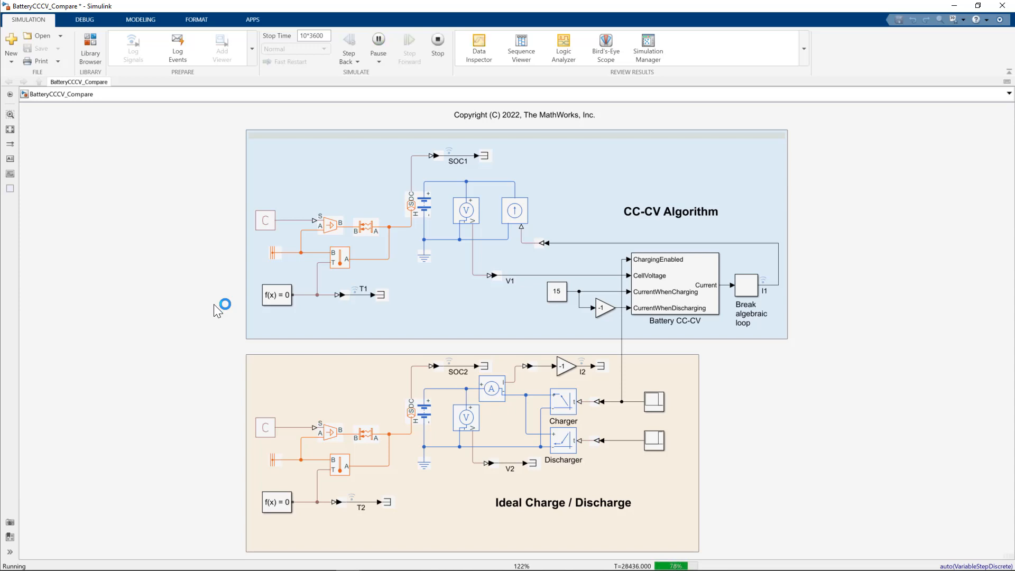
click(438, 45)
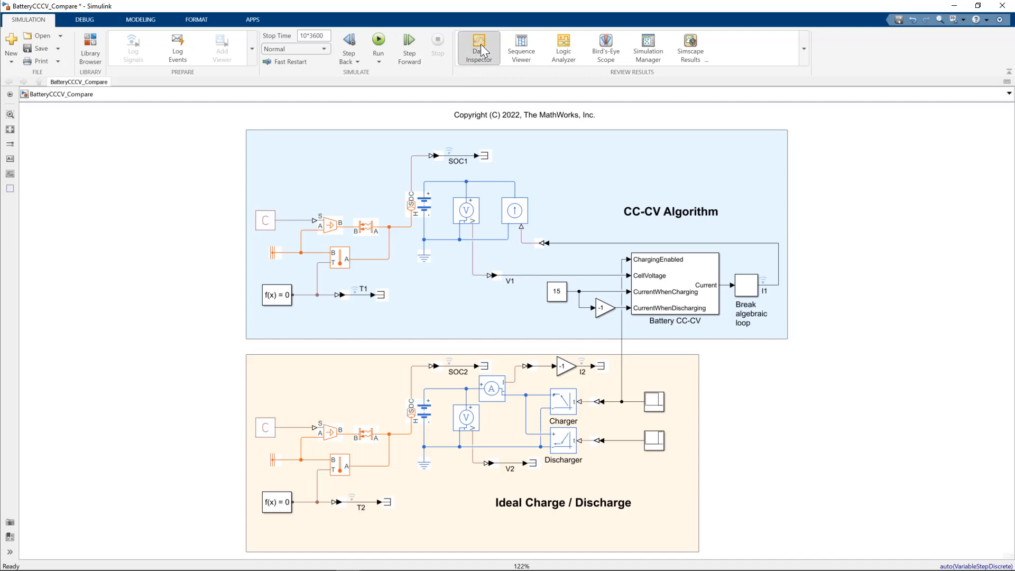
Plot SOC1 and SOC2 from the latest run together, showing the traces coincide.
click(477, 47)
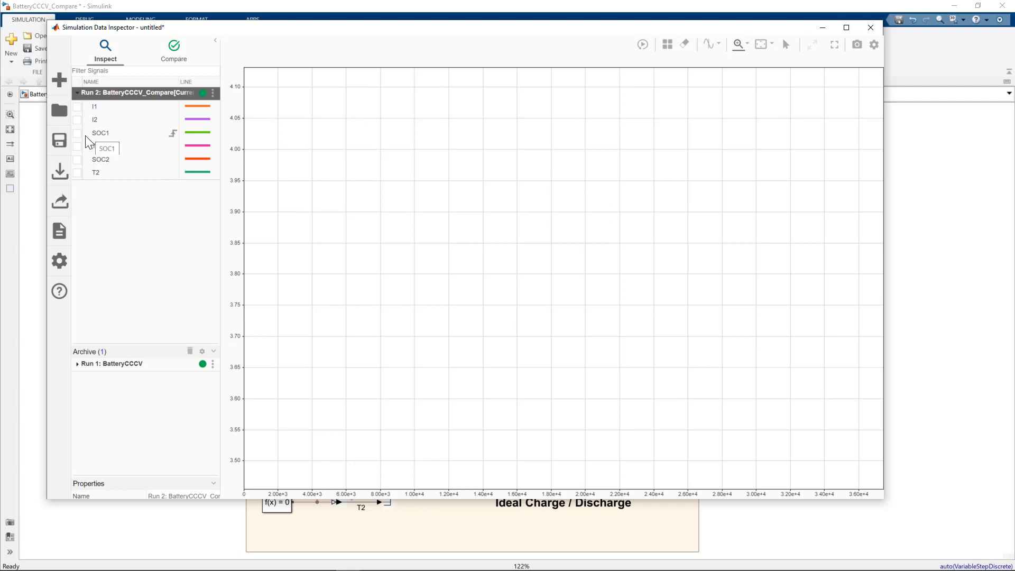
click(77, 133)
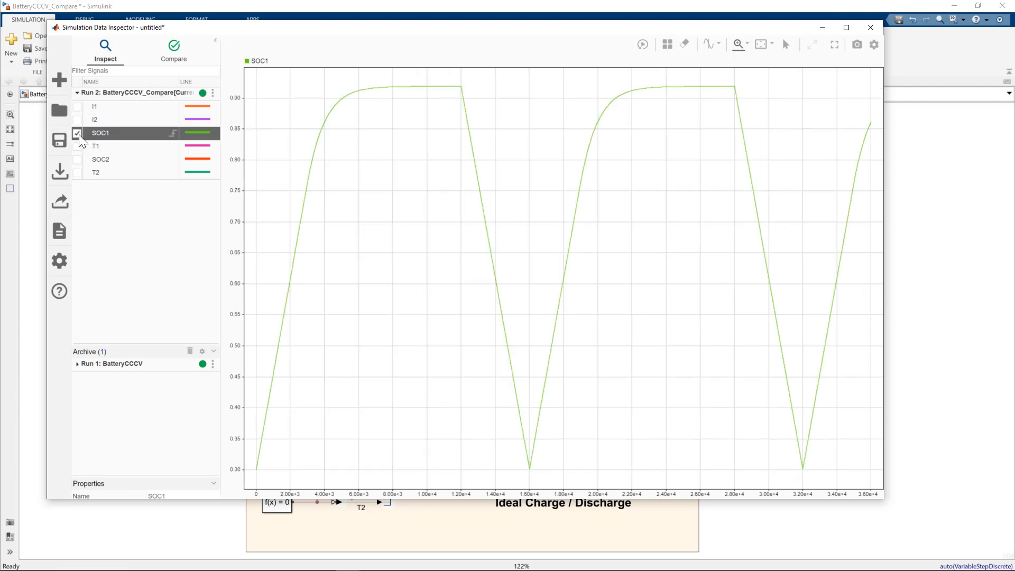
click(77, 159)
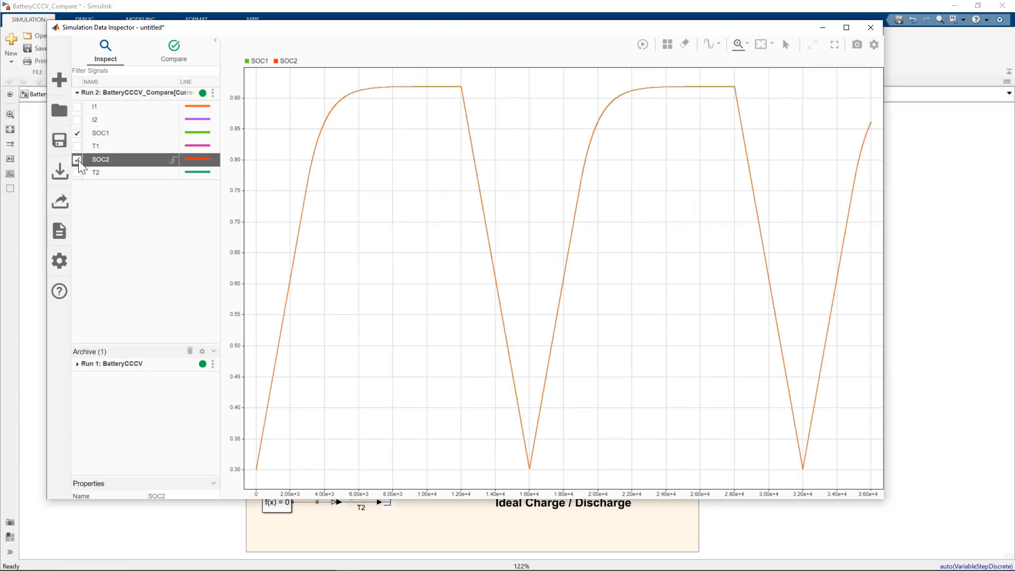
click(77, 159)
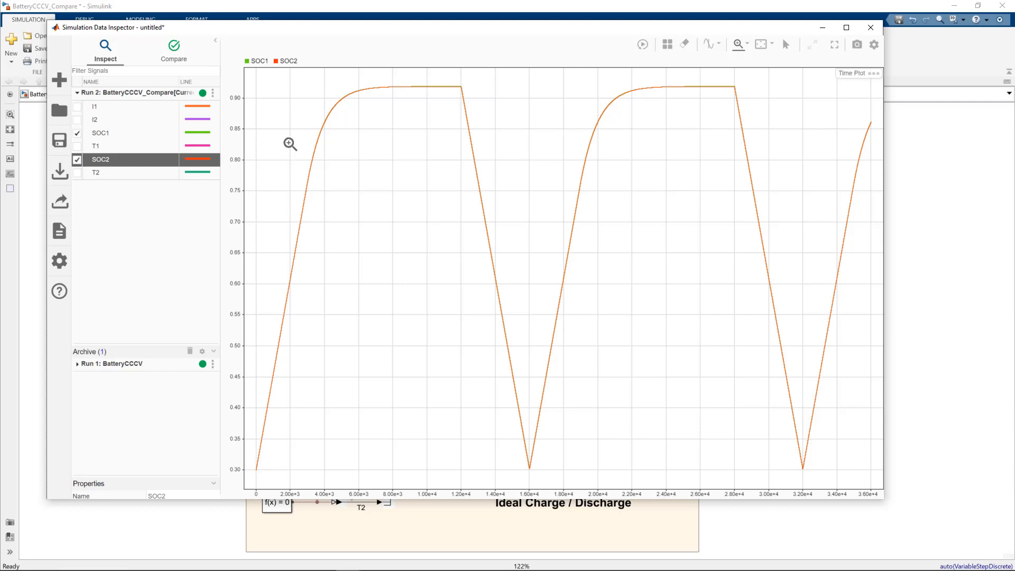
mouse_move(355, 180)
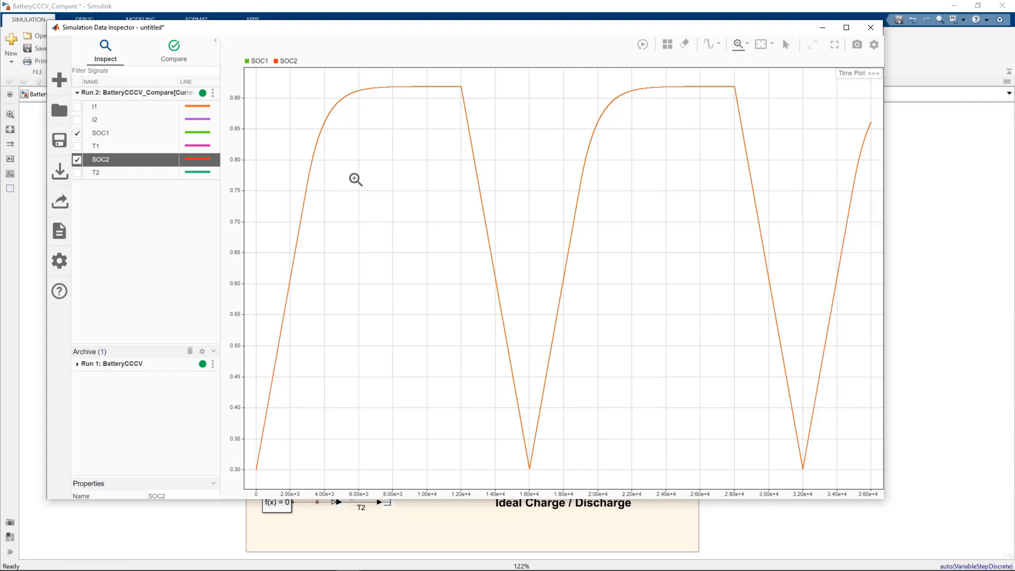
mouse_move(252, 473)
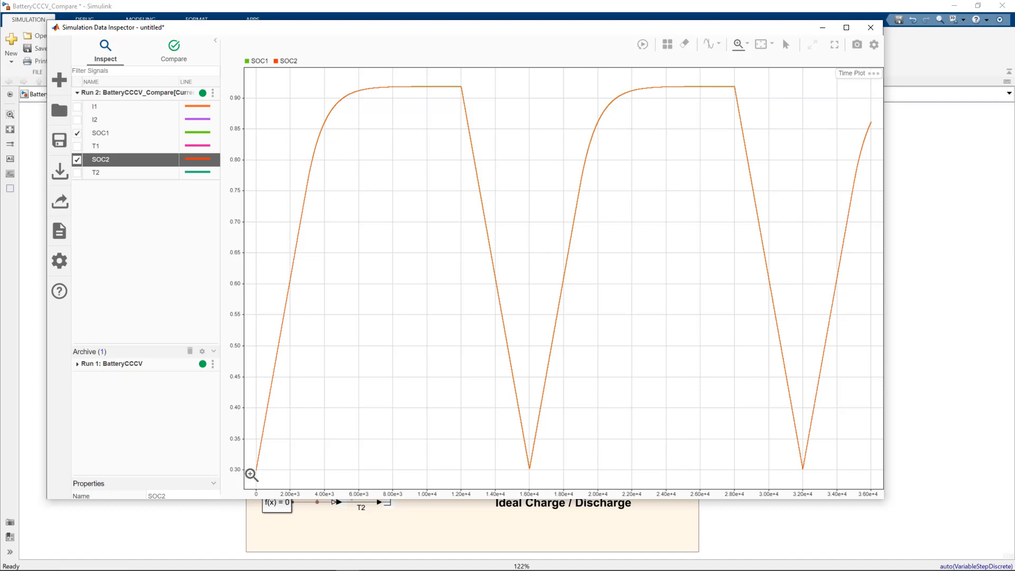
mouse_move(286, 206)
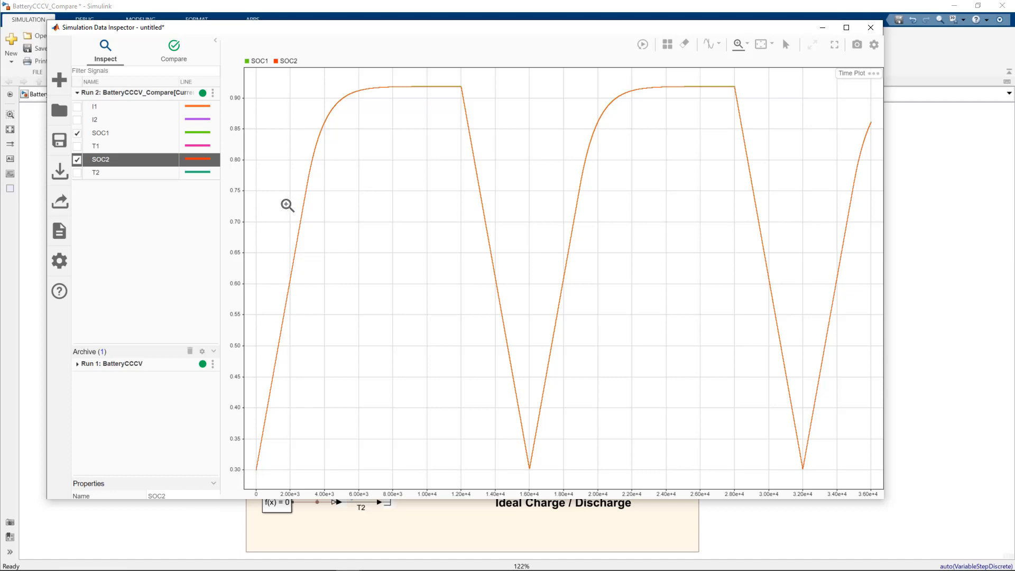
mouse_move(402, 85)
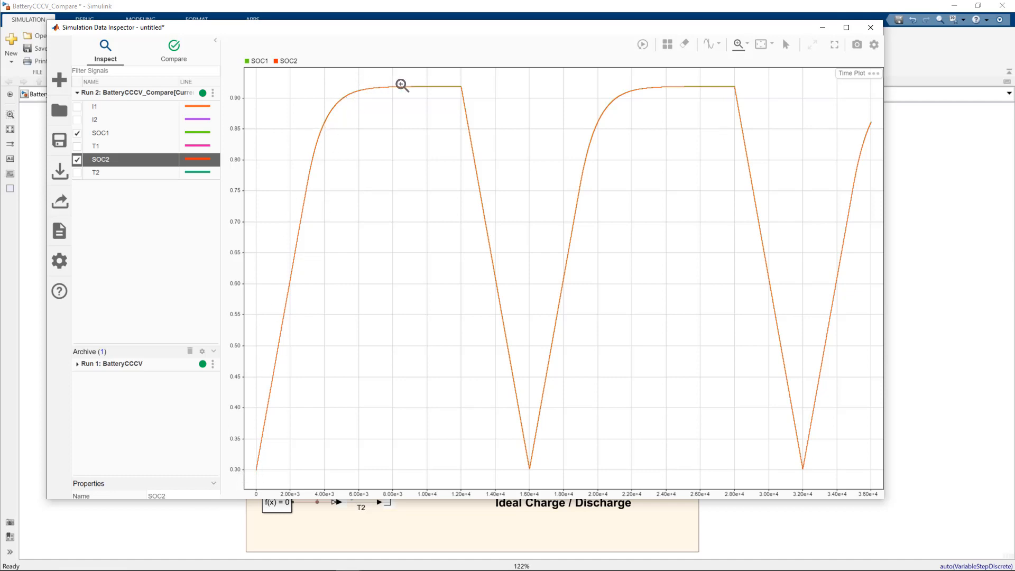
mouse_move(454, 86)
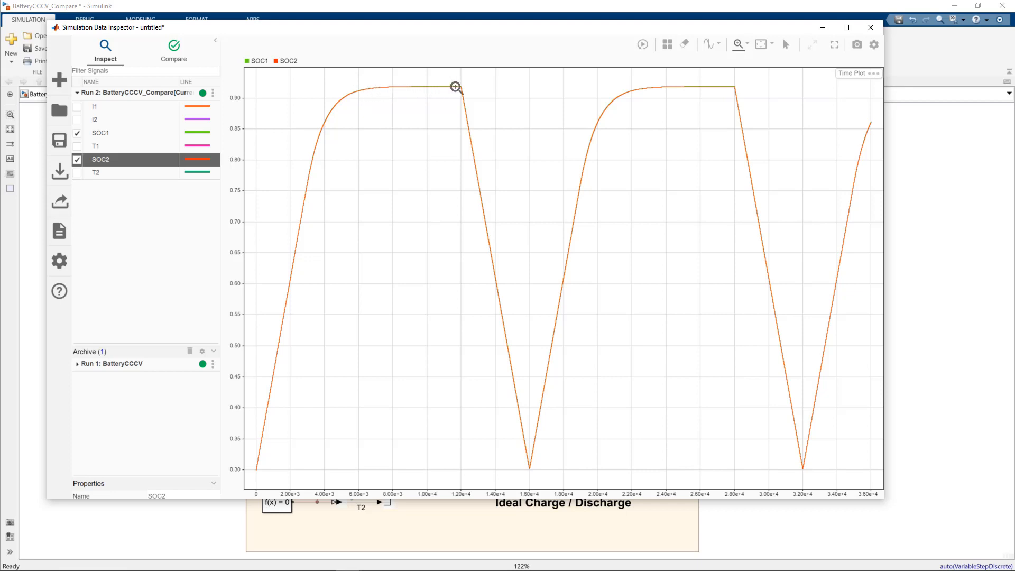
mouse_move(480, 145)
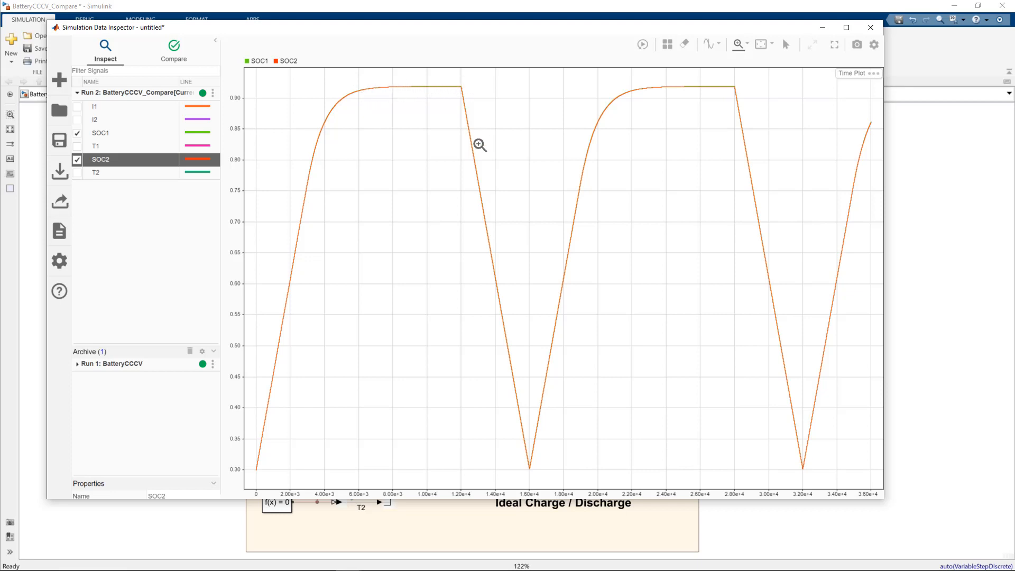
mouse_move(528, 468)
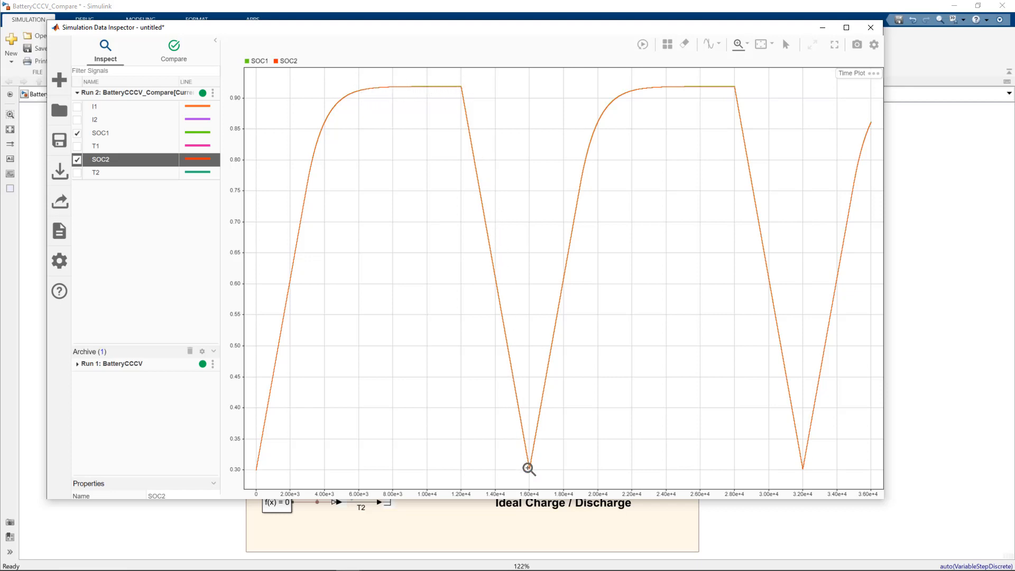
mouse_move(735, 81)
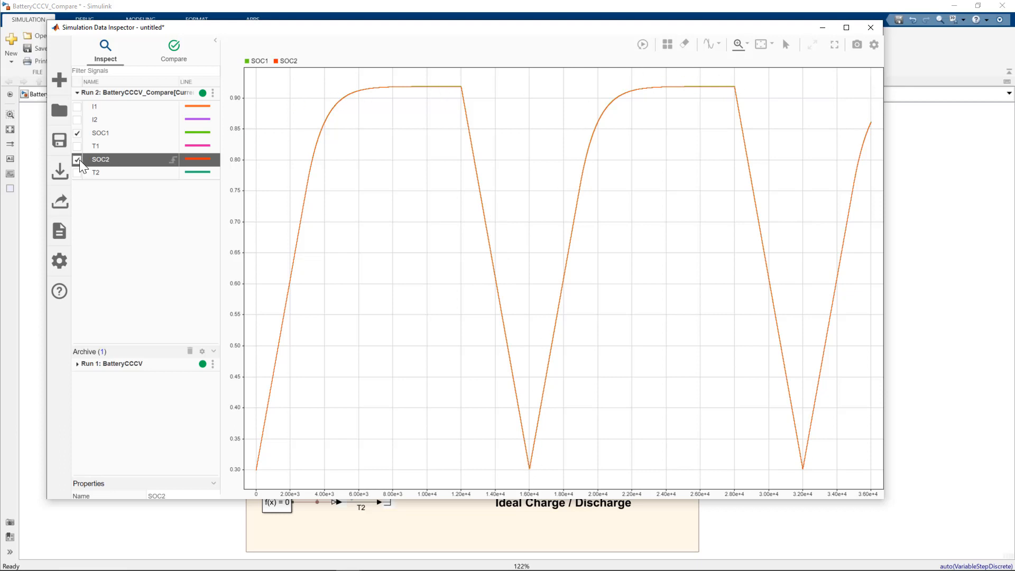
Replace the SOC traces with T1 and T2 and fit the plot to the whole run.
click(78, 160)
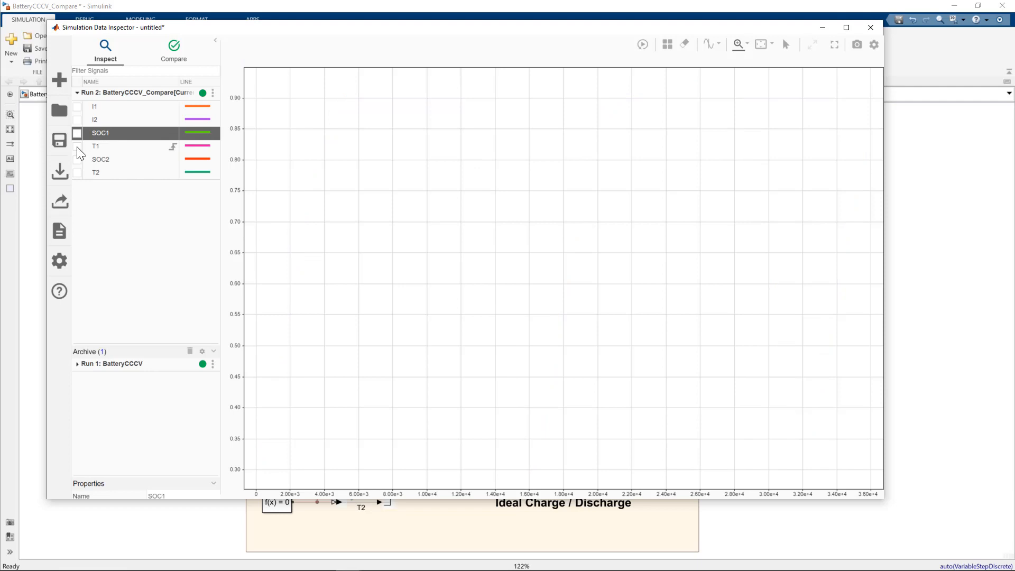
click(77, 146)
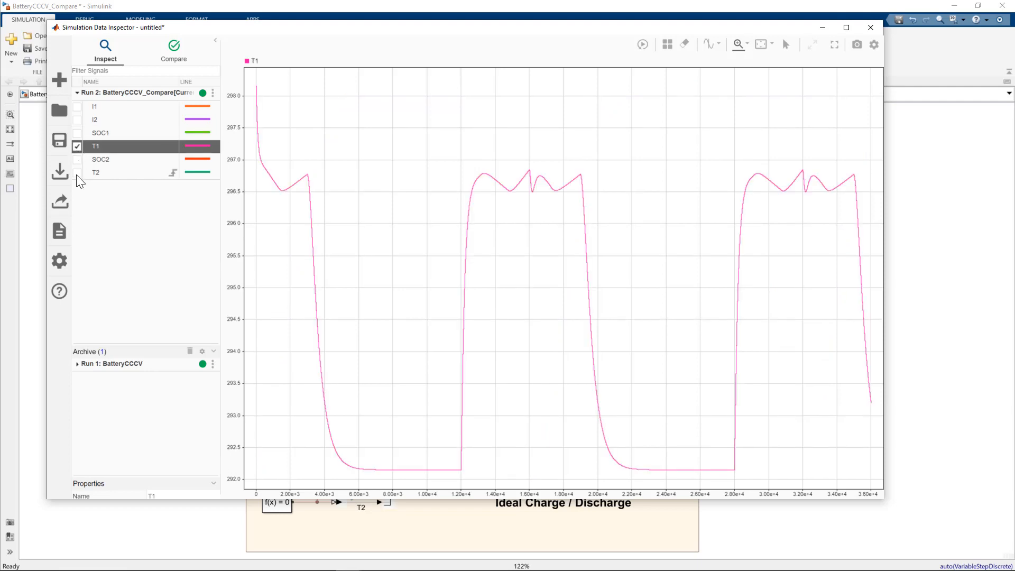
click(76, 173)
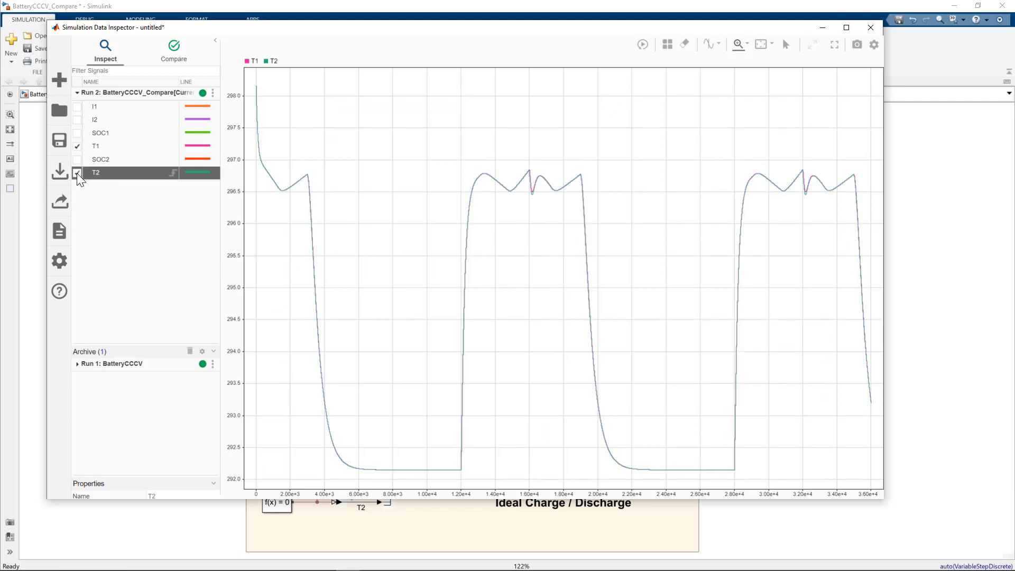
click(77, 172)
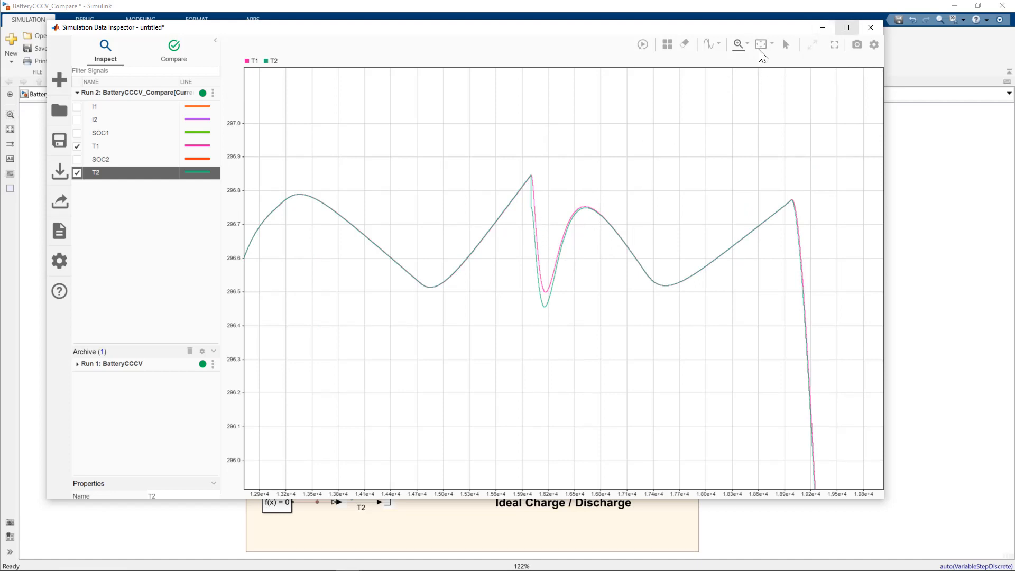
mouse_move(762, 45)
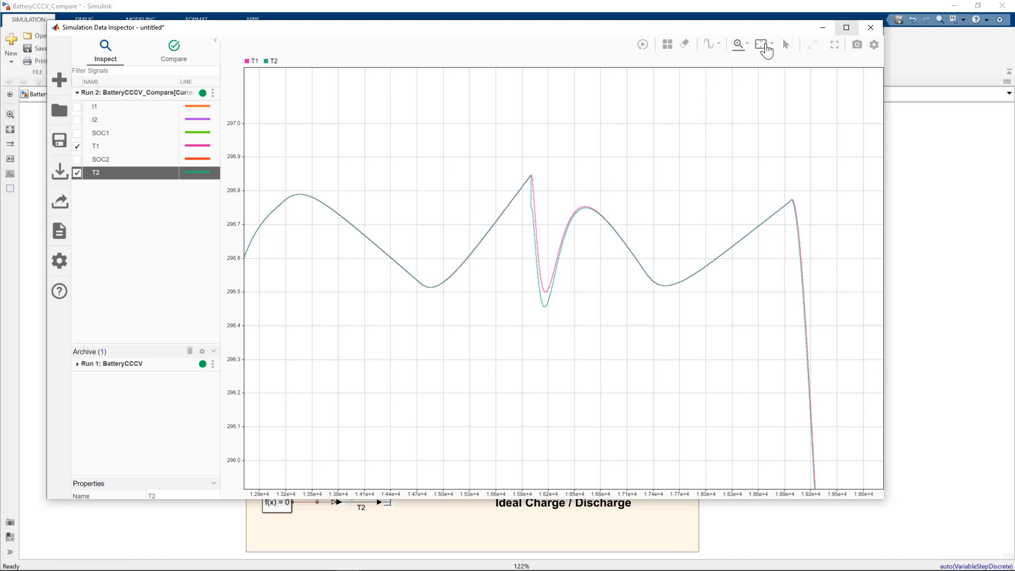
click(762, 44)
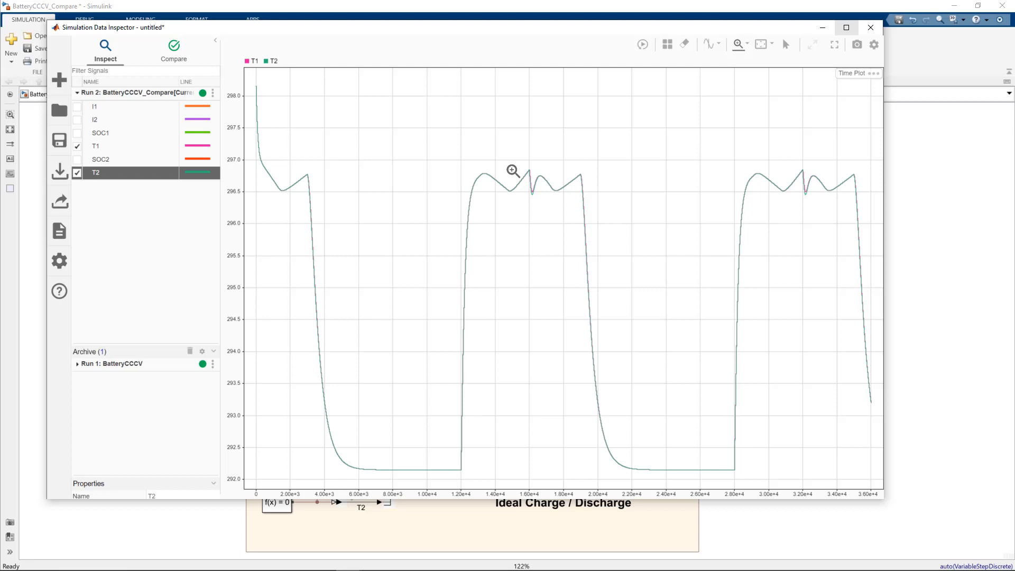
mouse_move(97, 174)
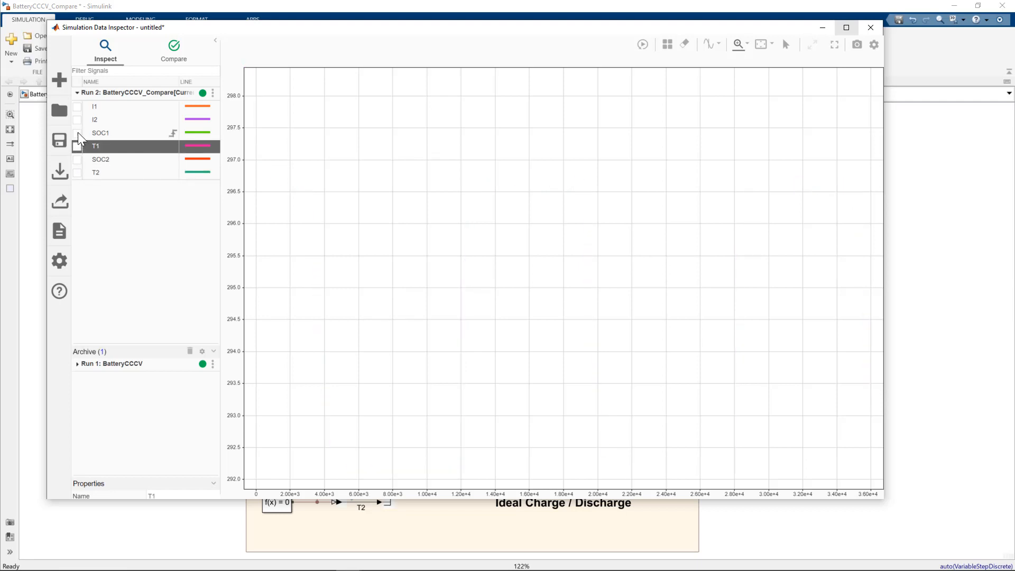
Plot currents I1 and I2 from Run 2 together for comparison.
click(77, 105)
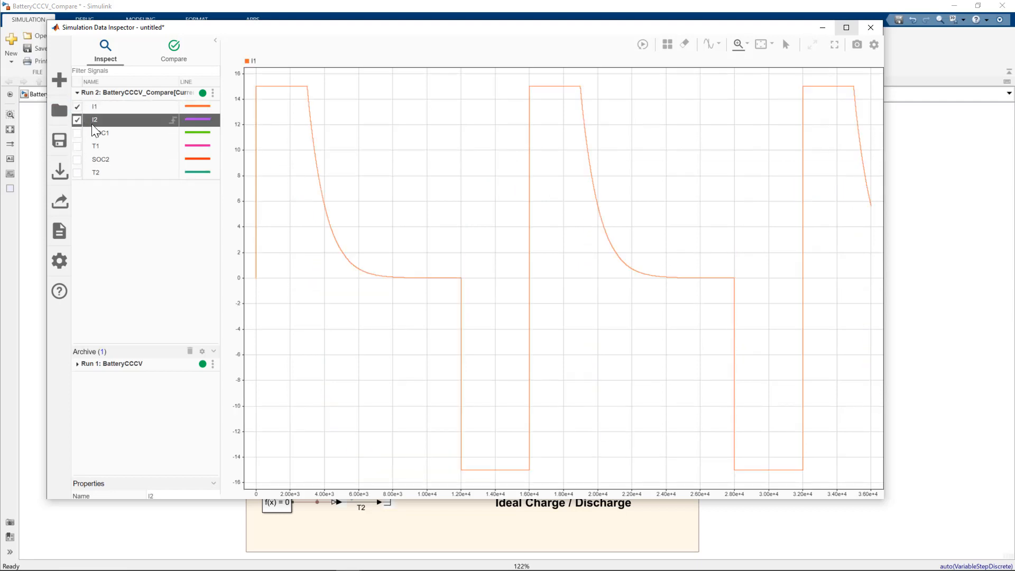
click(77, 119)
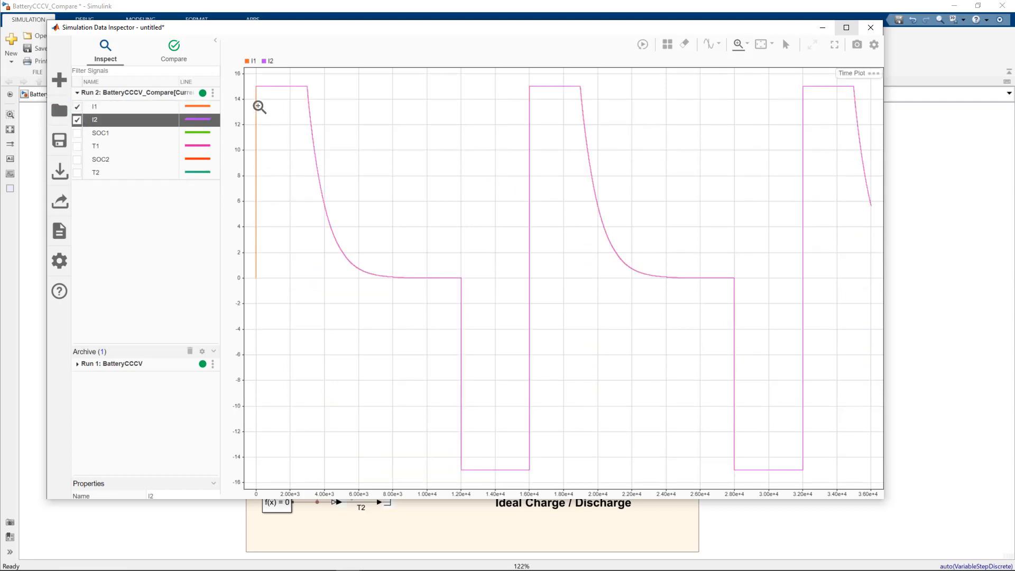
mouse_move(430, 299)
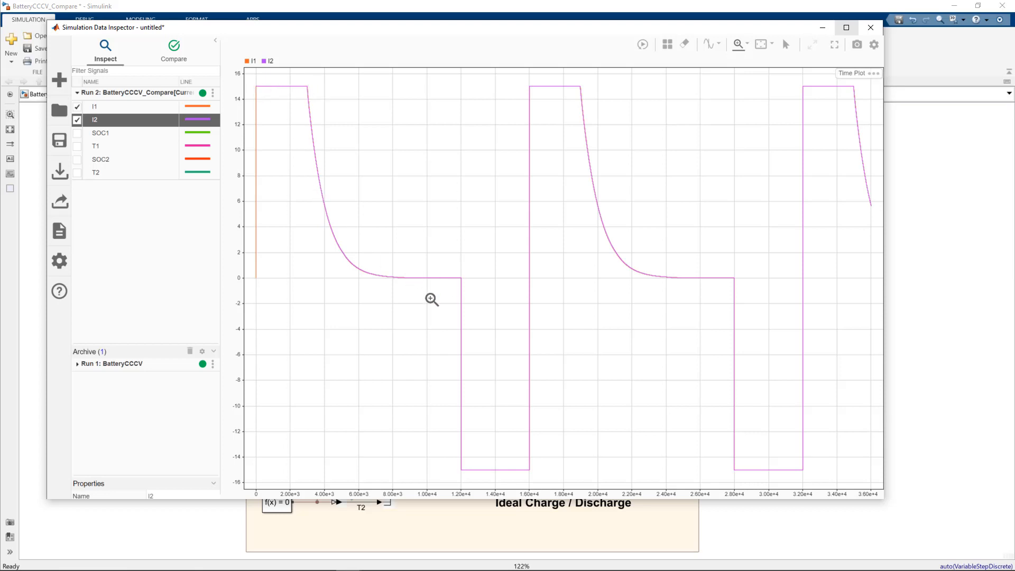
mouse_move(258, 89)
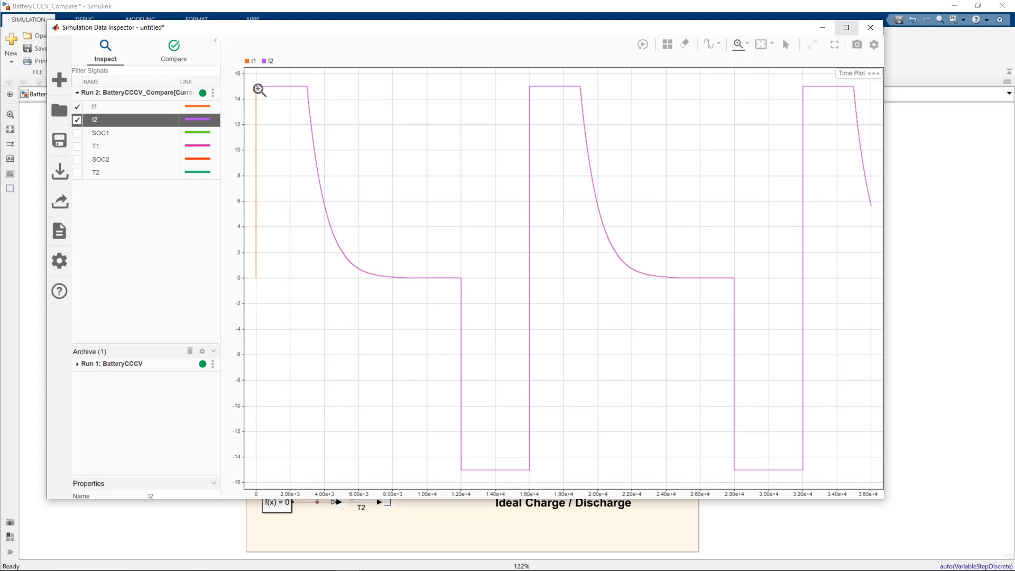
mouse_move(265, 88)
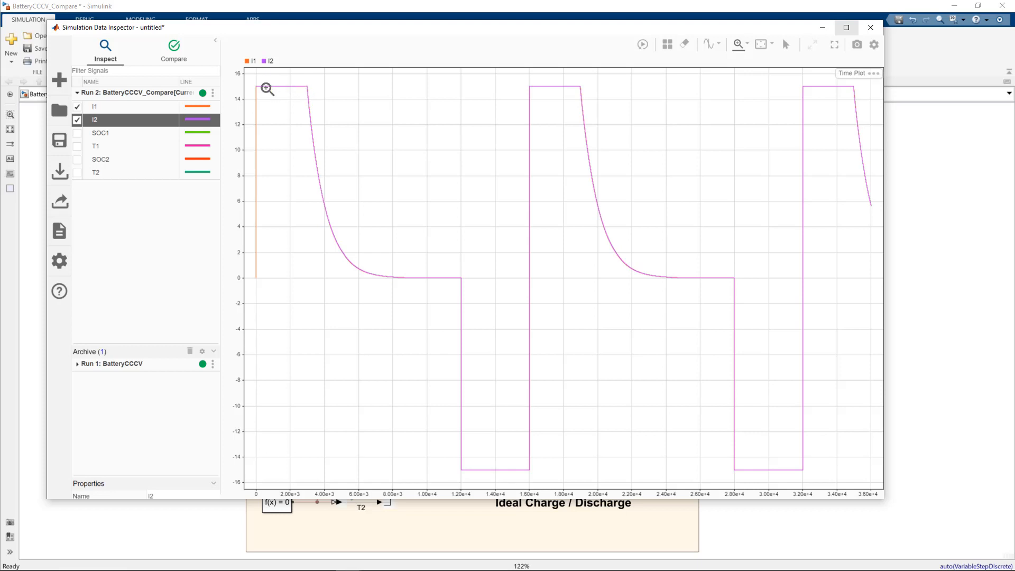
mouse_move(310, 86)
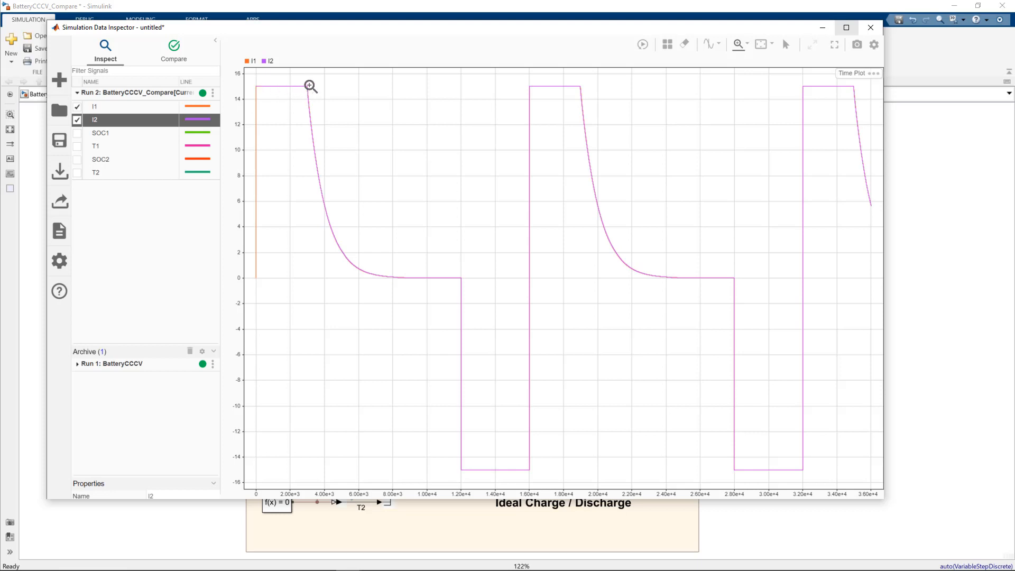
mouse_move(306, 86)
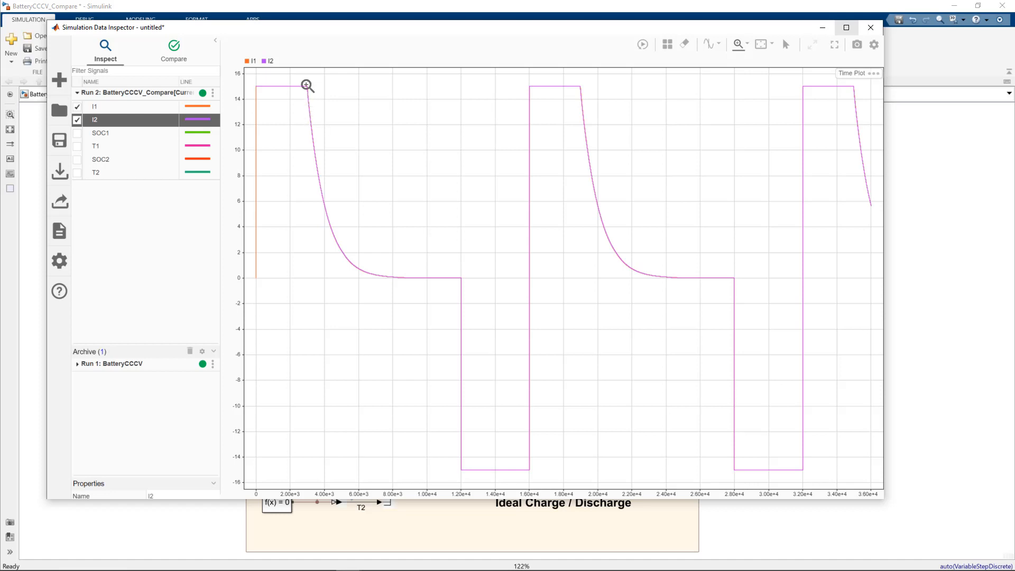
mouse_move(317, 134)
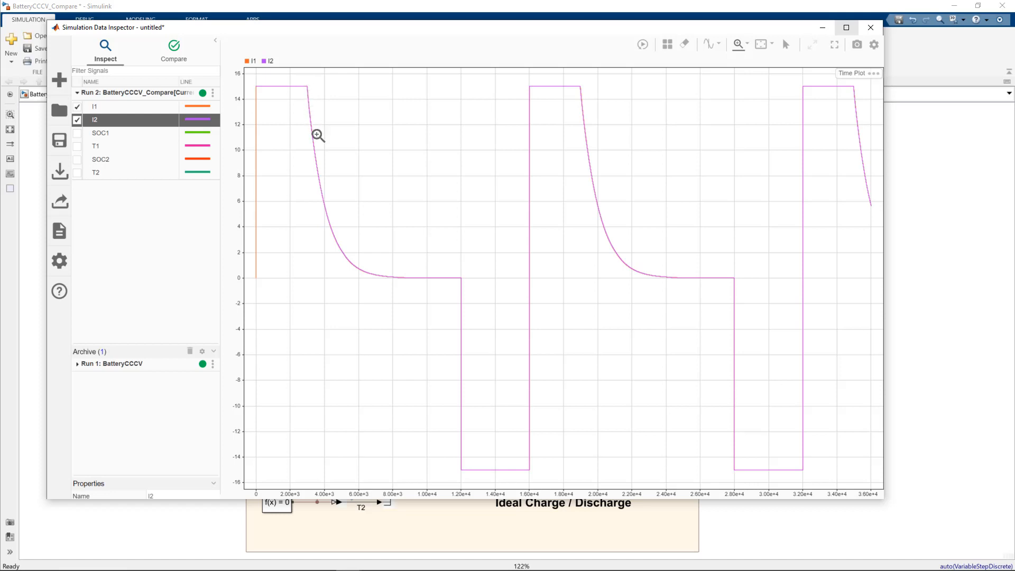
mouse_move(370, 268)
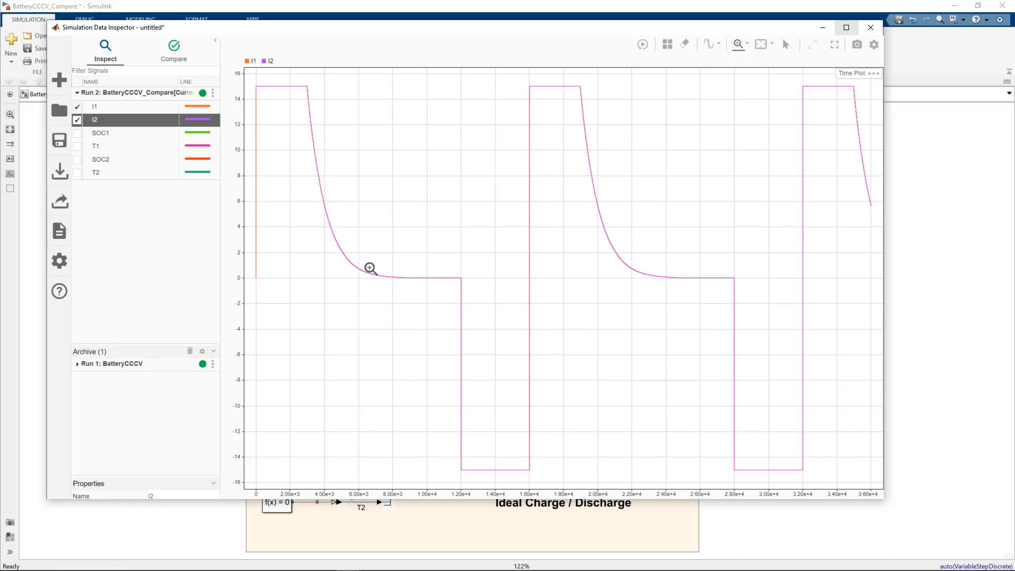
mouse_move(331, 168)
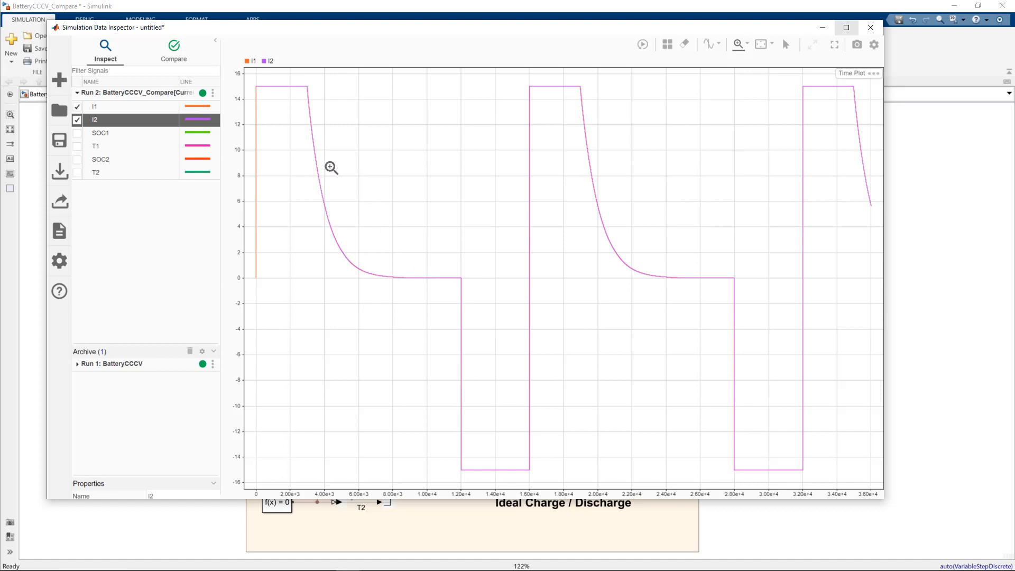
mouse_move(469, 330)
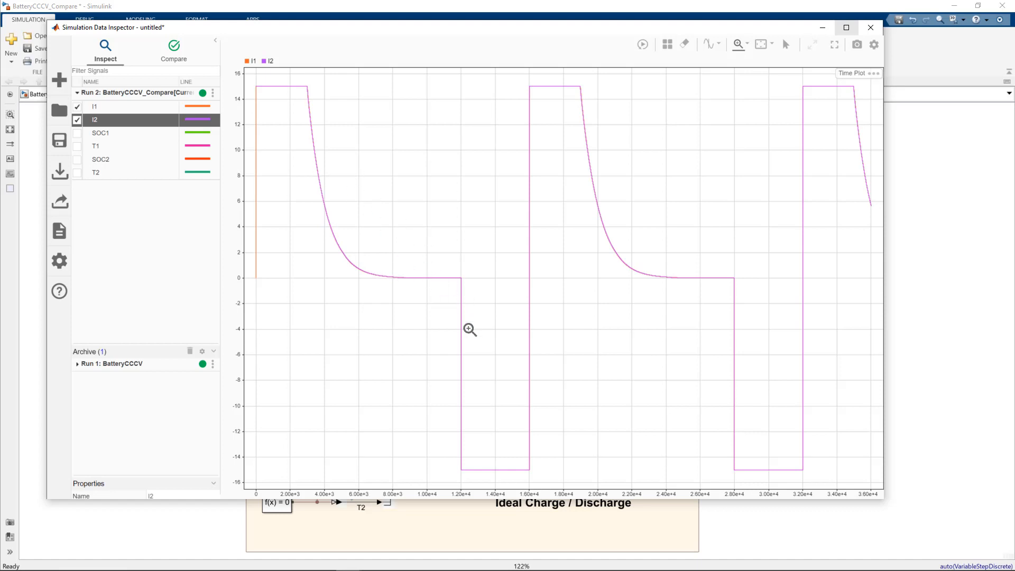
mouse_move(529, 473)
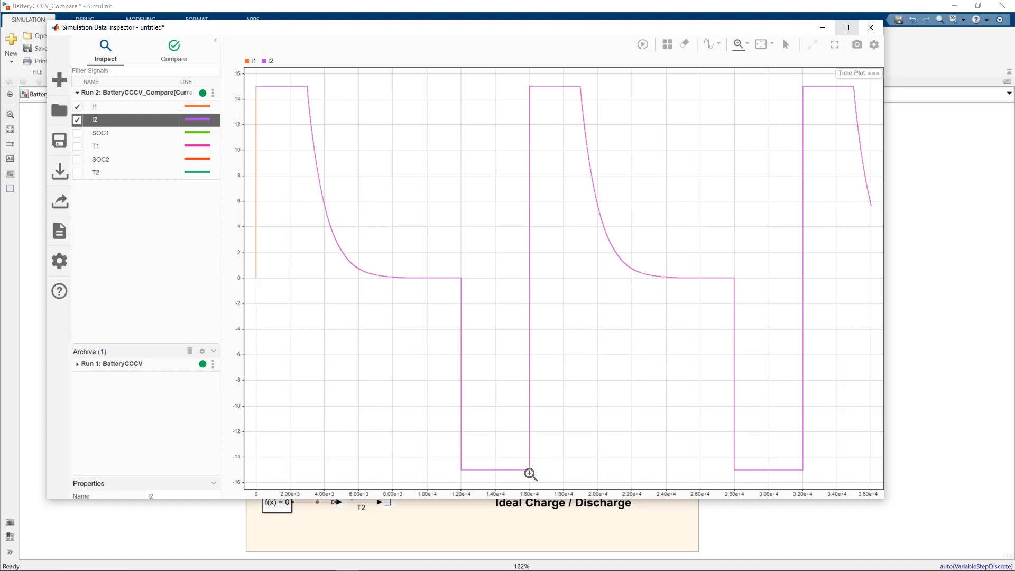
mouse_move(596, 134)
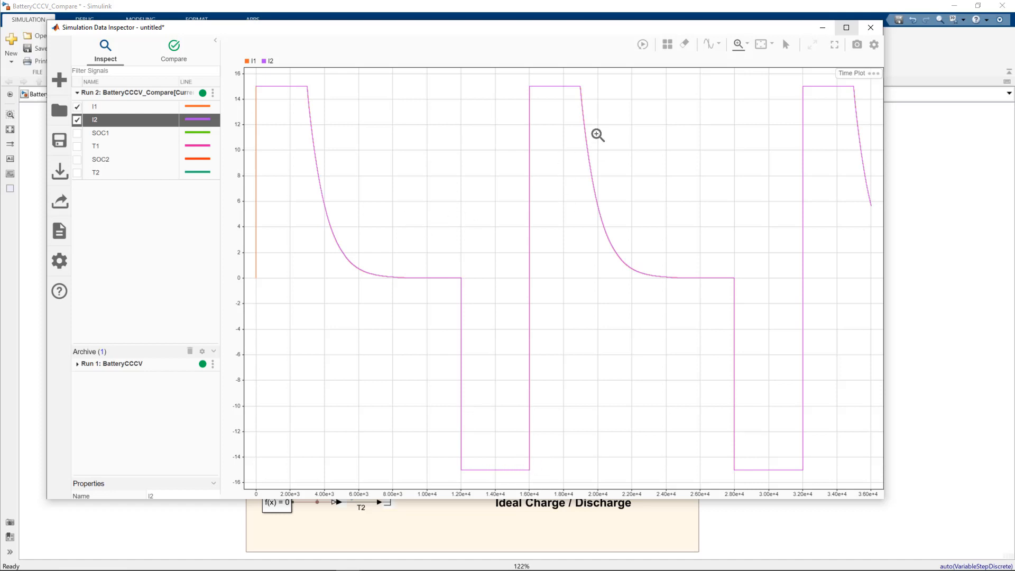
Clear I1/I2 from the Data Inspector plot and select the V1 and V2 lines for logging.
click(77, 119)
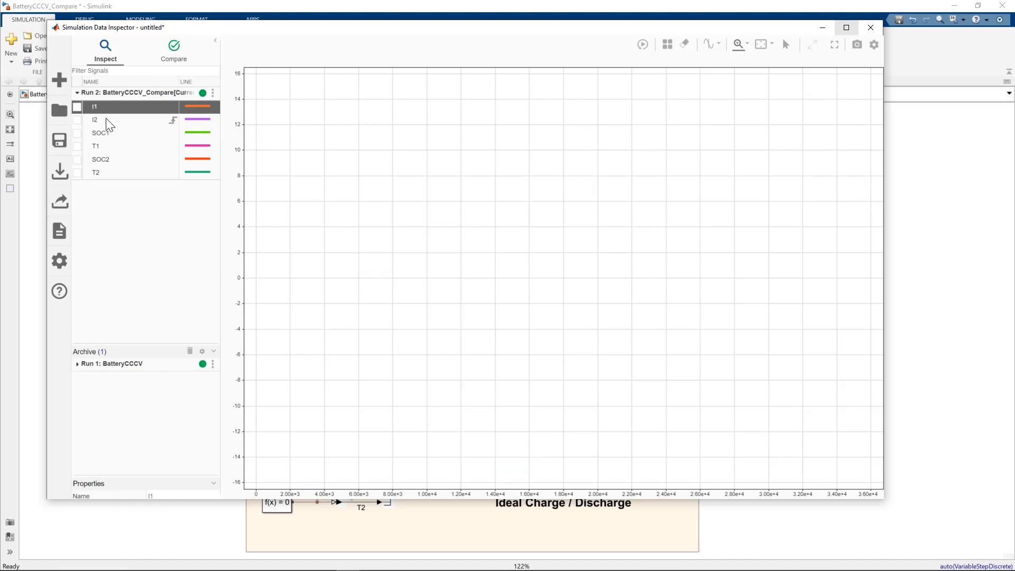
click(869, 27)
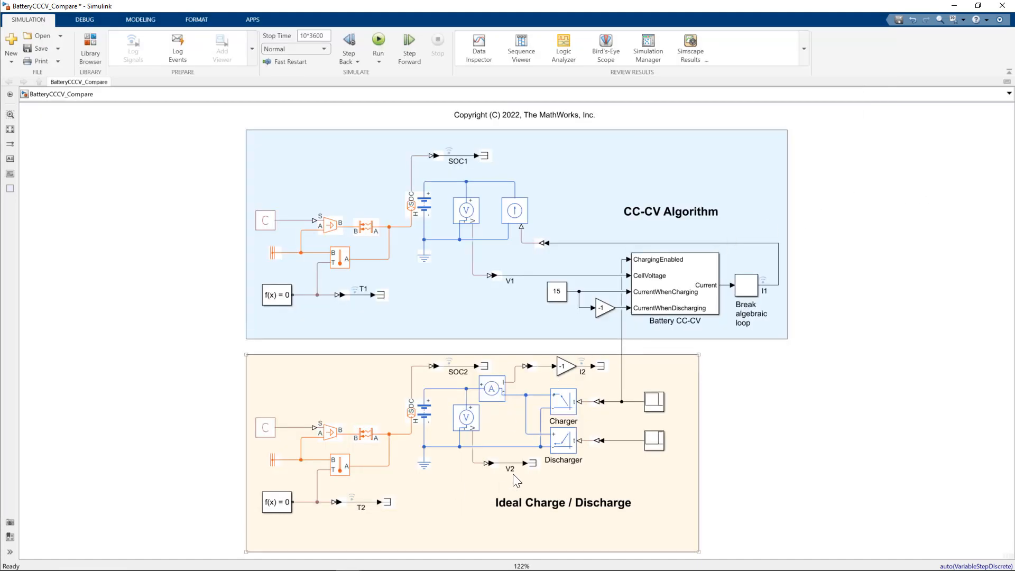
click(512, 464)
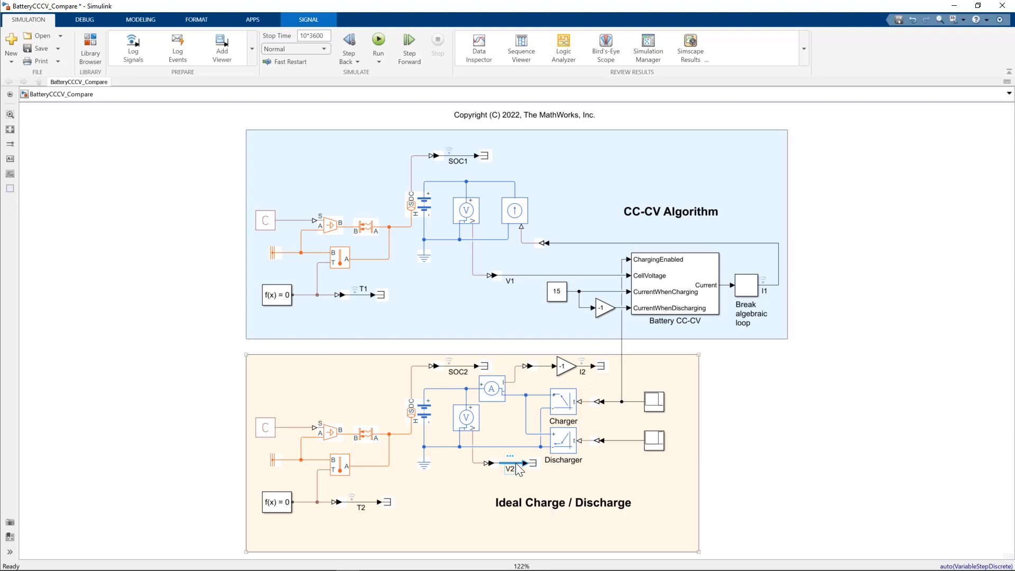
mouse_move(522, 454)
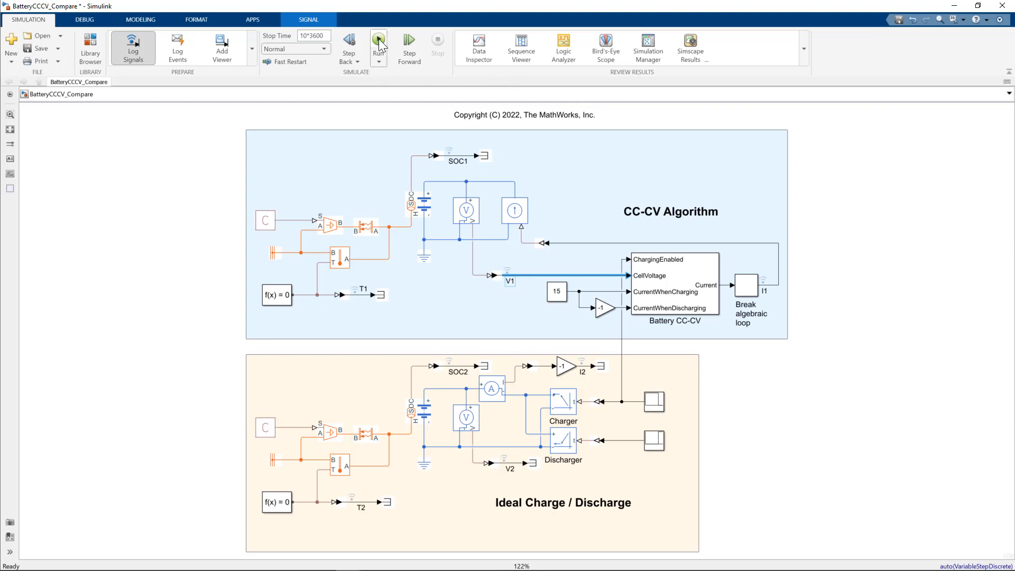
Run the simulation again with V1 and V2 marked for logging.
click(378, 42)
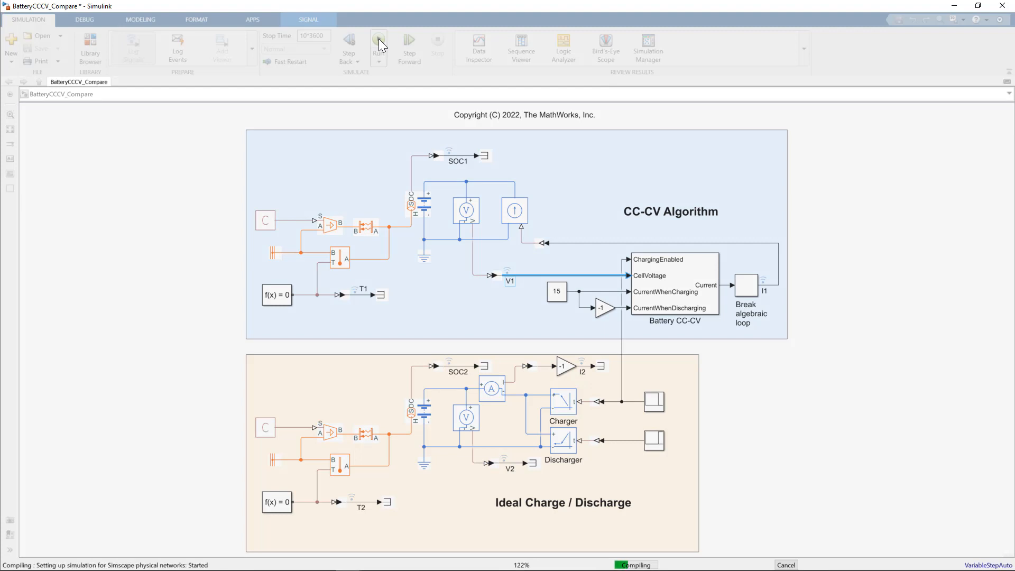
click(378, 42)
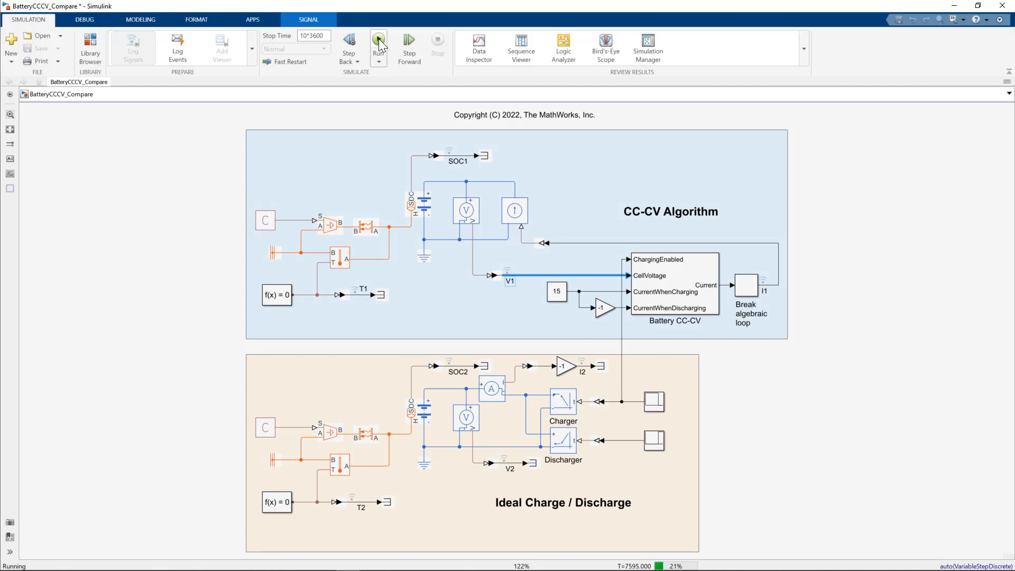
click(378, 40)
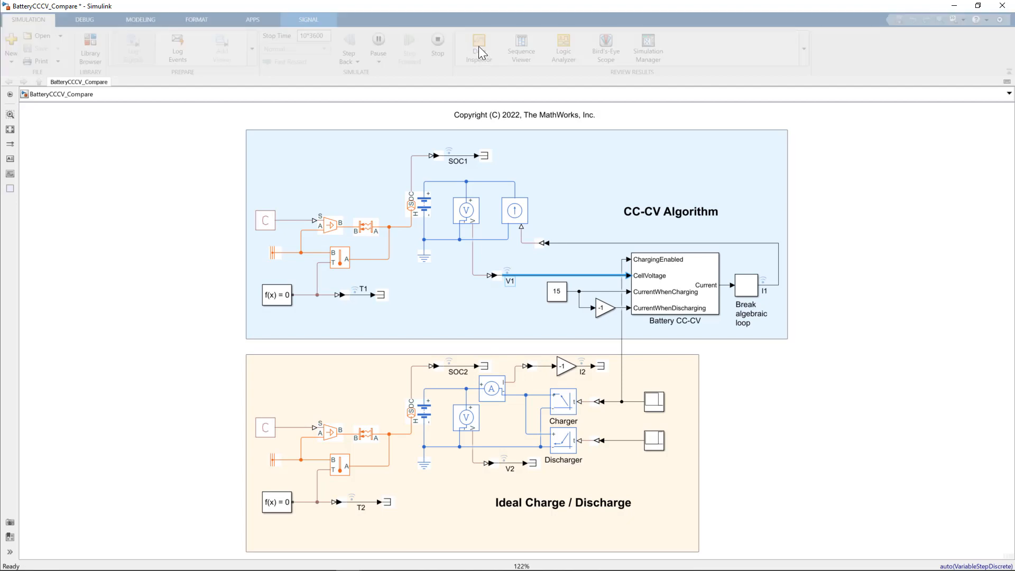
click(478, 48)
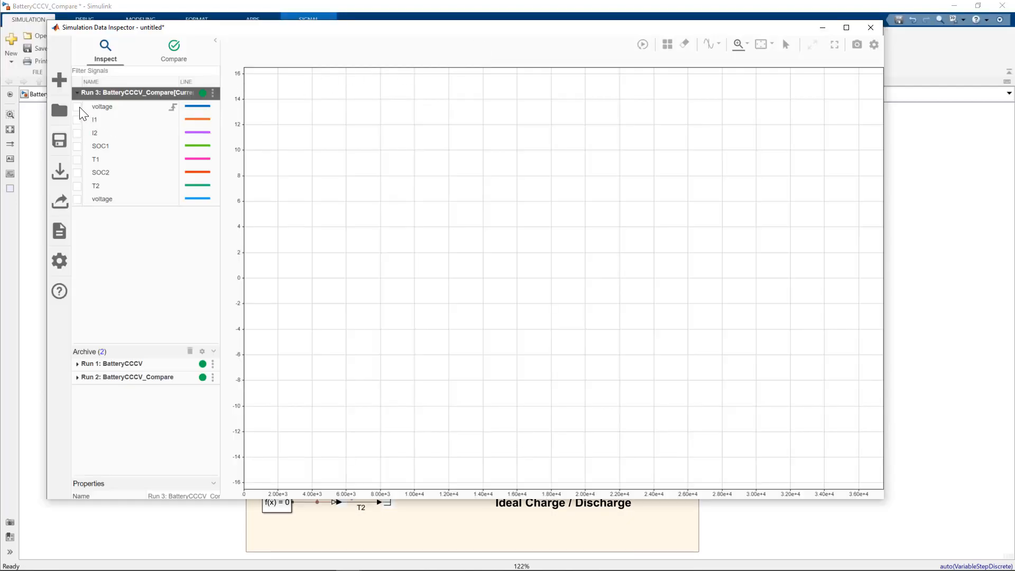
click(77, 198)
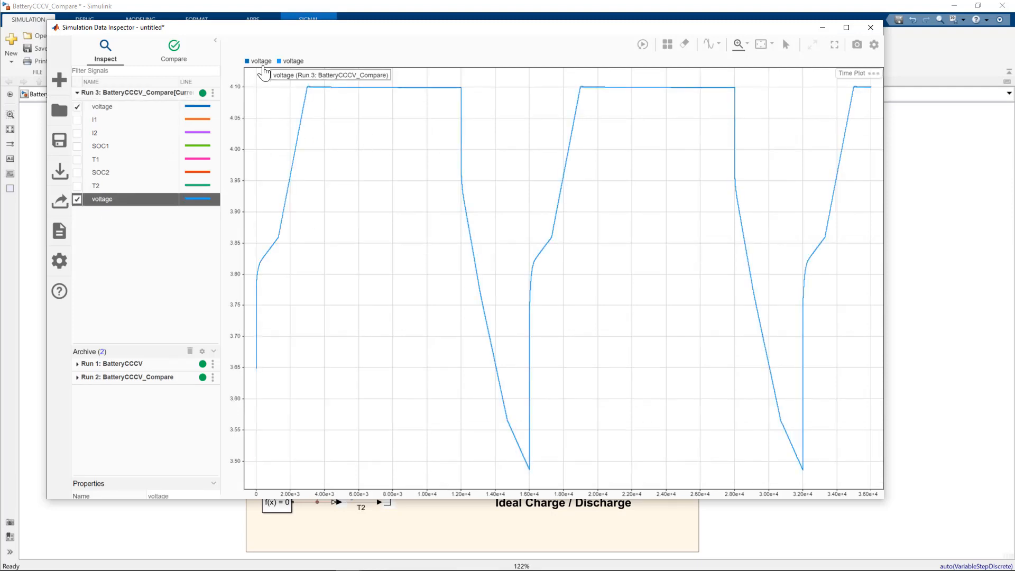
mouse_move(826, 43)
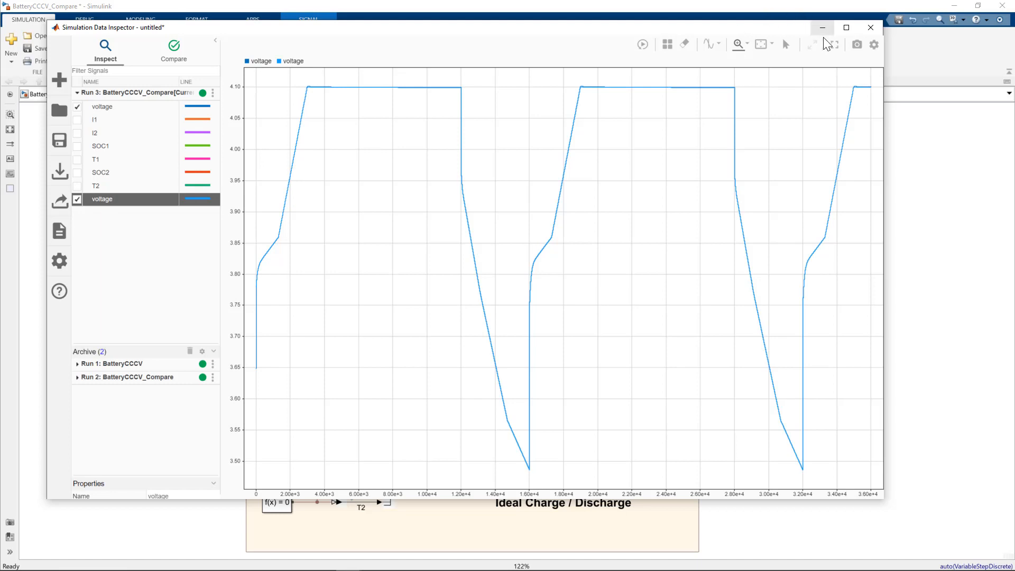
mouse_move(779, 25)
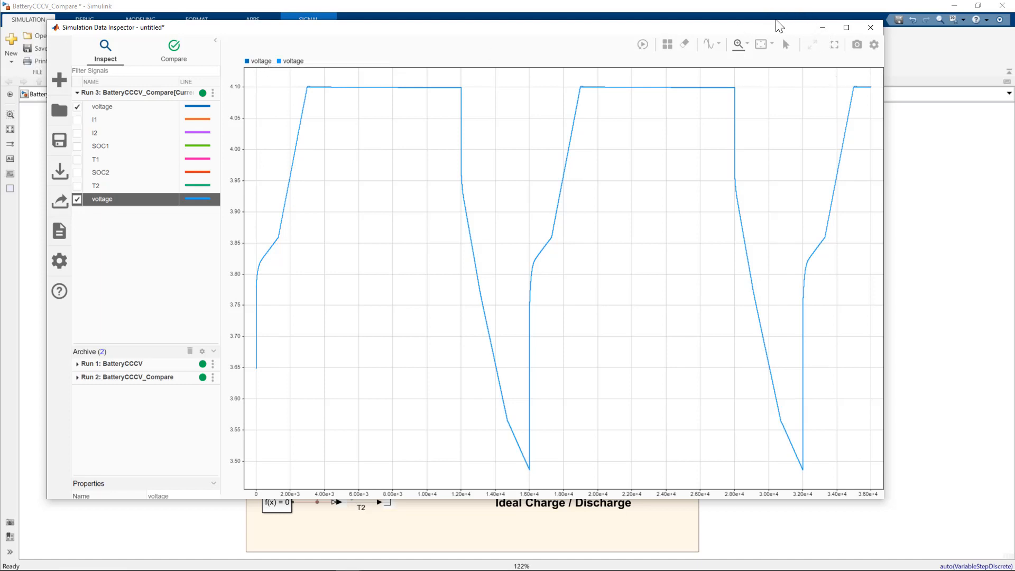
Set the V1 signal's logging name to 'Use signal name' instead of 'voltage'.
click(870, 27)
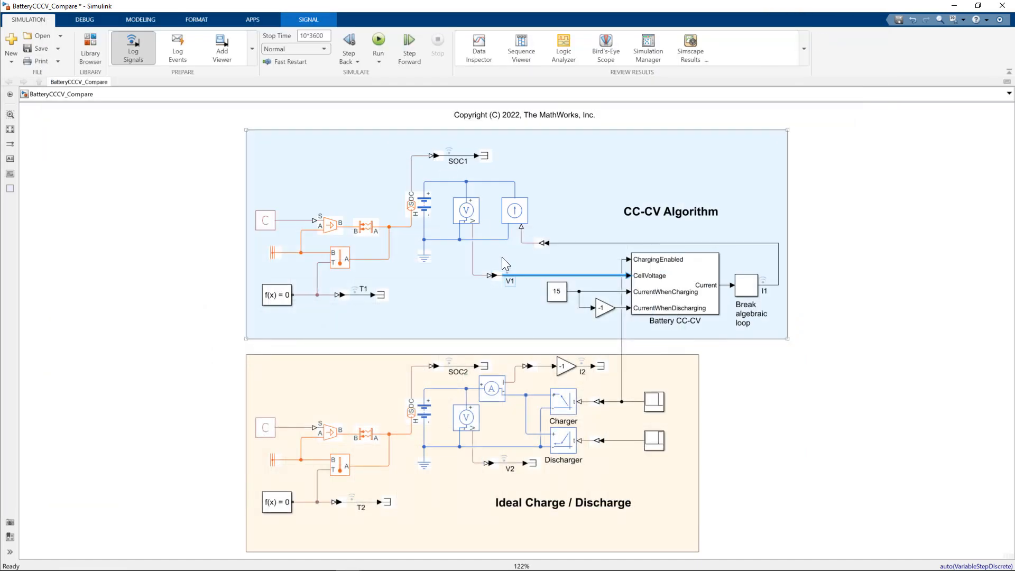
mouse_move(524, 287)
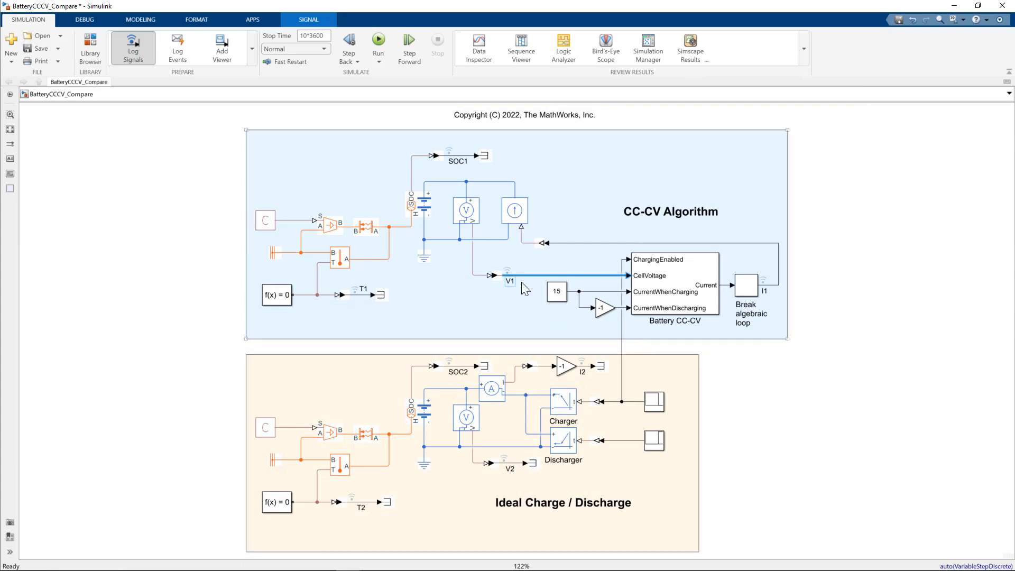
mouse_move(535, 279)
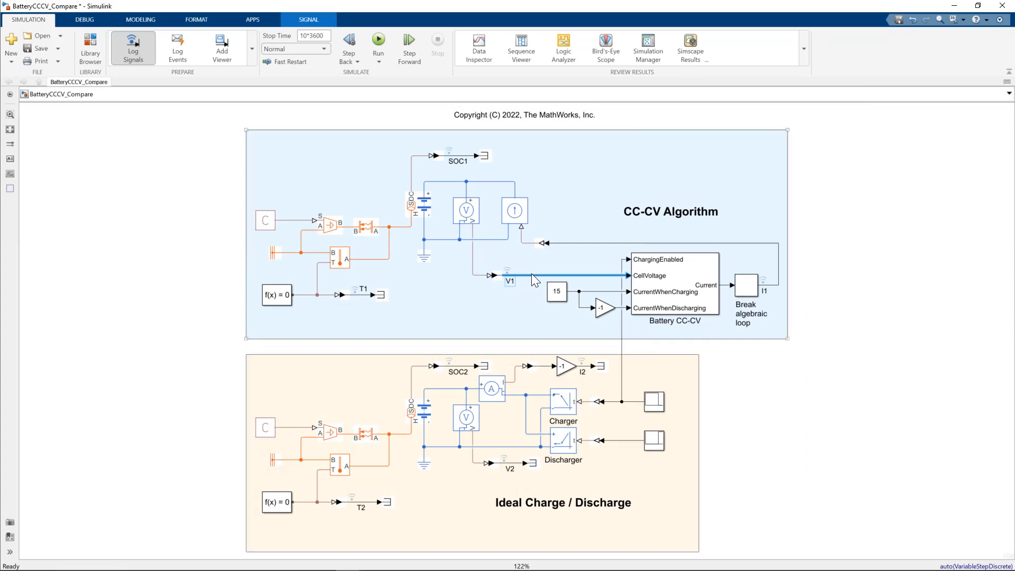
right_click(530, 277)
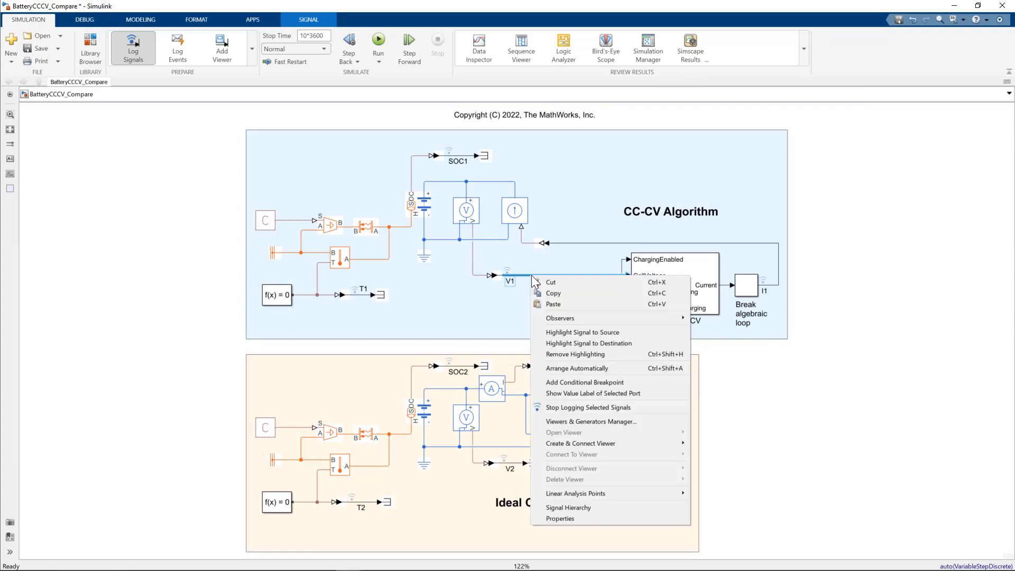
click(560, 518)
text(volta)
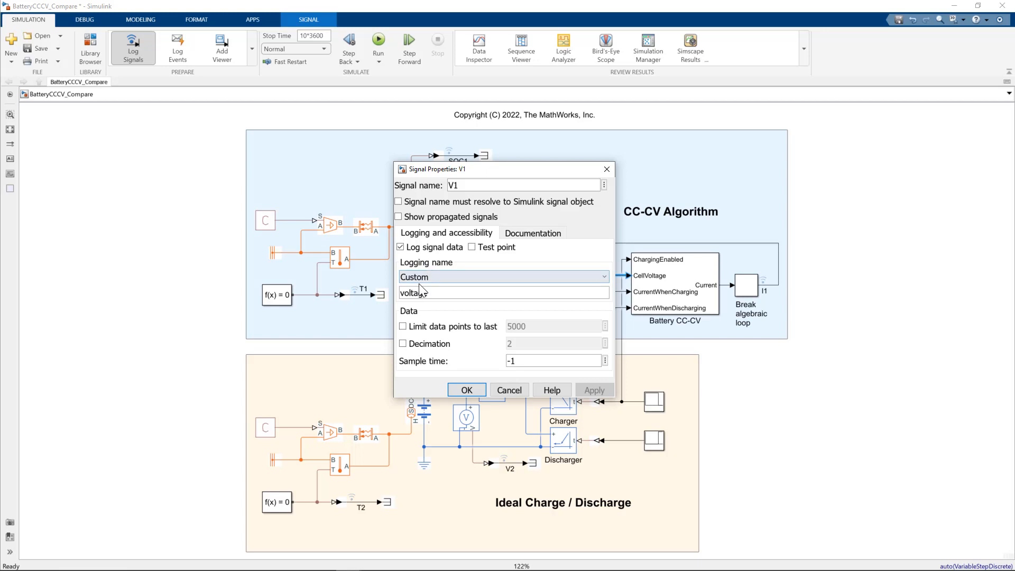
click(602, 277)
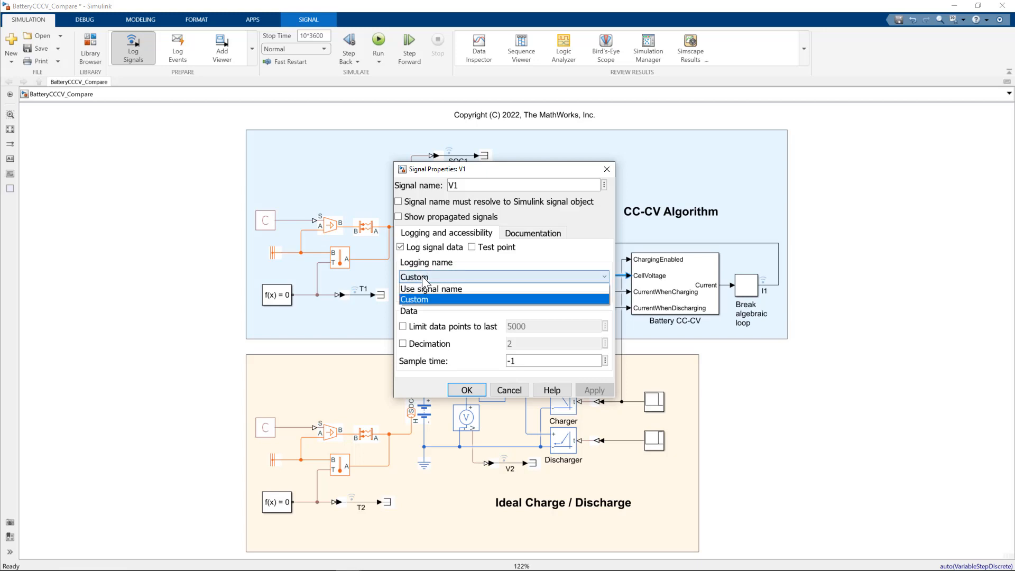
click(430, 288)
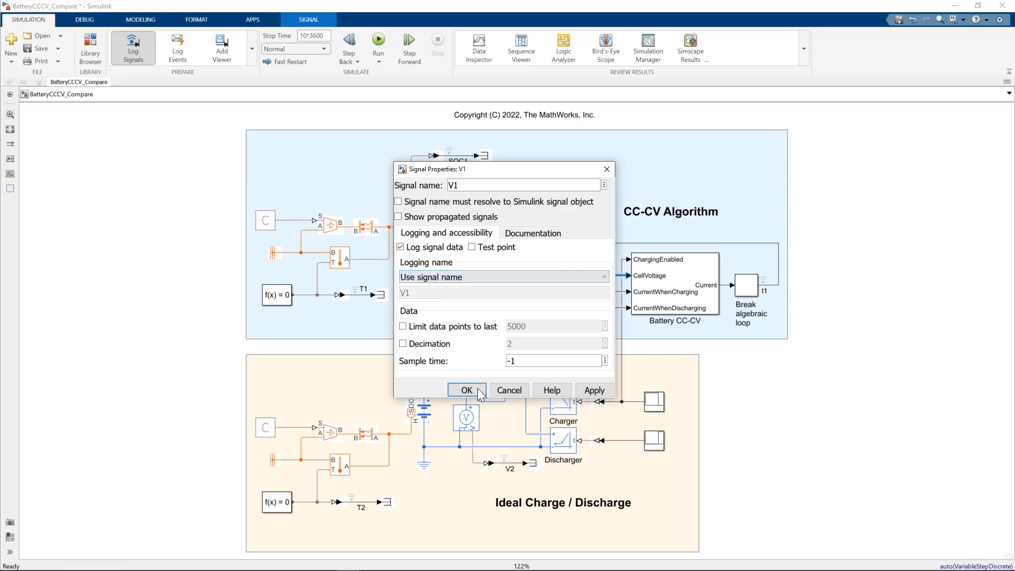
click(466, 390)
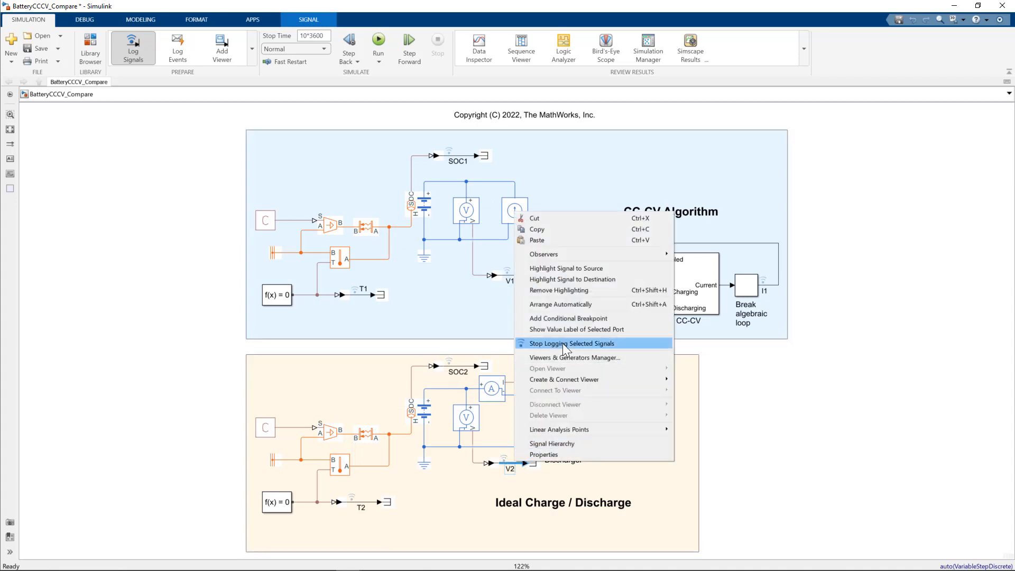
Set the V2 signal's logging name to 'Use signal name' as well.
click(543, 454)
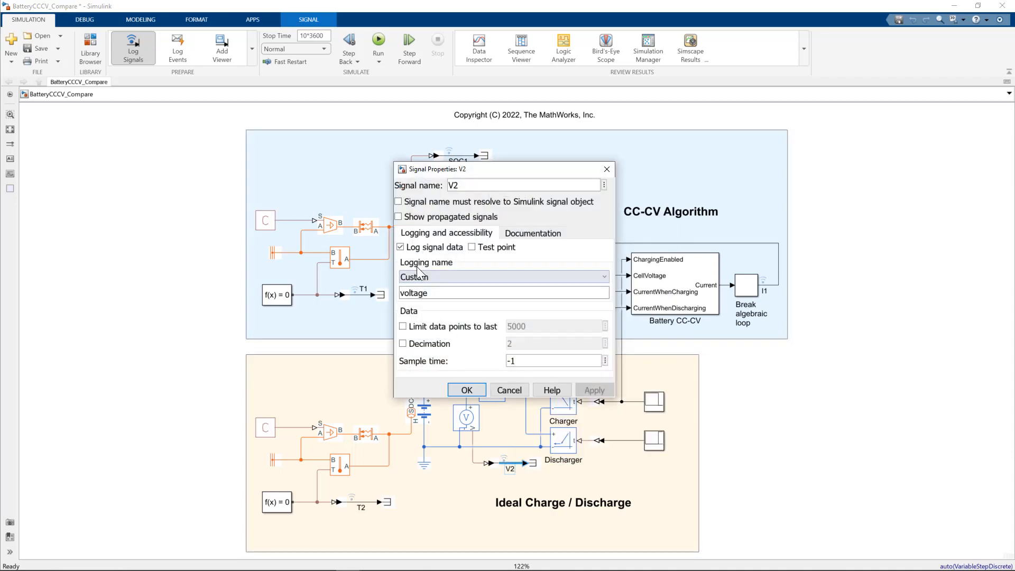
click(602, 276)
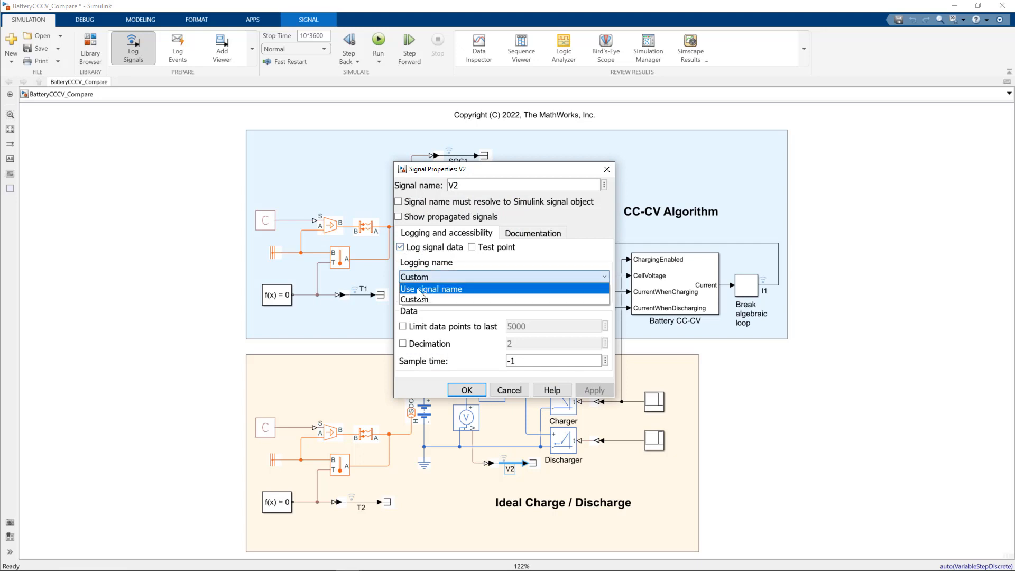
click(431, 288)
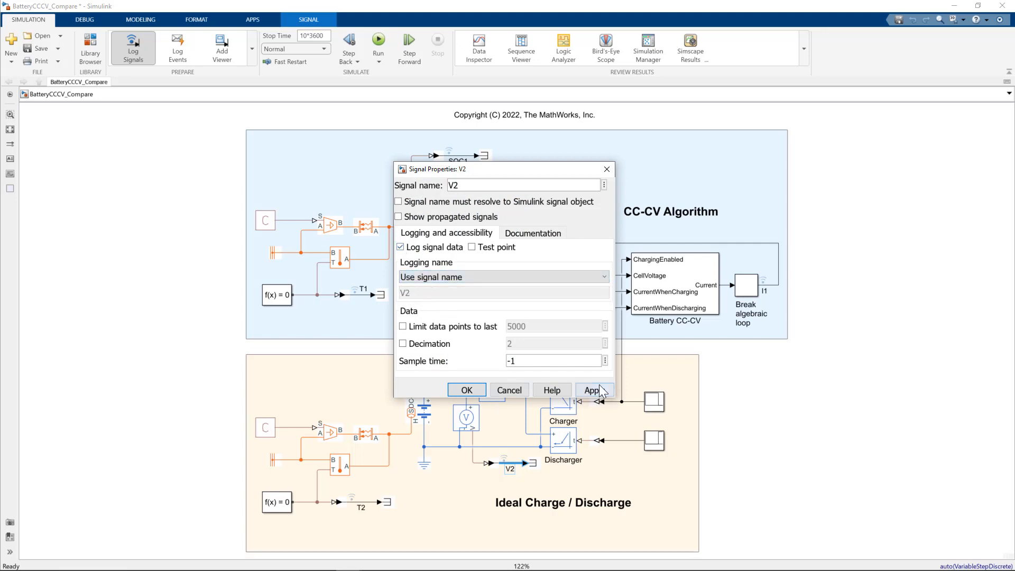
click(466, 390)
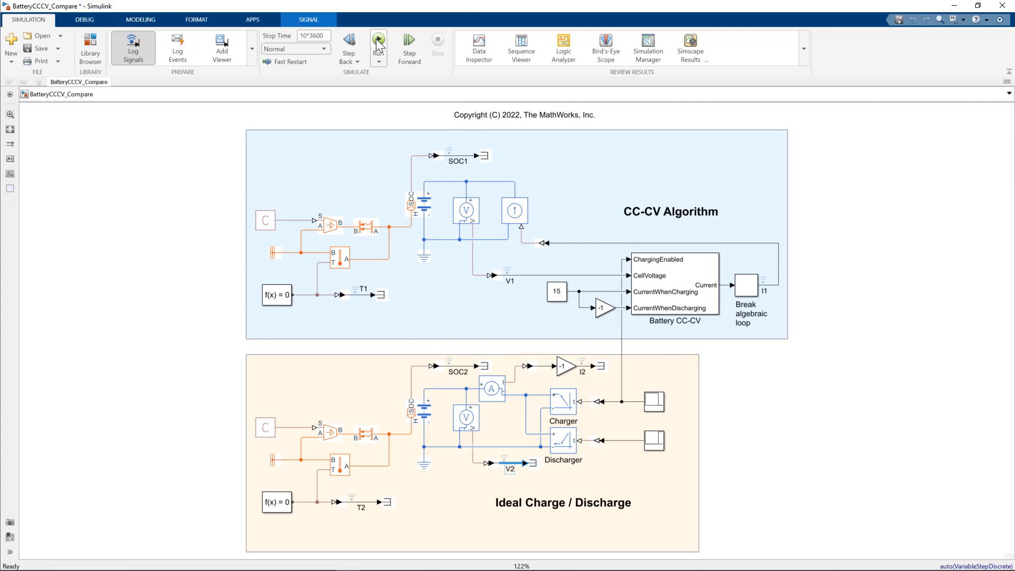
Run the BatteryCCCV_Compare simulation with the renamed logged signals.
click(378, 39)
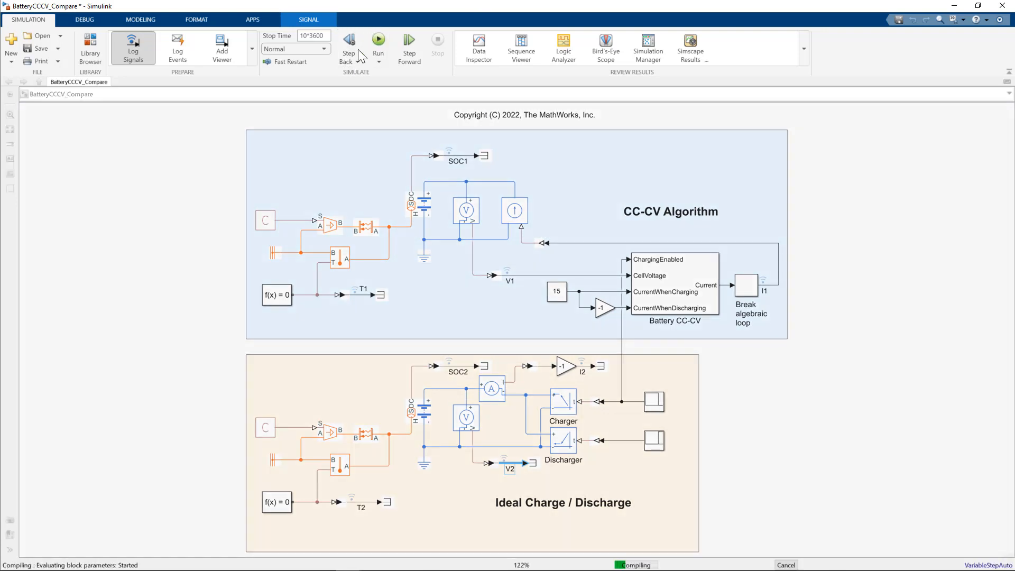
click(378, 41)
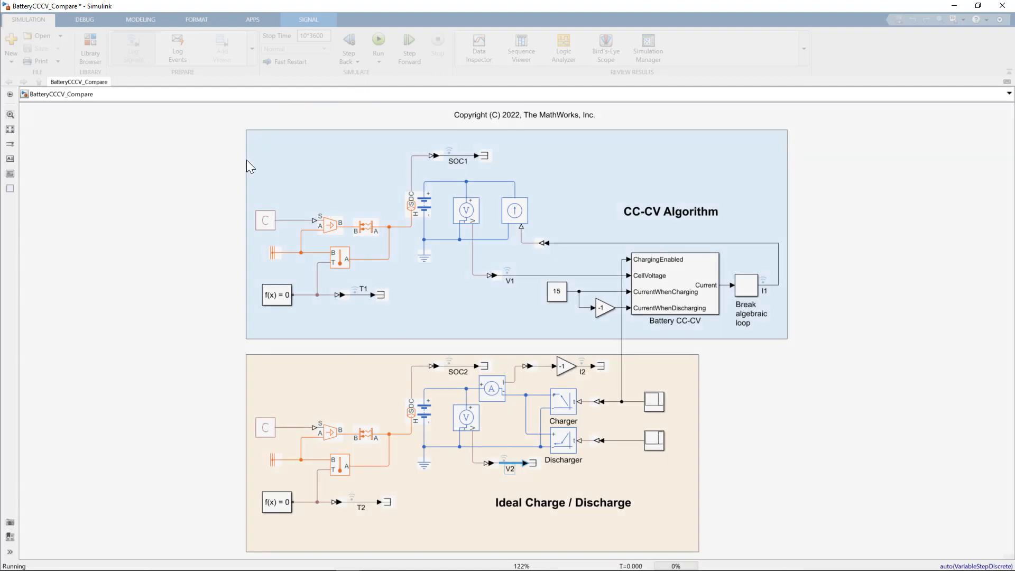
click(379, 42)
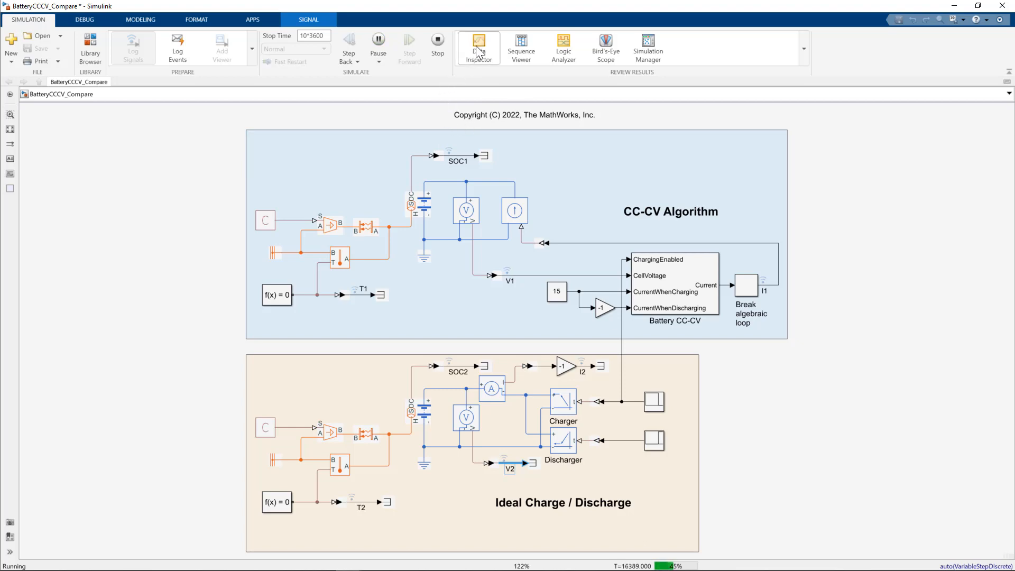
Colour the V2 trace orange so it overlays the blue V1 trace, then return to the model.
click(478, 48)
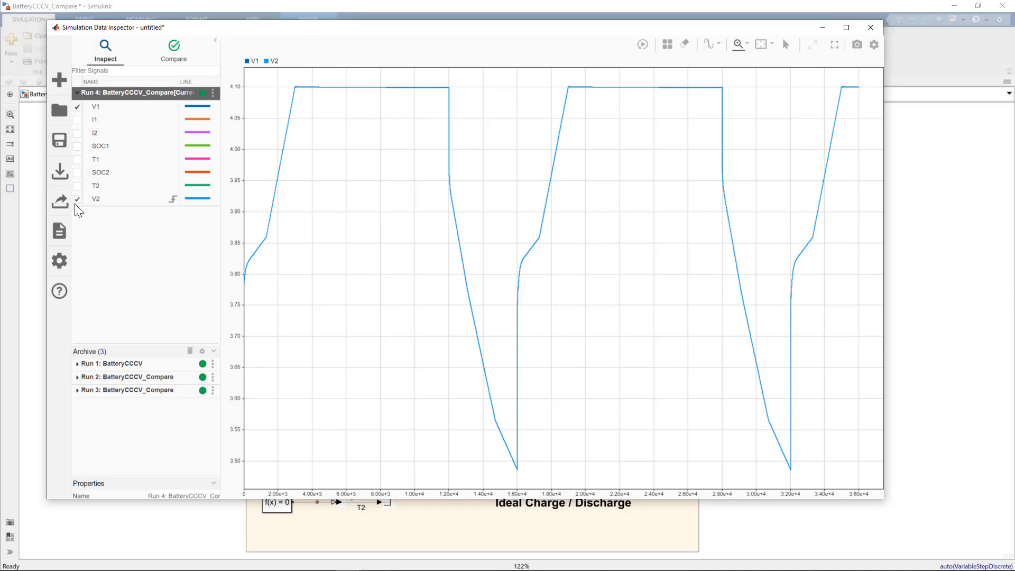
click(77, 199)
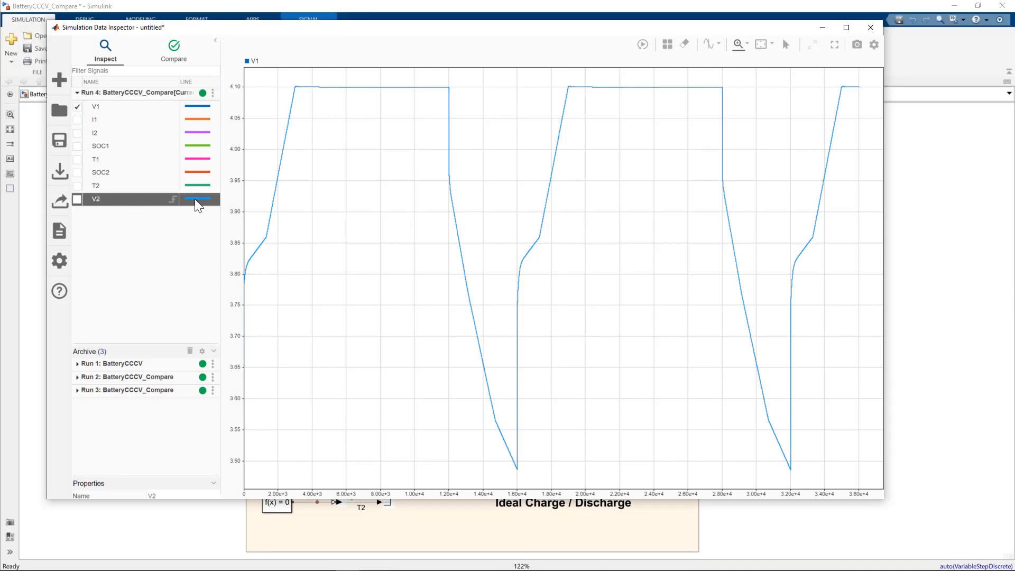
click(197, 199)
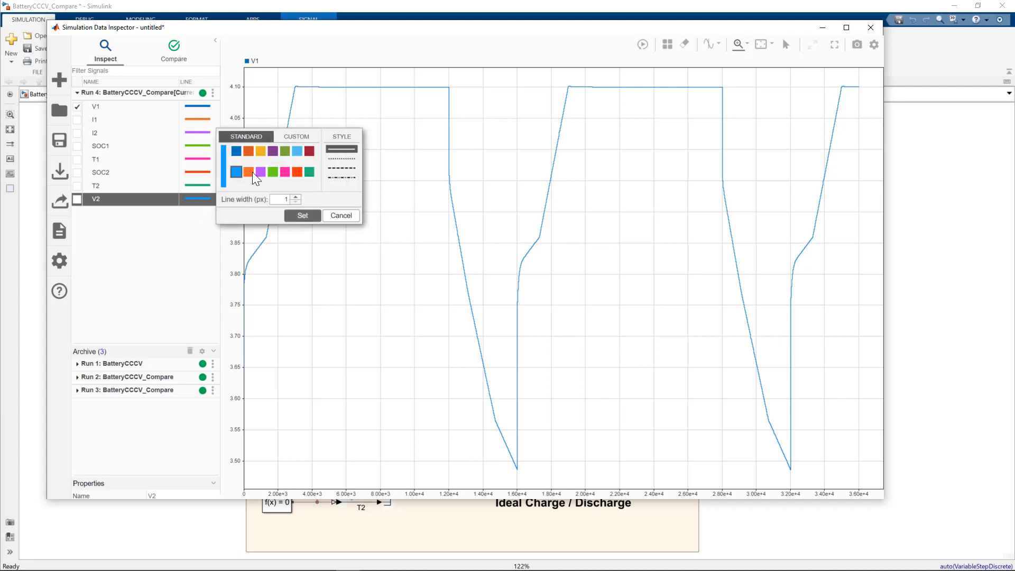
click(301, 215)
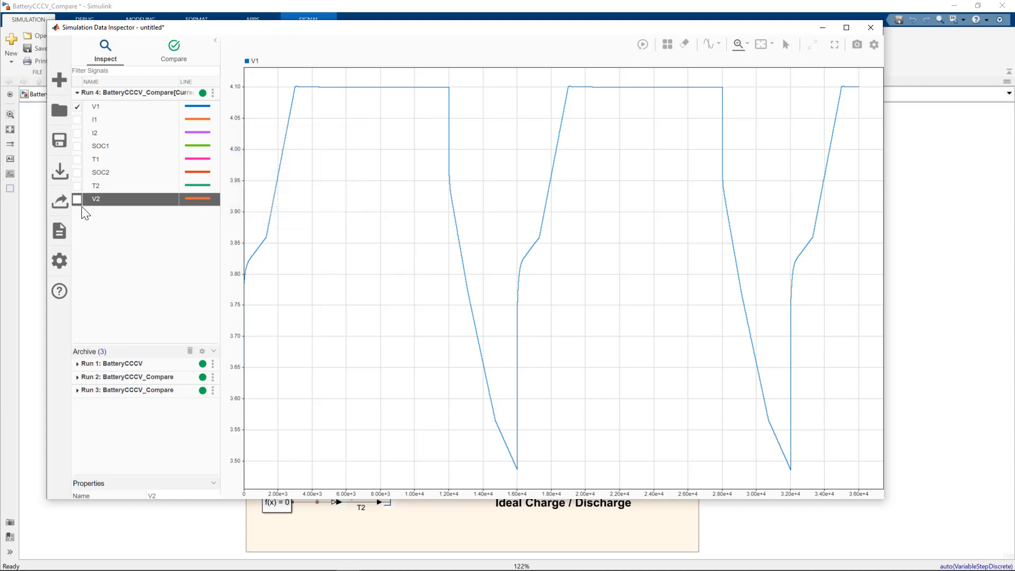
click(77, 198)
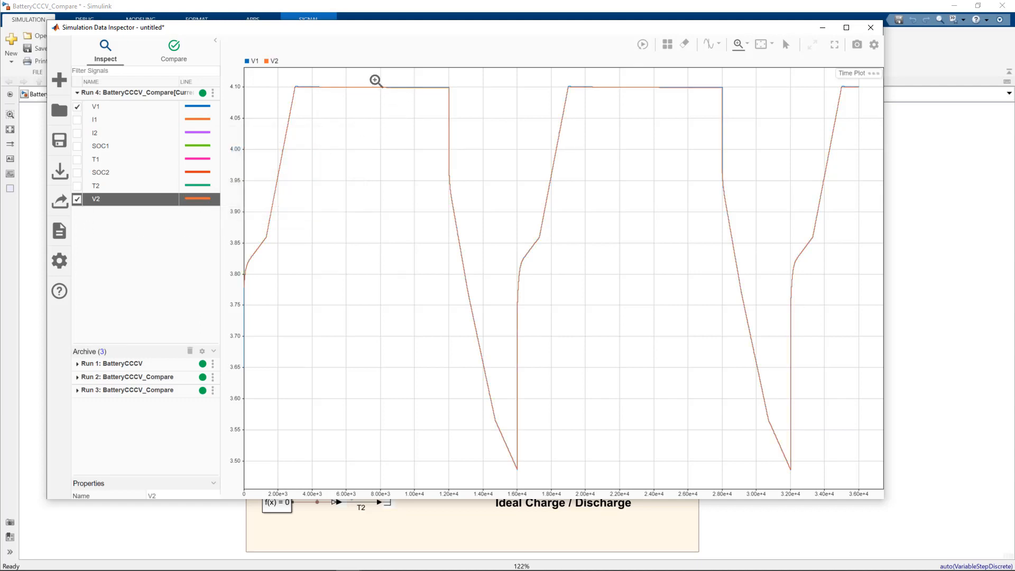
mouse_move(420, 91)
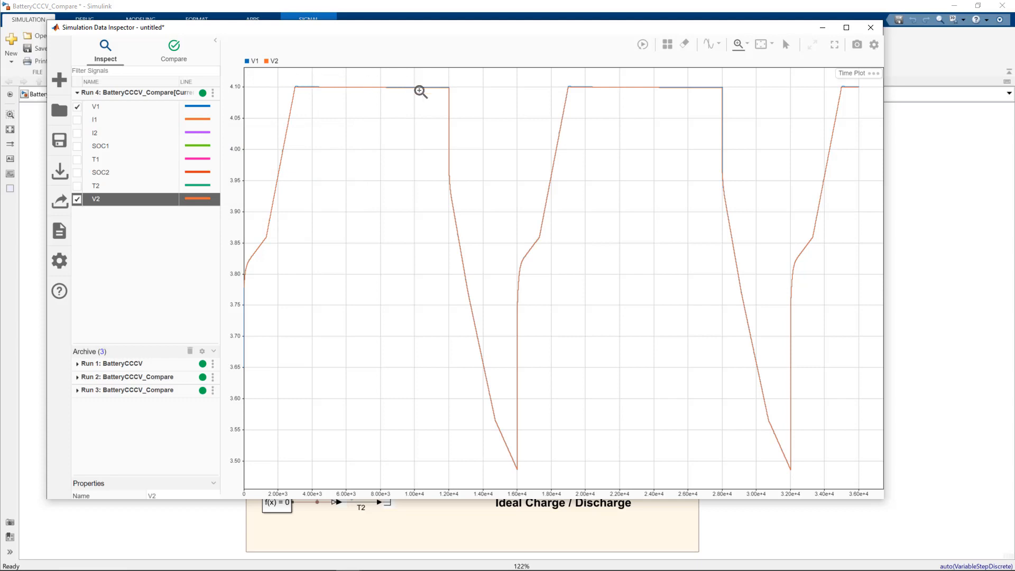
mouse_move(439, 445)
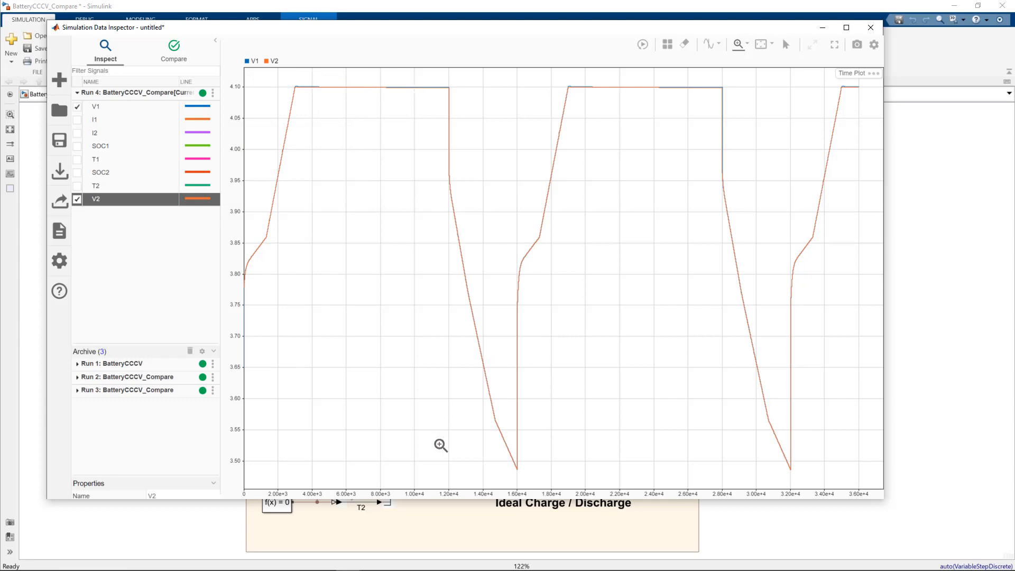
click(870, 28)
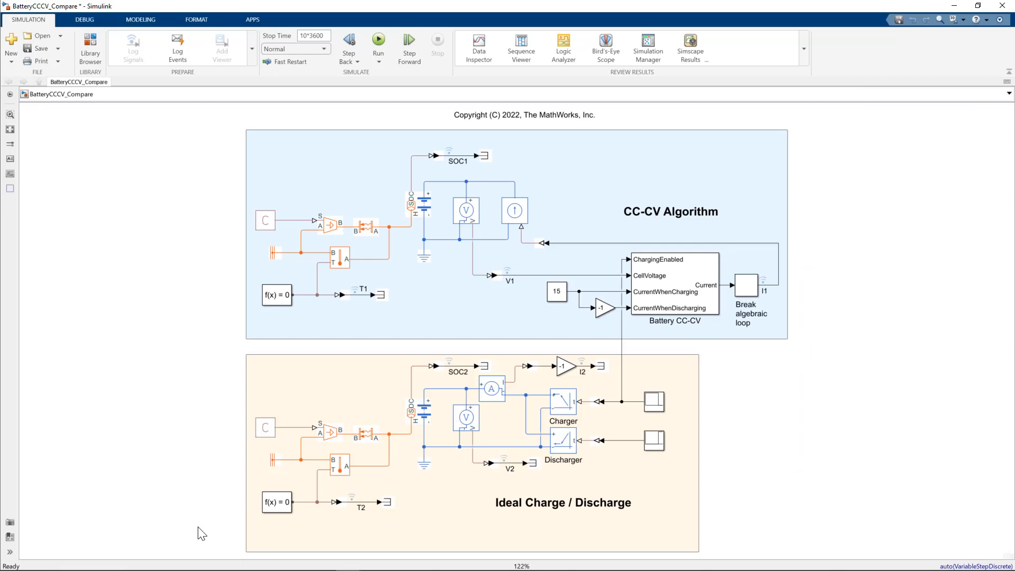